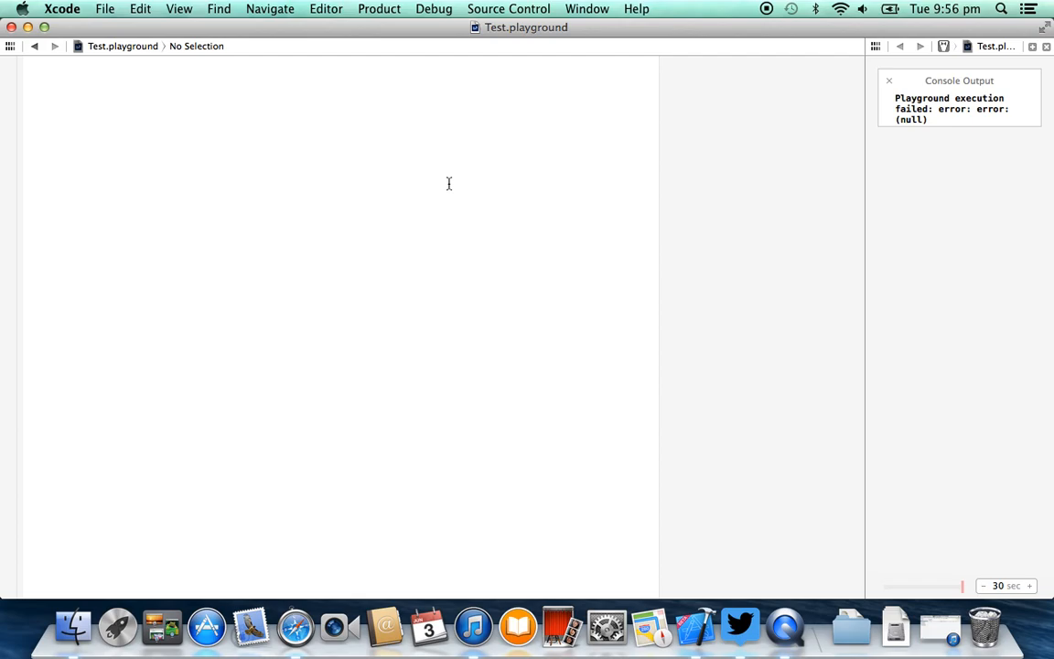
Step: Declare var name = "Ryan", then replace its value with 1.07959477765 (shown as 1.08)
text(var)
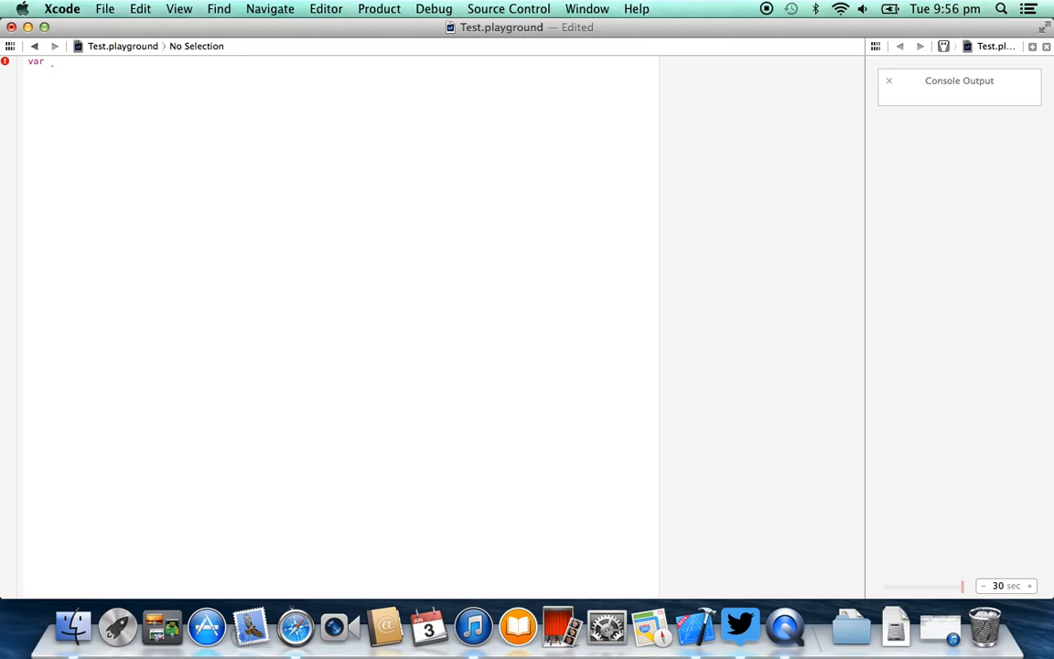
text(name = "Ryan")
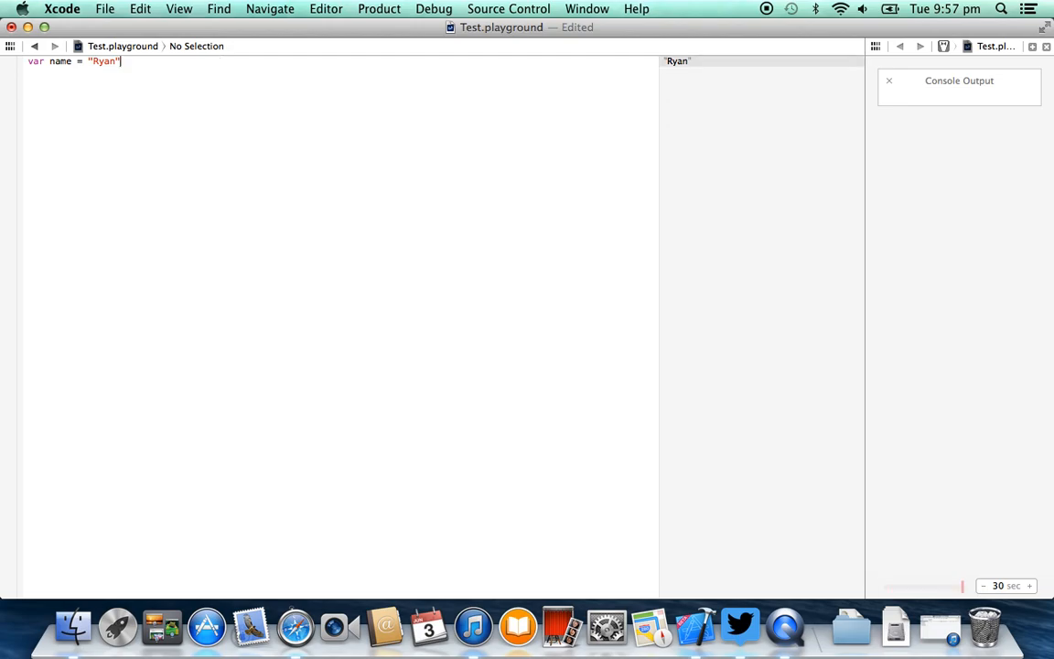
text(1)
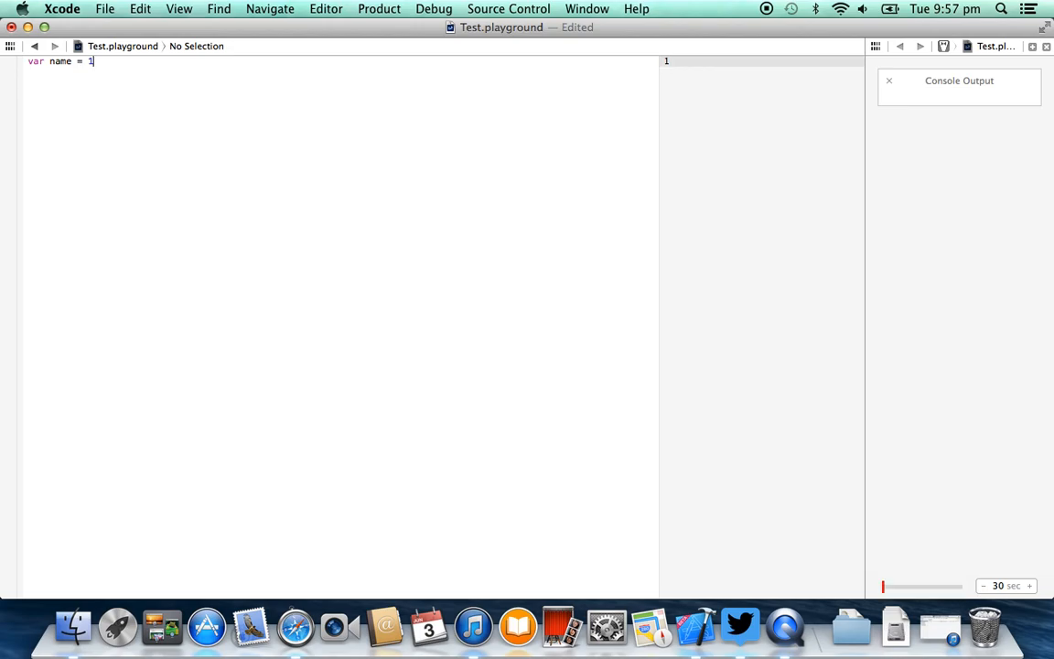
text(.079)
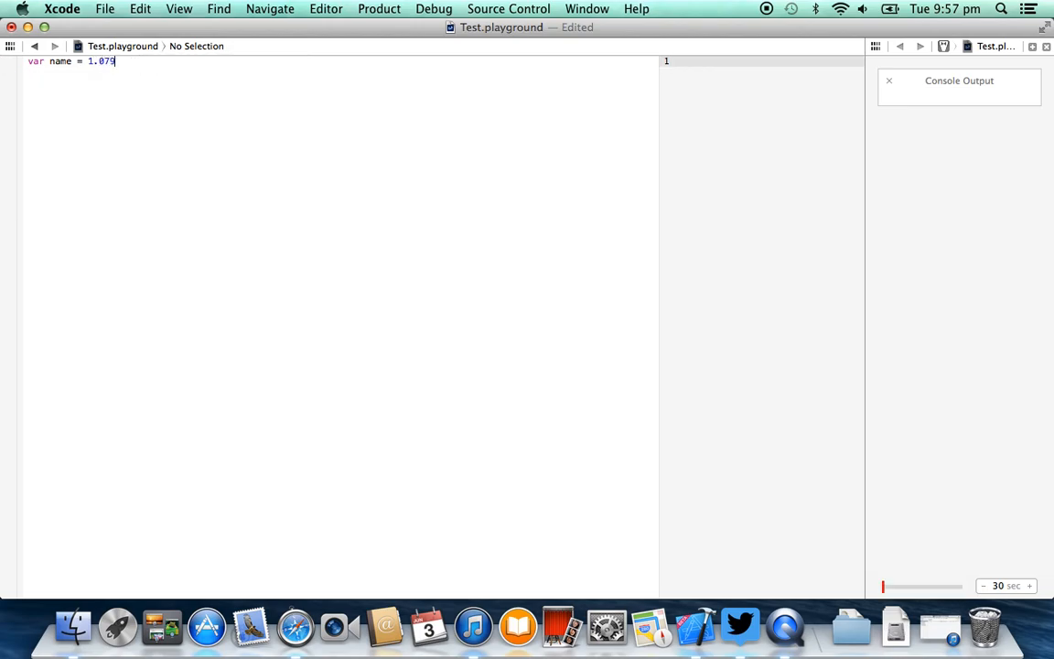
text(5947)
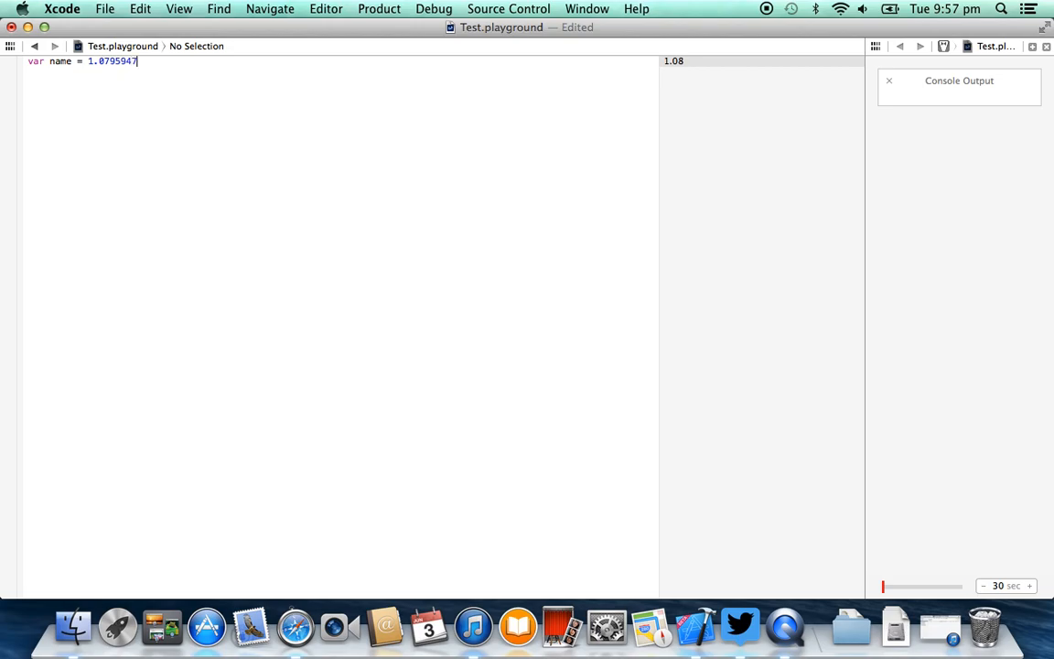
text(765)
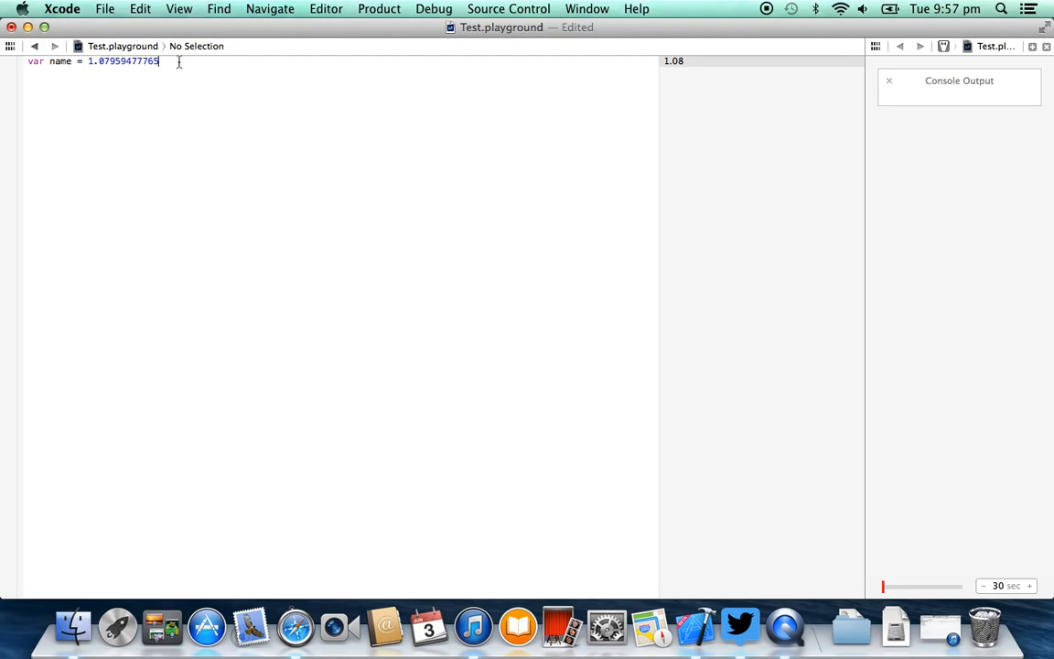
double_click(128, 65)
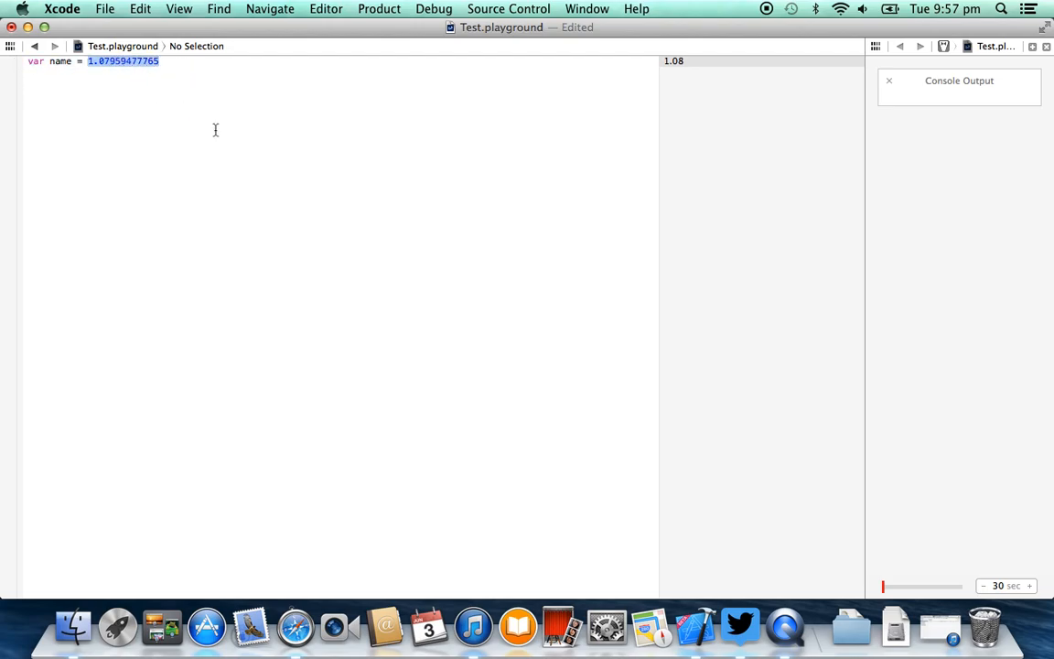
Step: Set name back to "Ryan" and add var title = "Mr"
text("rya")
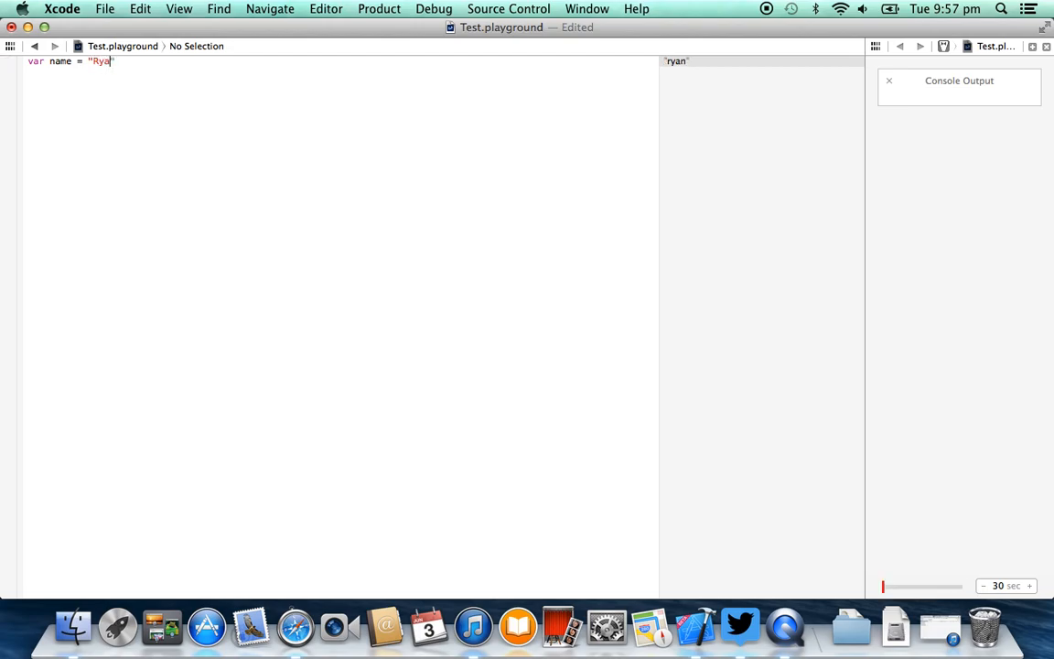
text(n")
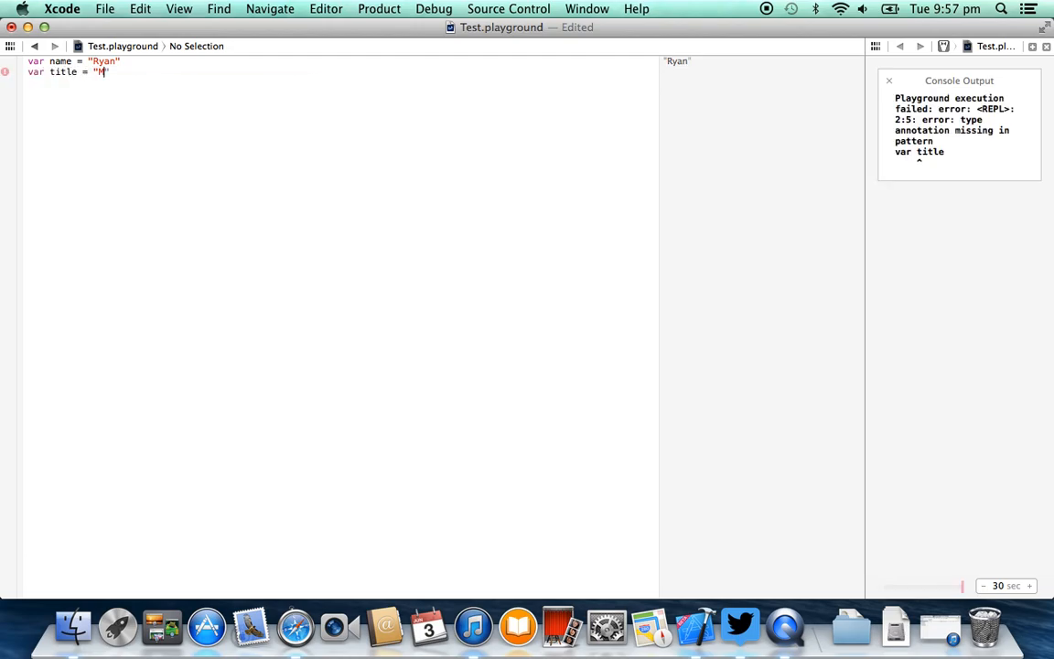
text(r")
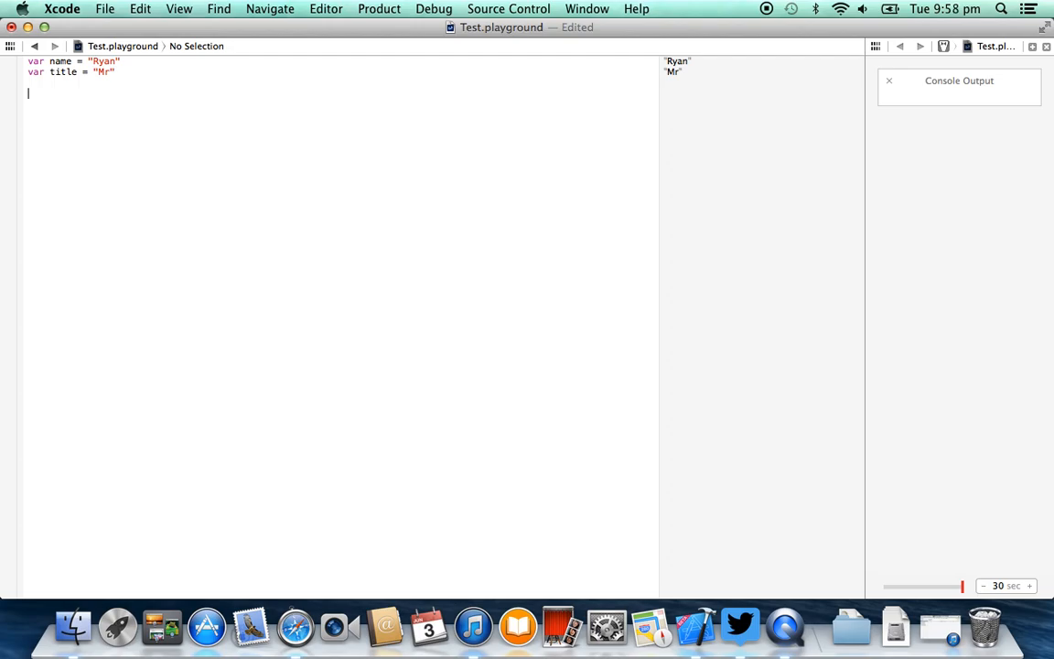
Step: Add var returnValue = title + " " + name, evaluating to "Mr Ryan"
text(var)
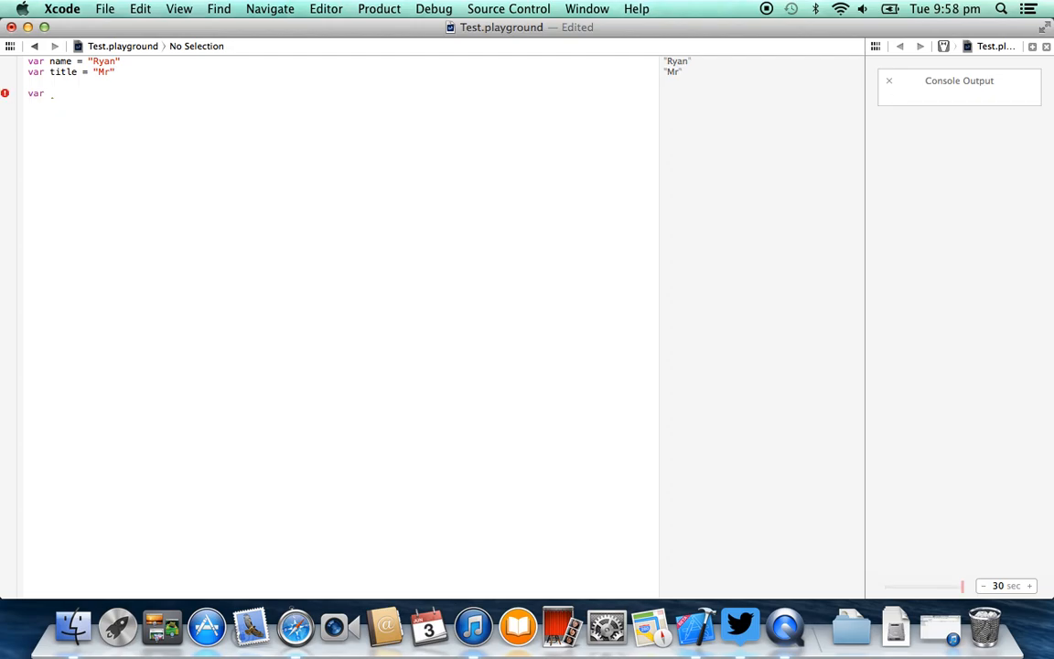
text(returnV)
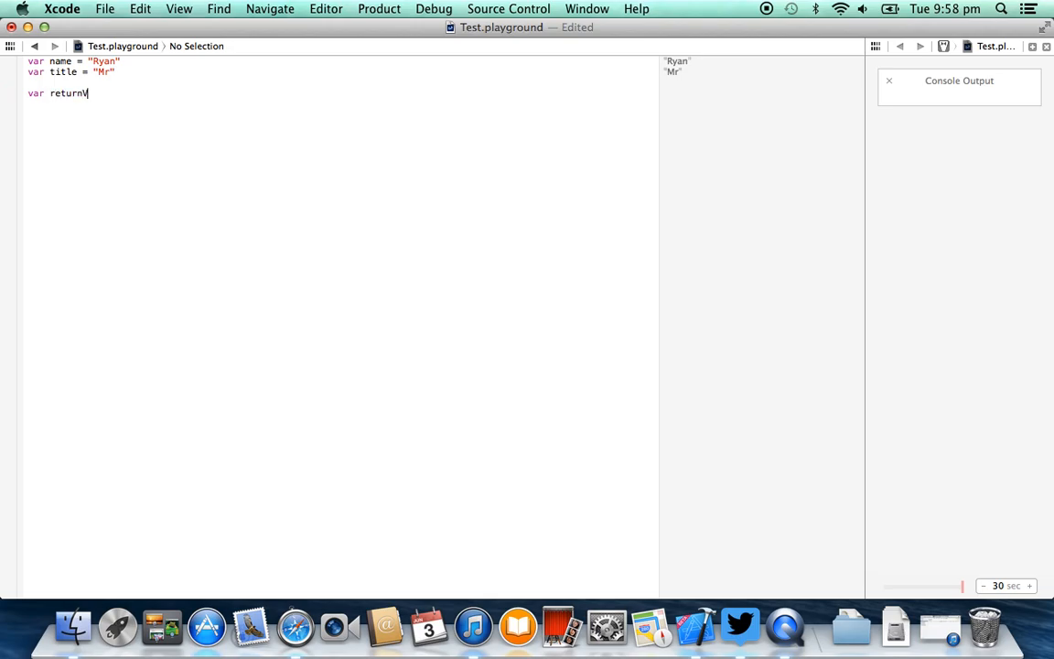
text(Value =)
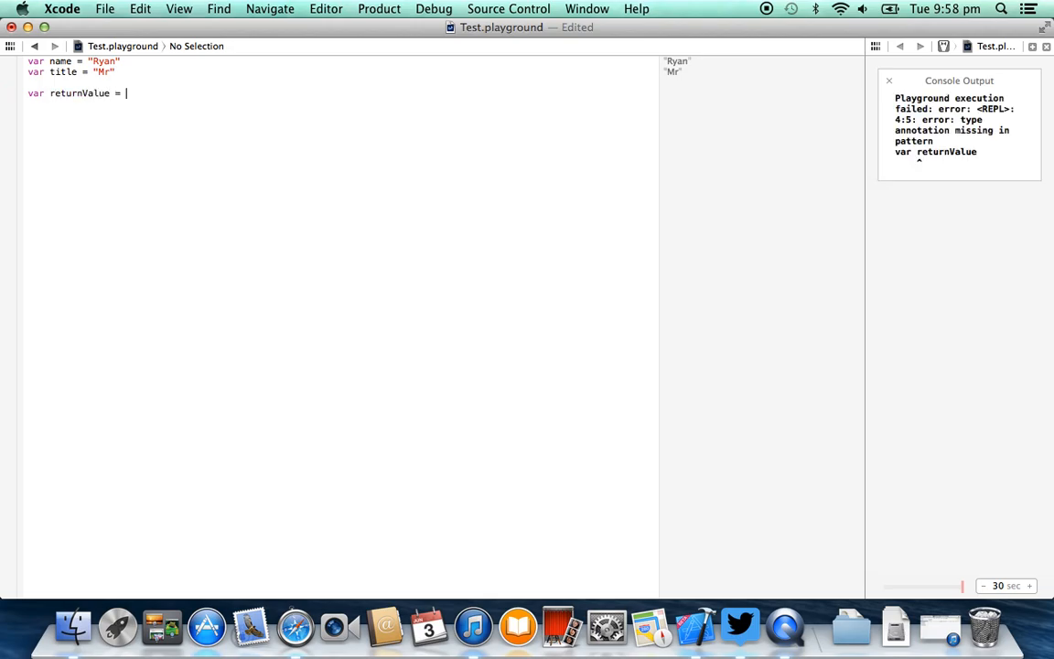
click(889, 81)
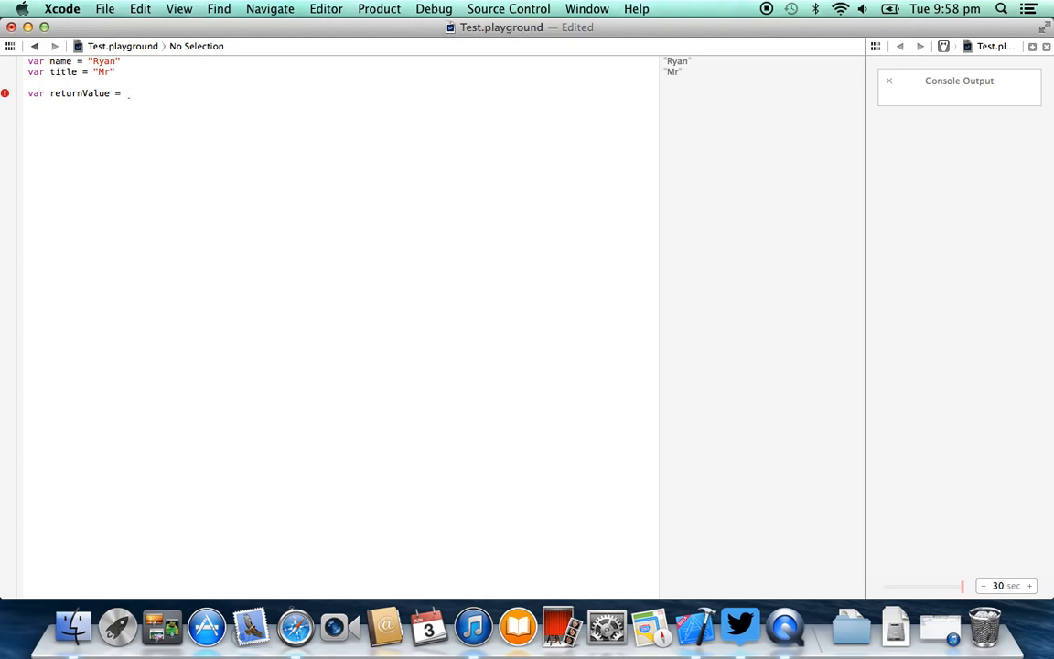
text(title + " " +)
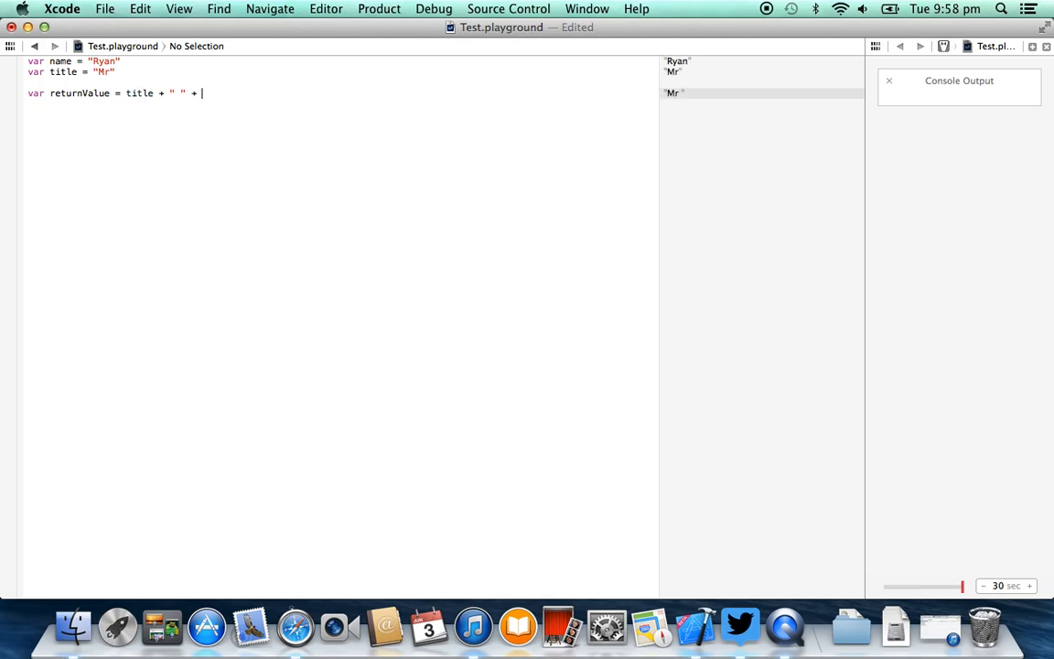
text(name)
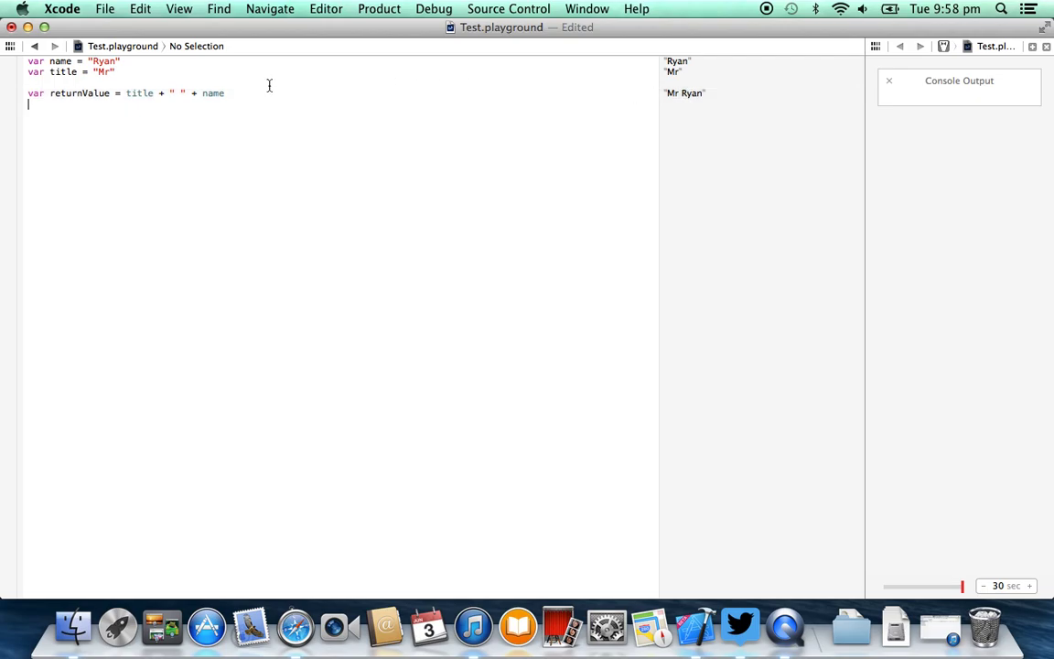
mouse_move(366, 138)
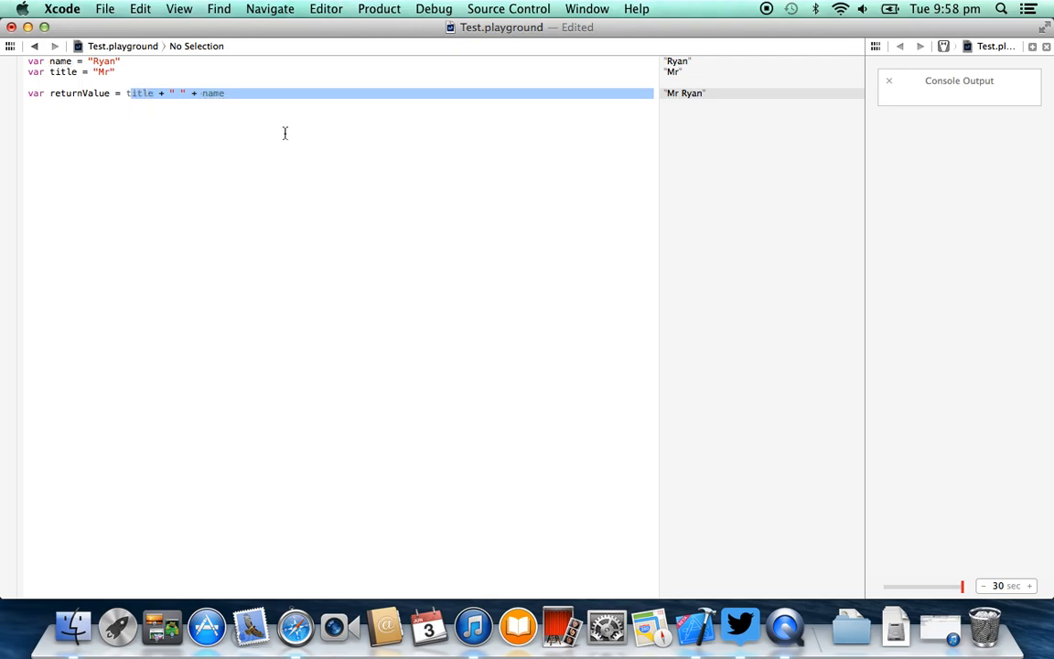
mouse_move(284, 126)
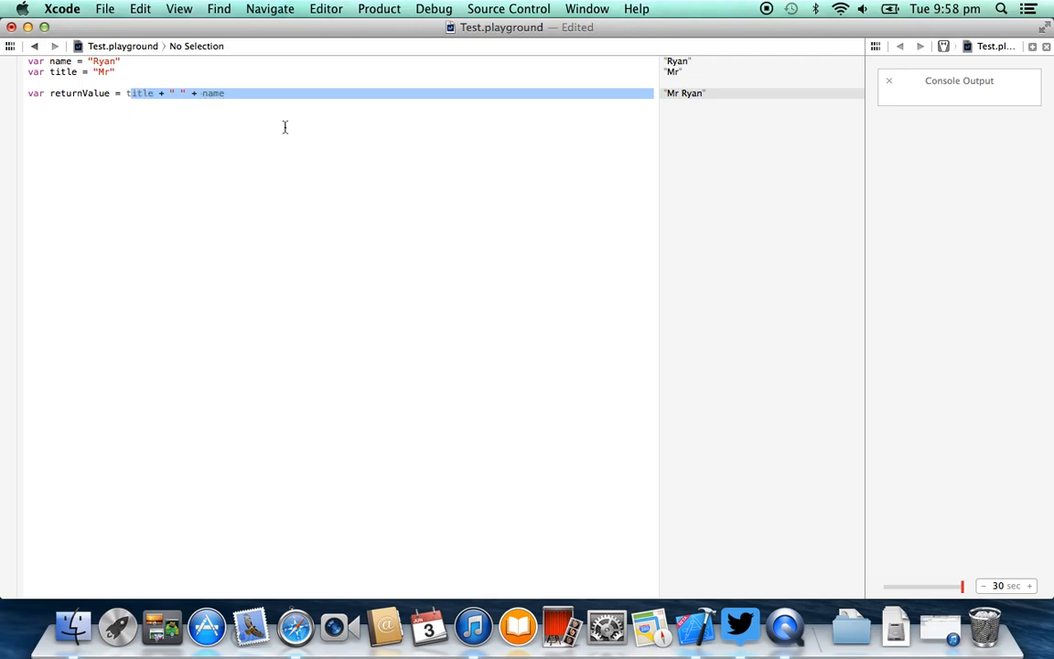
Step: Rewrite returnValue as the interpolated string "Hello \(title) \(name)", giving Hello Mr Ryan
key(Delete)
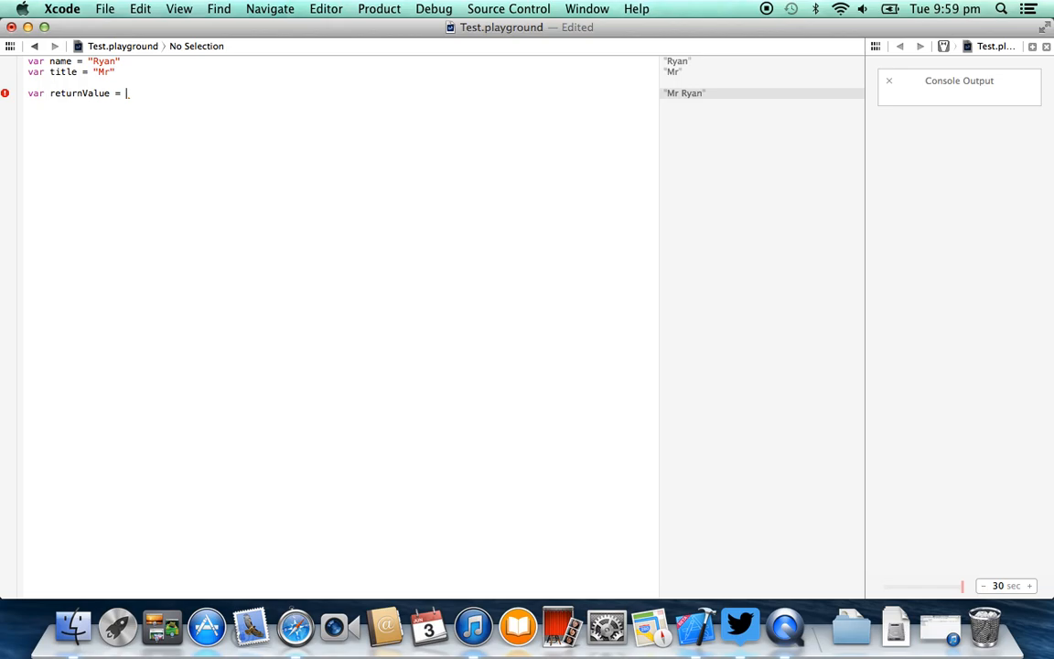
text("")
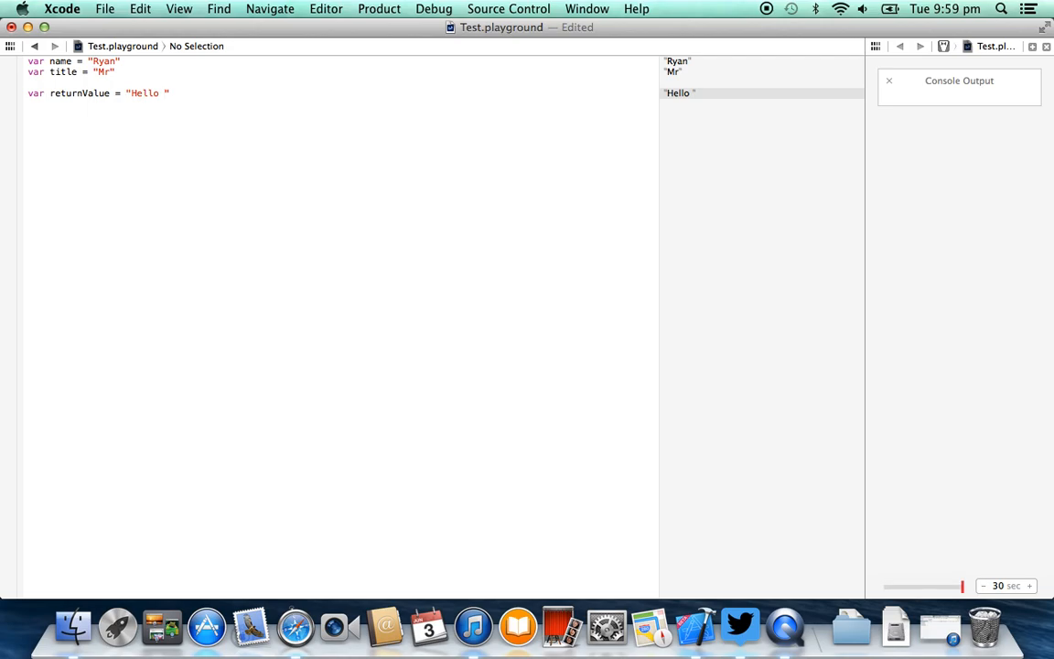
text(\()
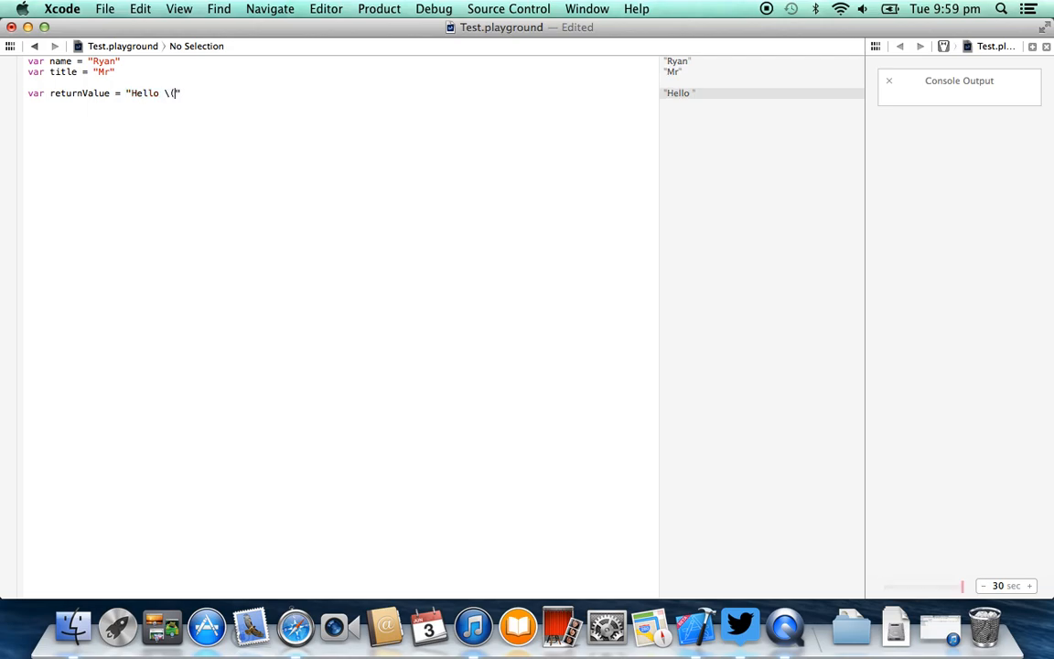
text())
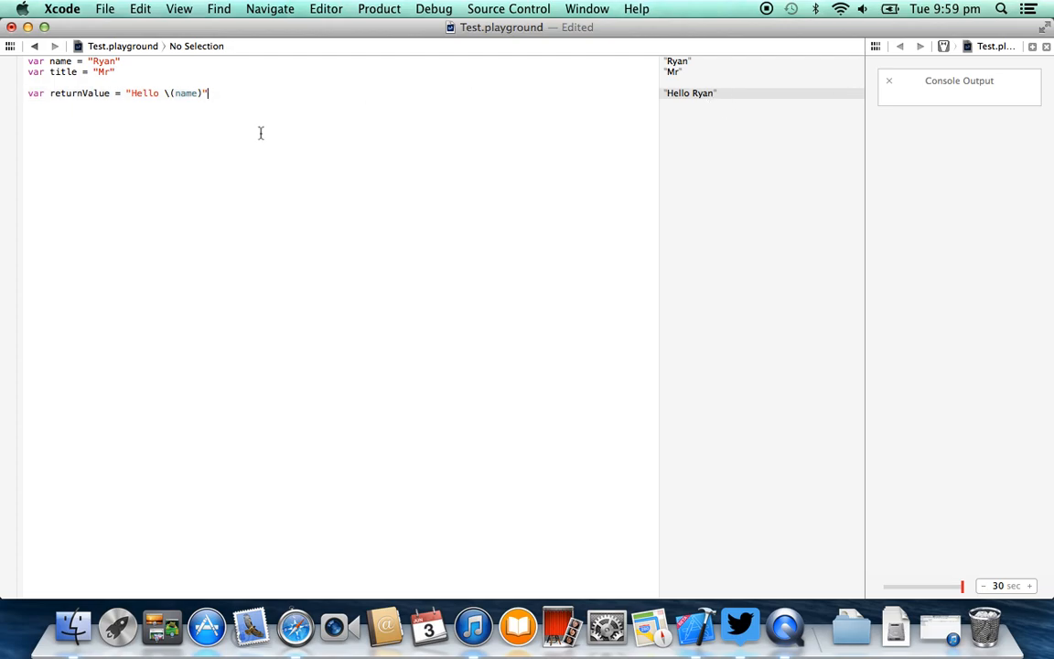
double_click(201, 94)
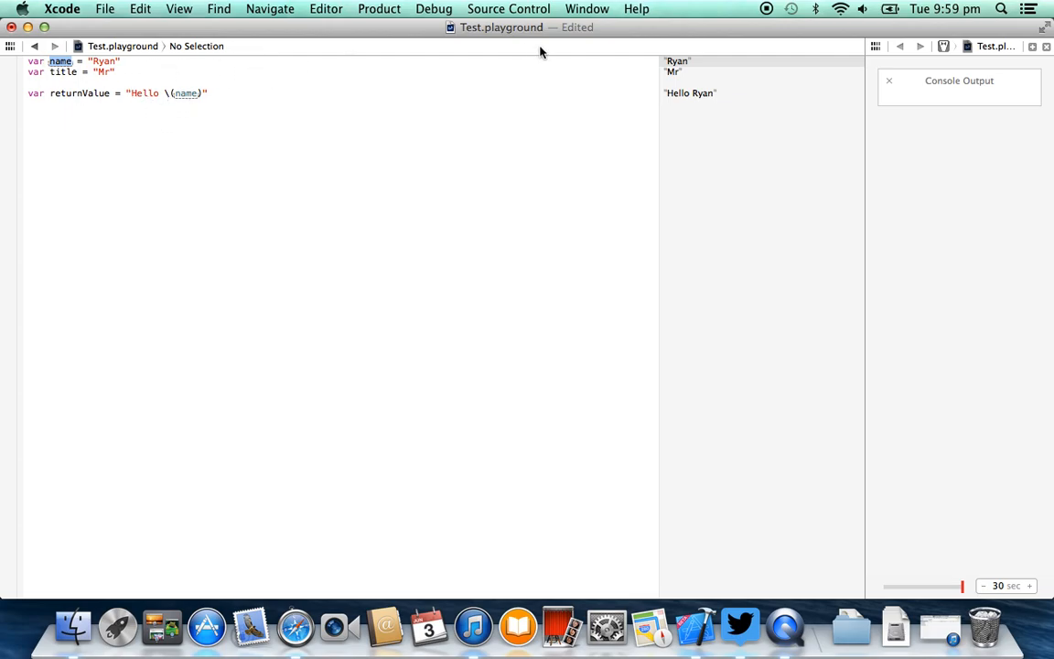
mouse_move(689, 99)
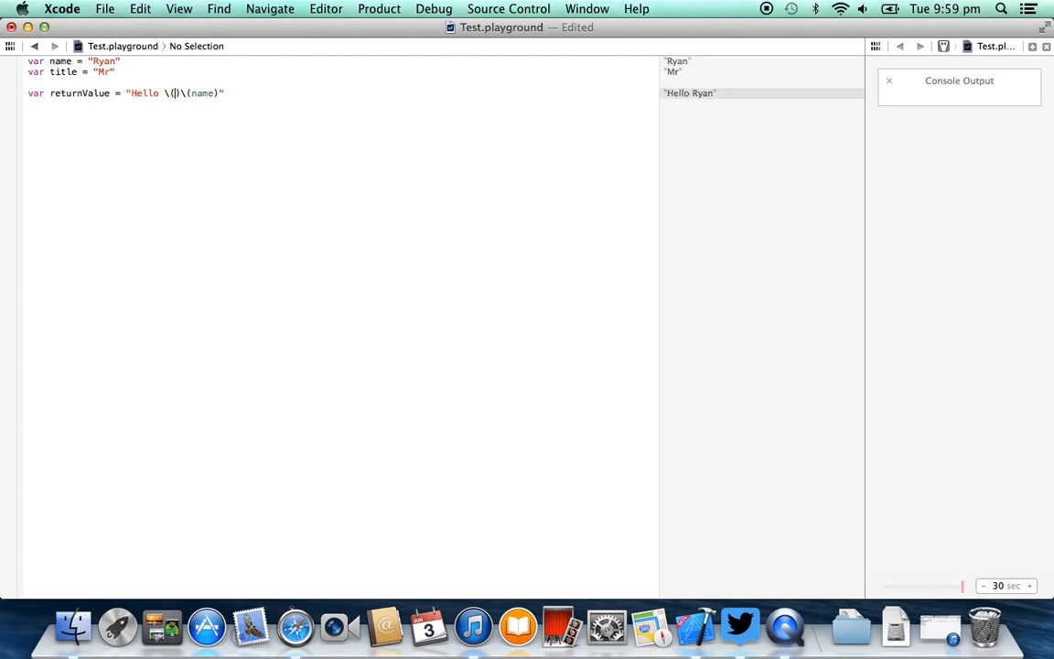
text(mr)
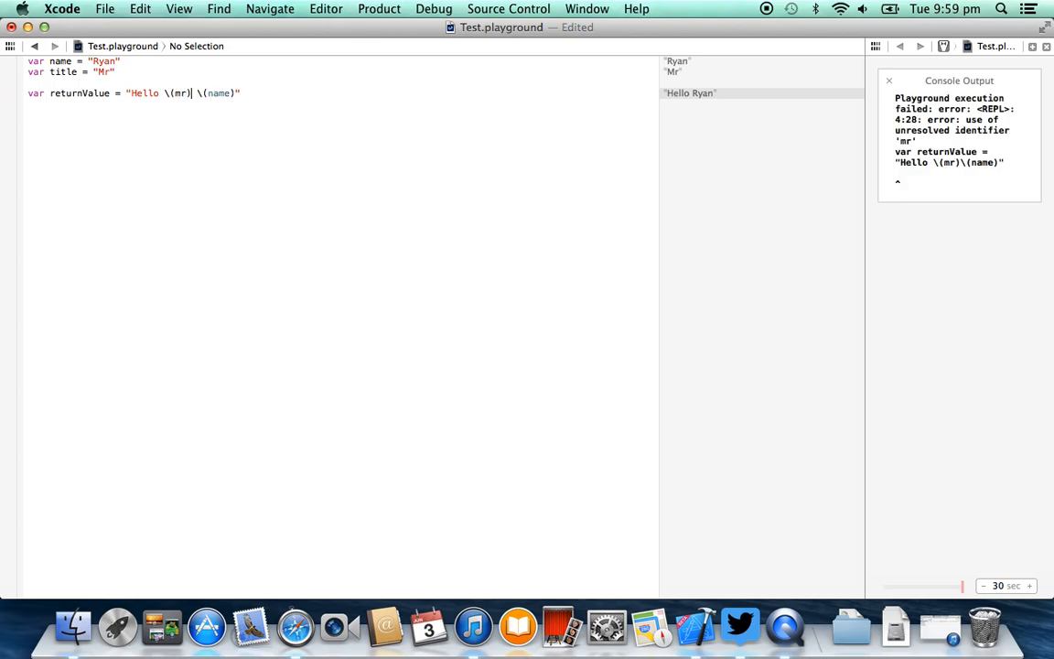
text(title)
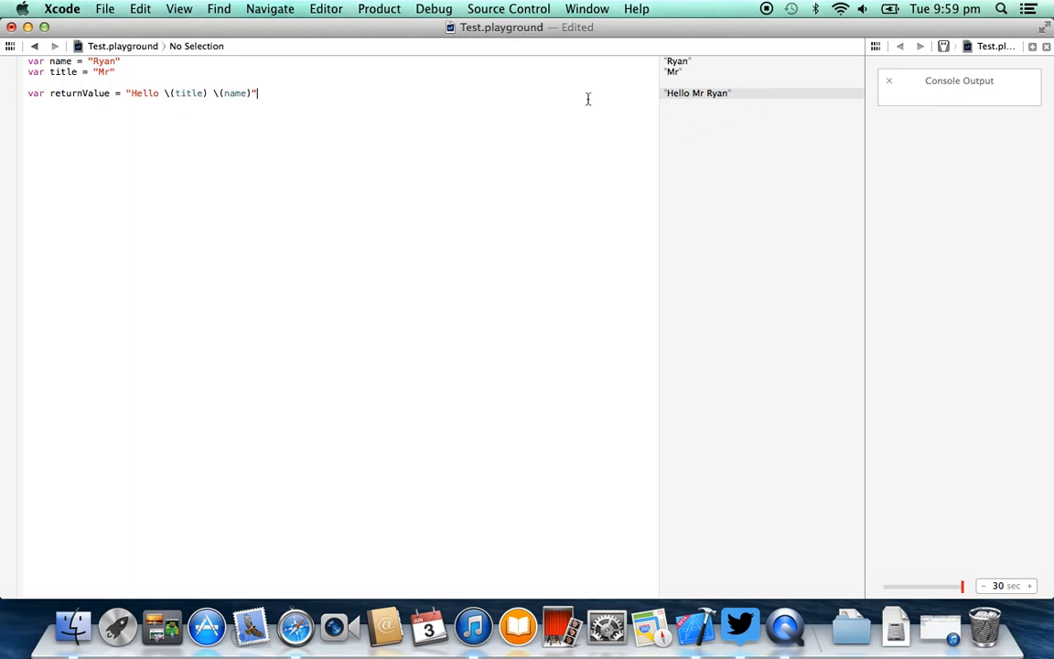
mouse_move(725, 94)
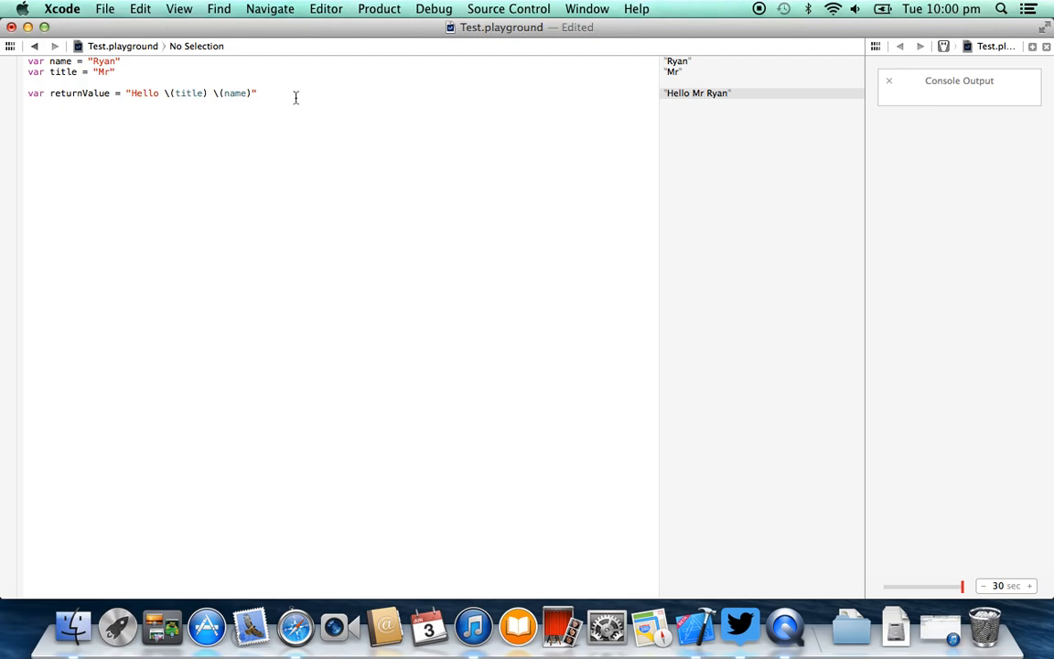
click(268, 92)
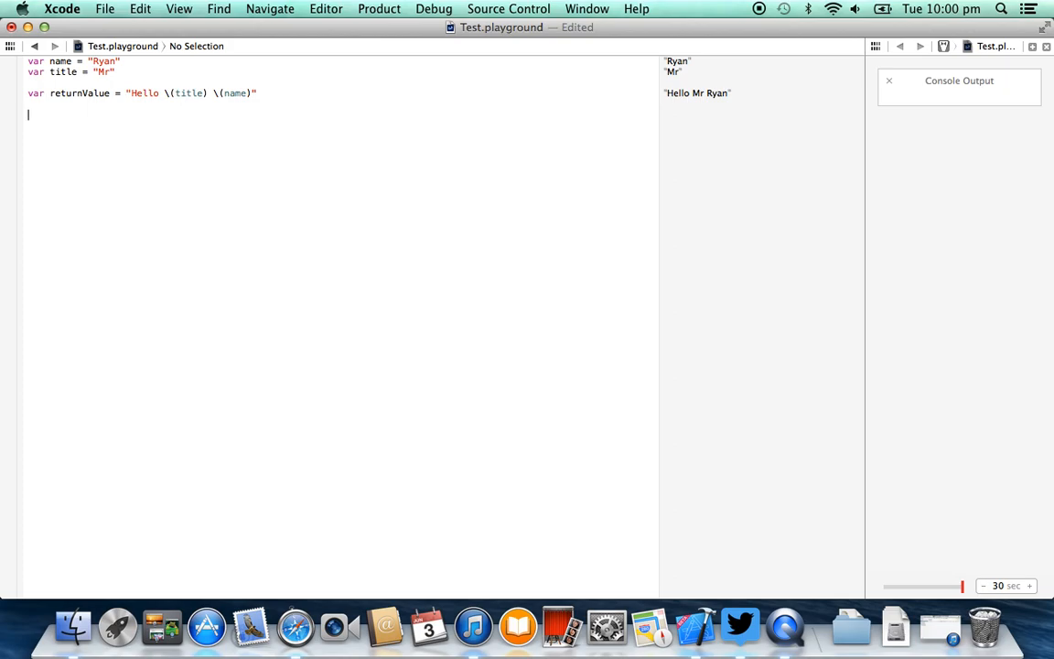
text(//H)
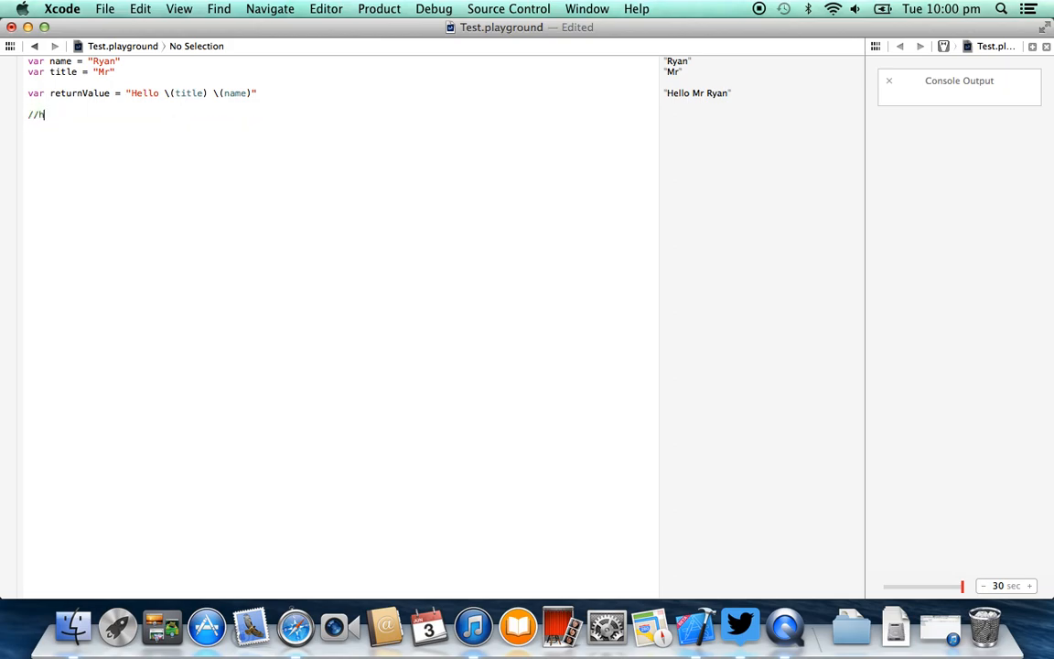
text(ttp://myp)
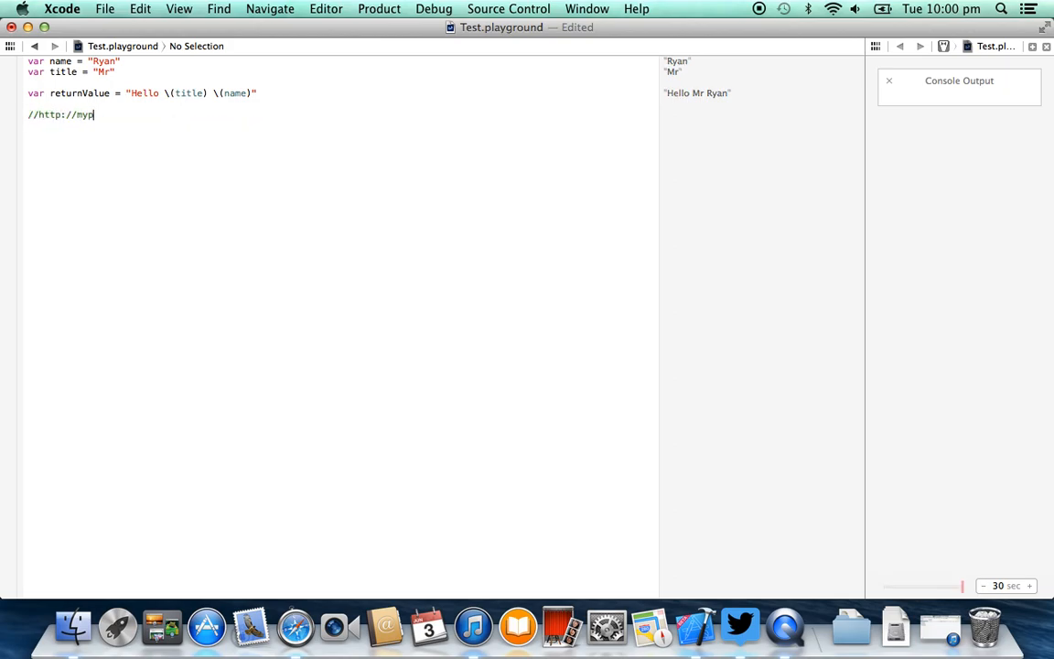
text(rovider.com/)
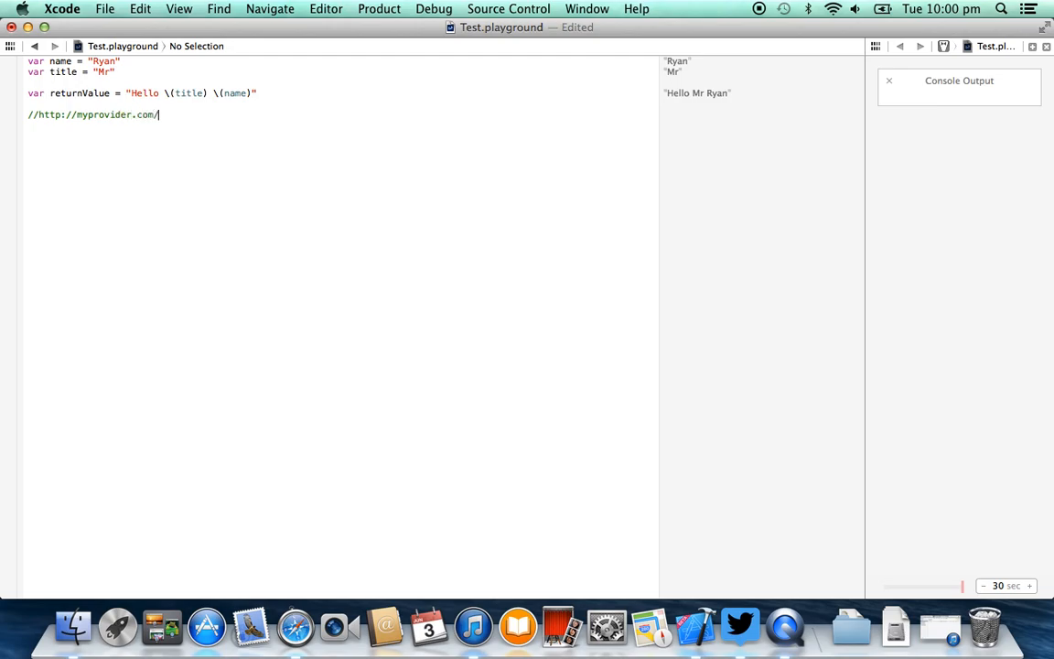
text(api/v0/s)
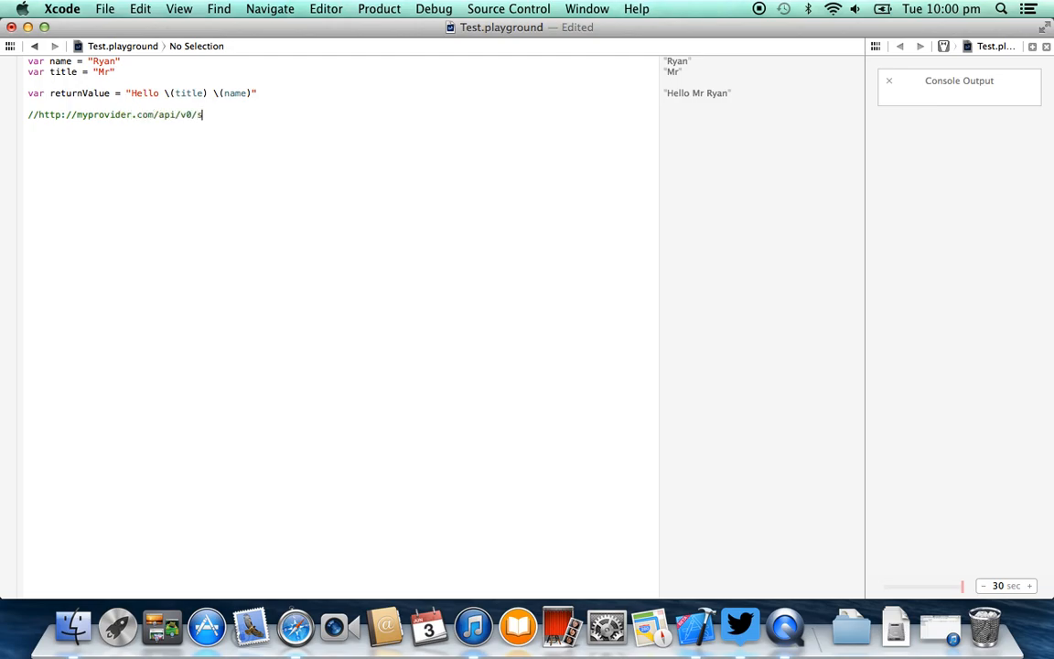
text(ms)
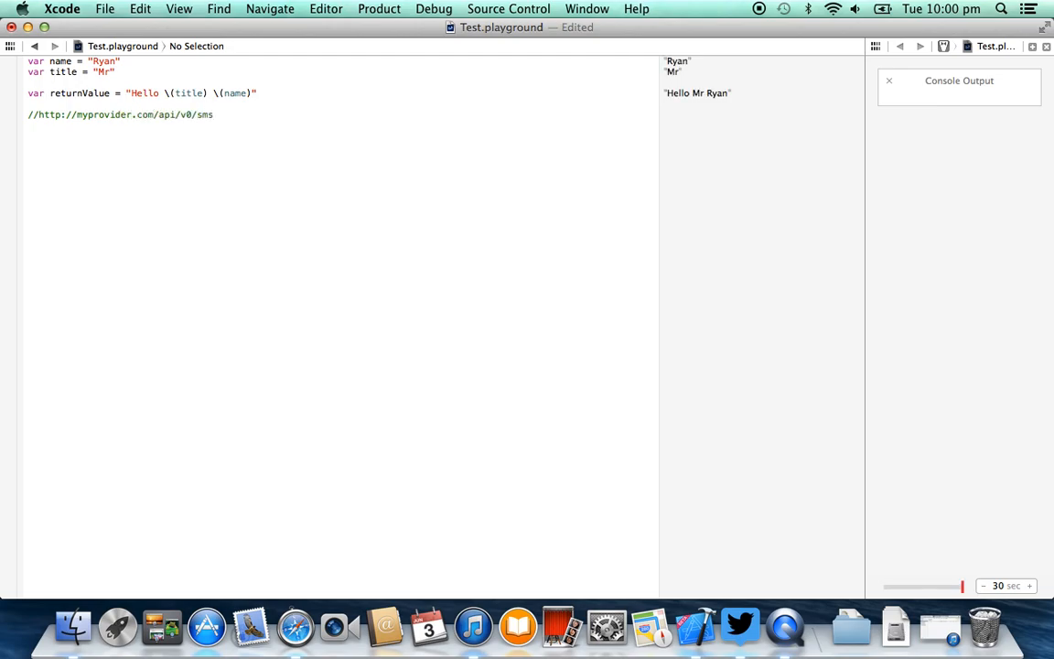
text(?)
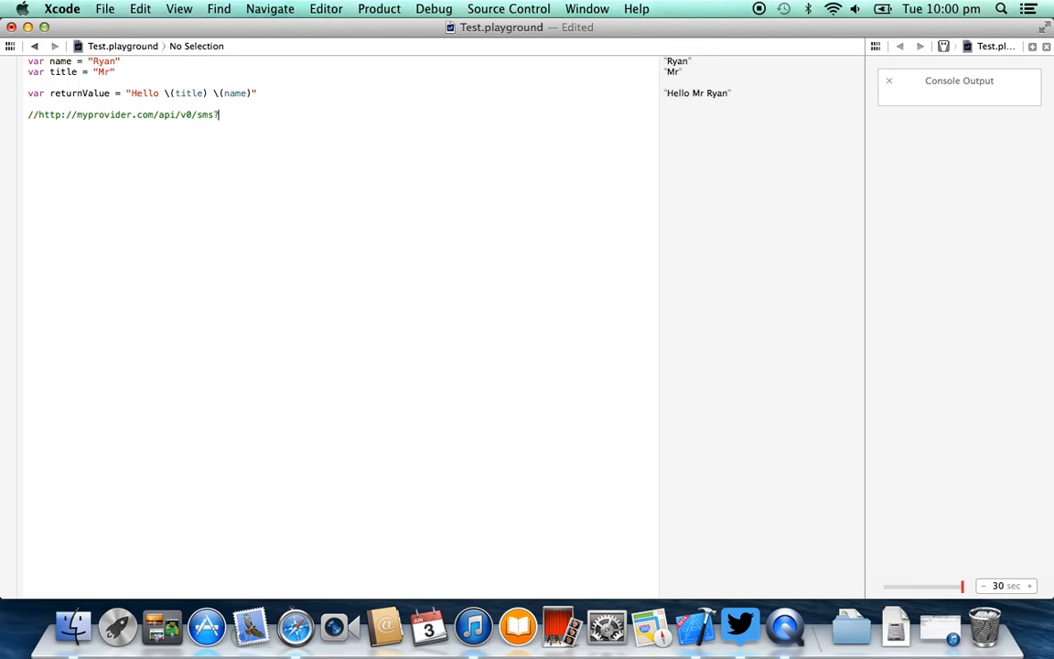
text(from=123712731238to)
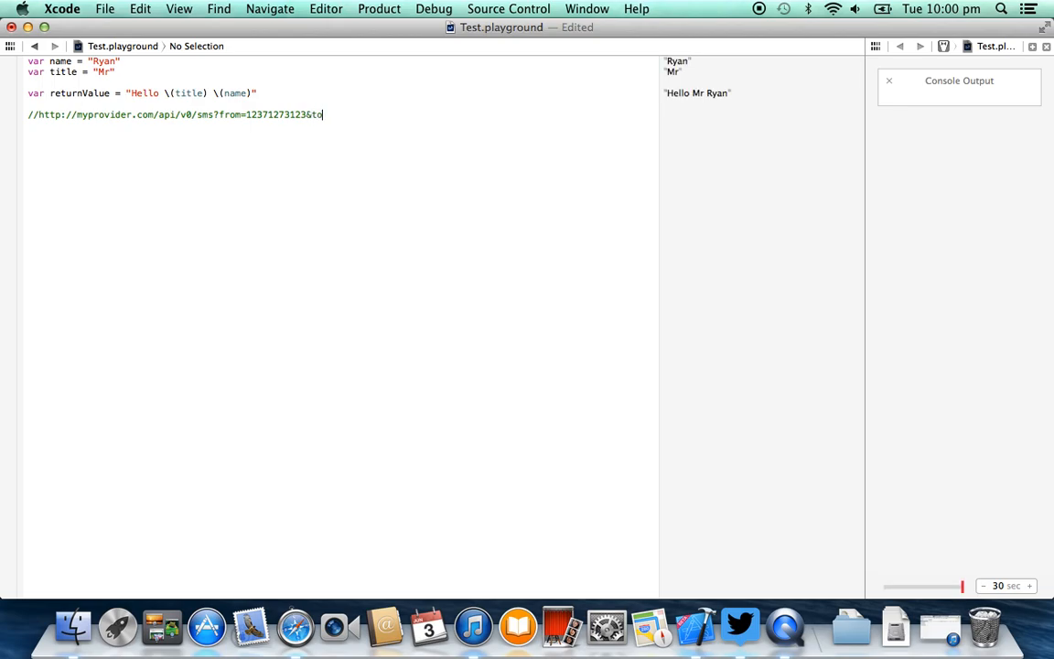
text(=12371237)
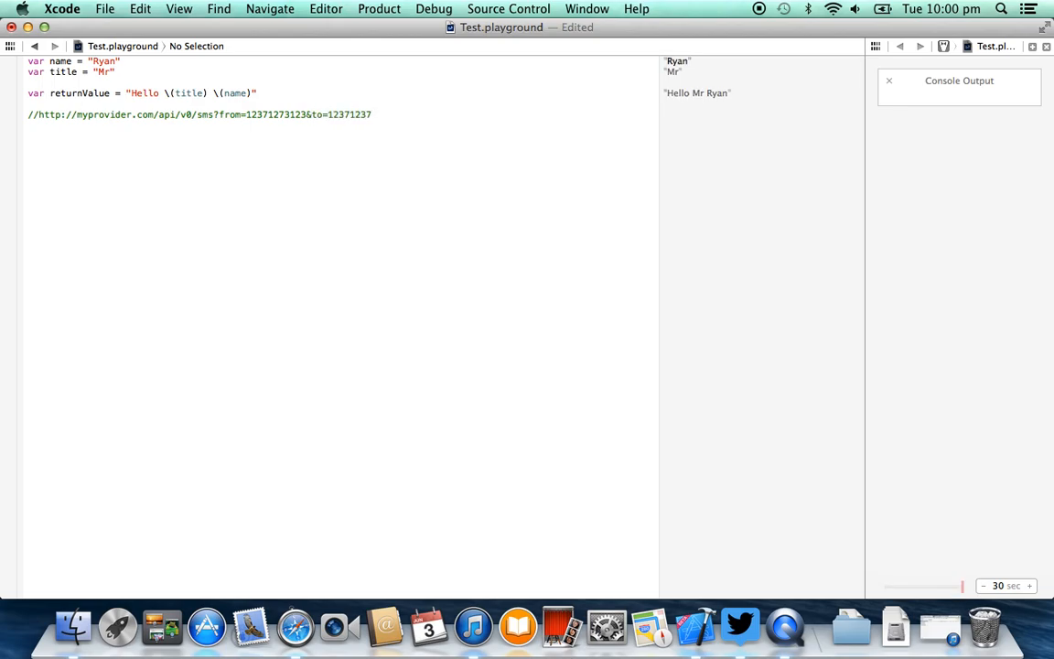
text(&message)
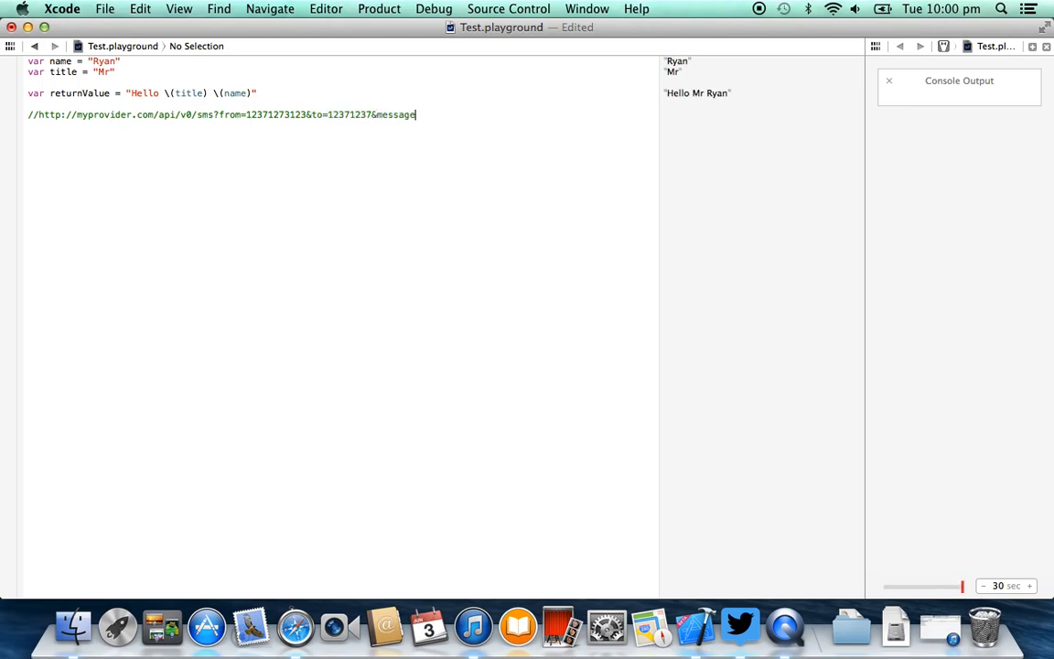
text(=hello this is my message)
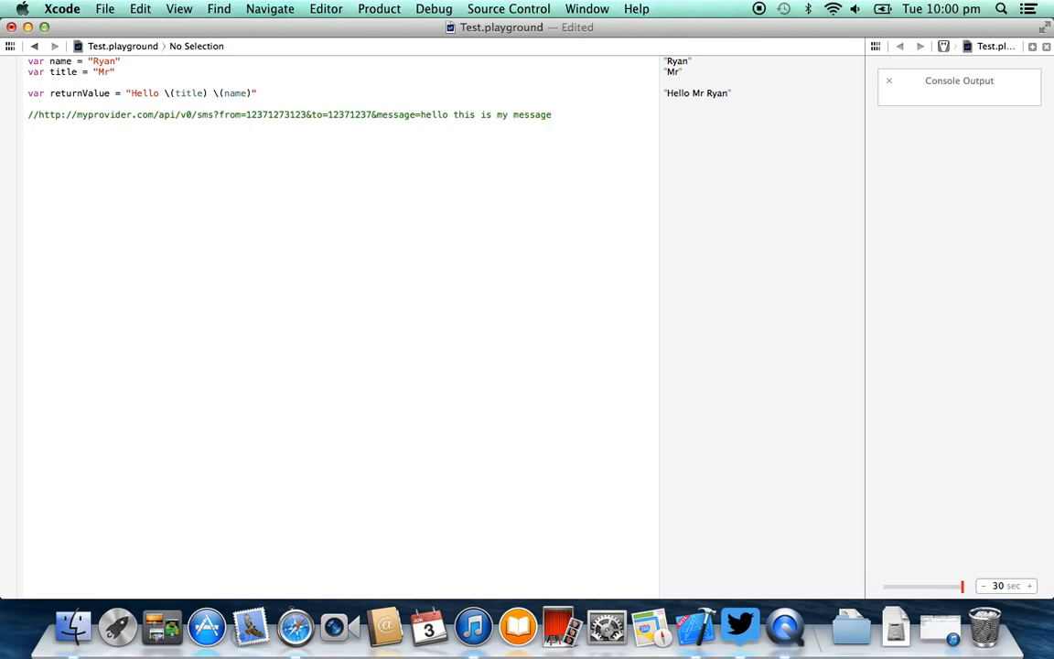
Step: Add a comment sketching "start of url?=" + number + "&message = " concatenation
text(//")
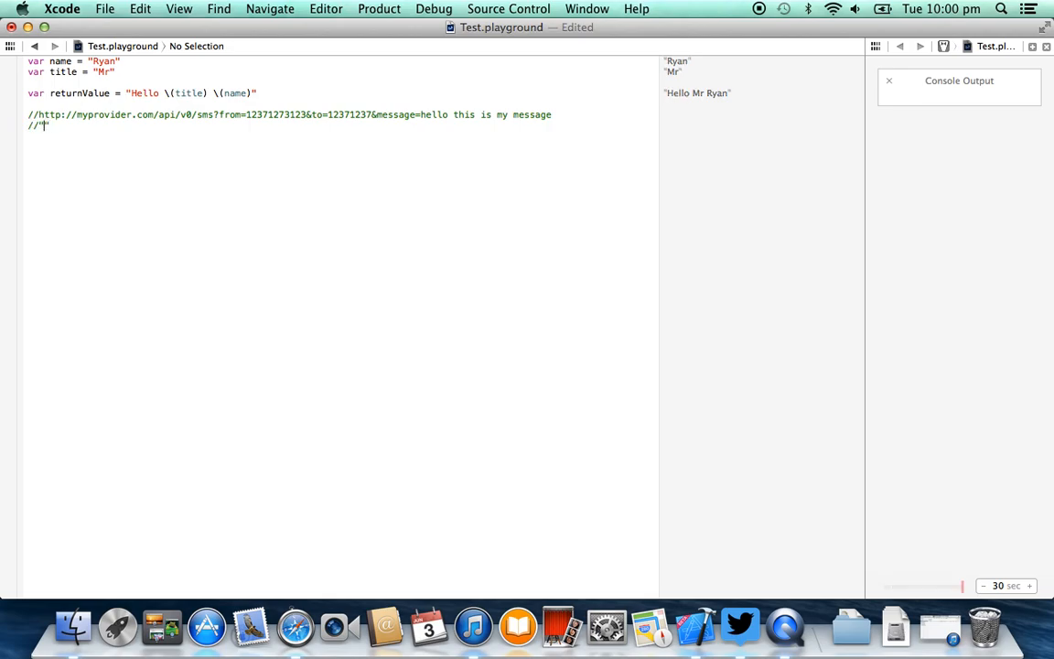
text(start of url?=" +)
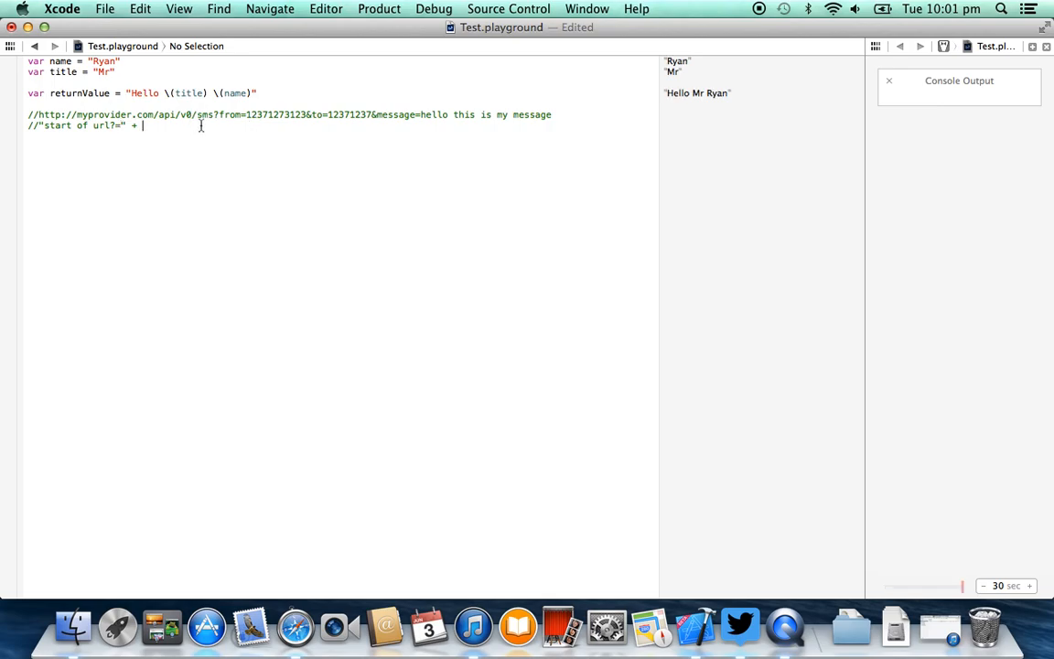
text(numb)
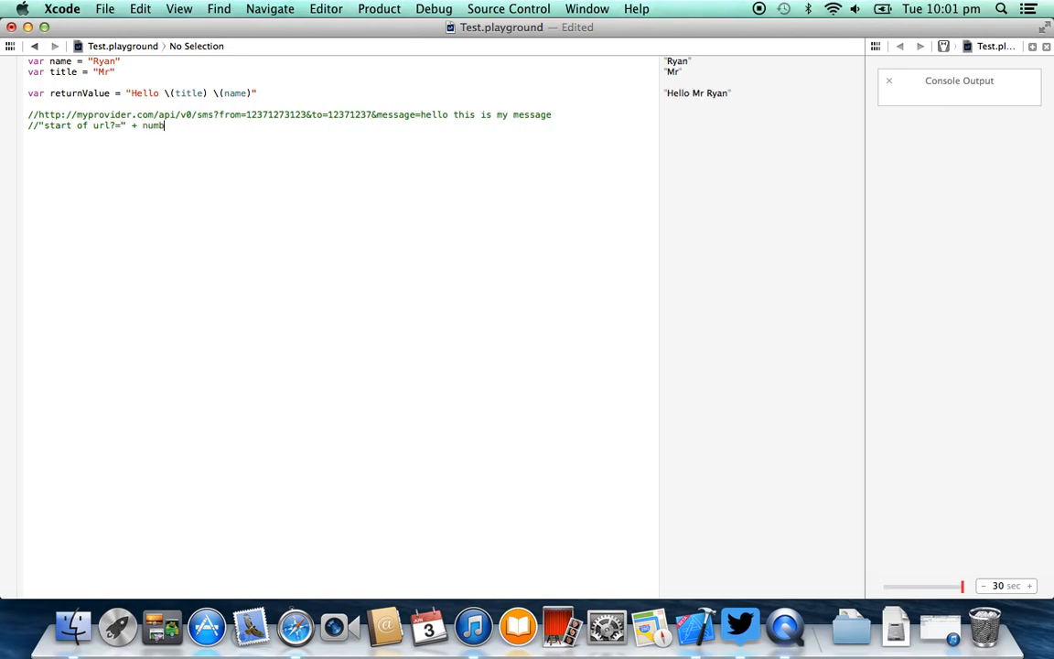
text(er)
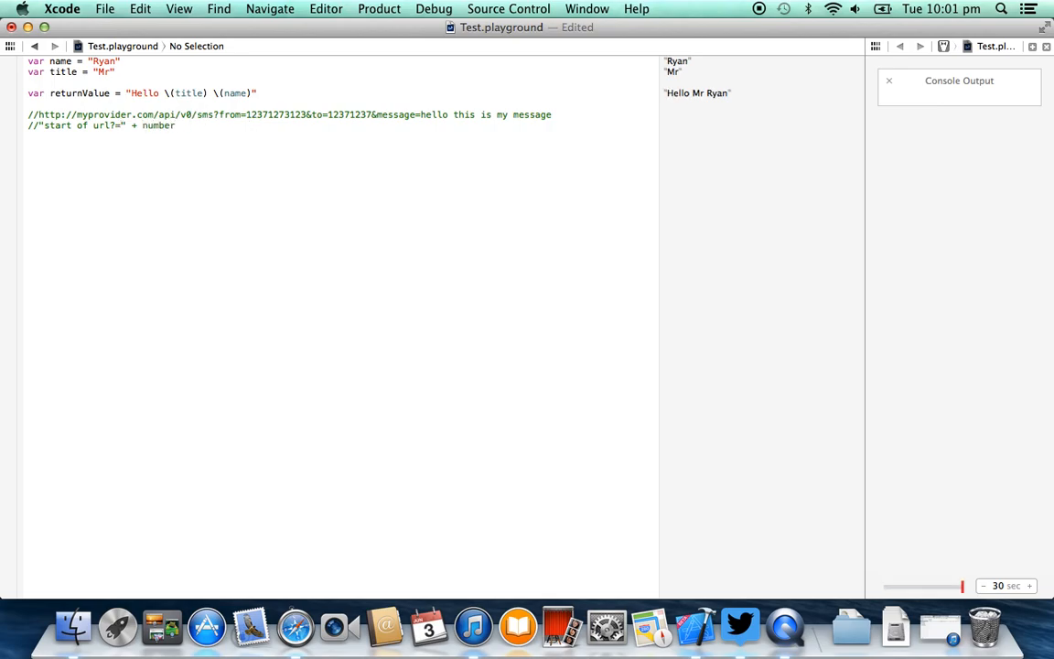
text(+ "")
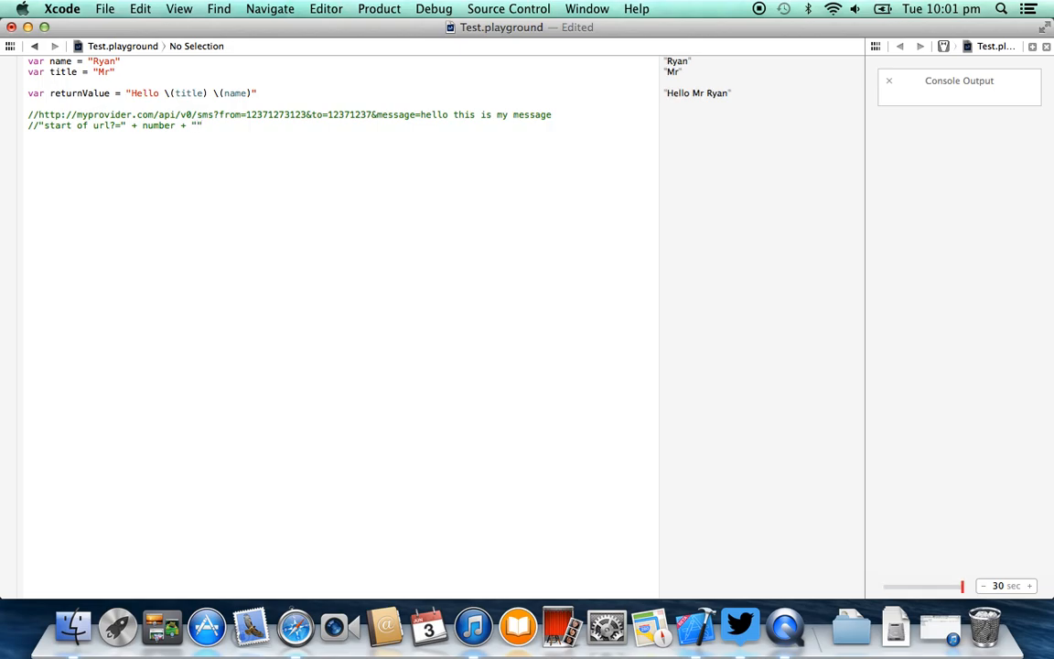
text(&message =)
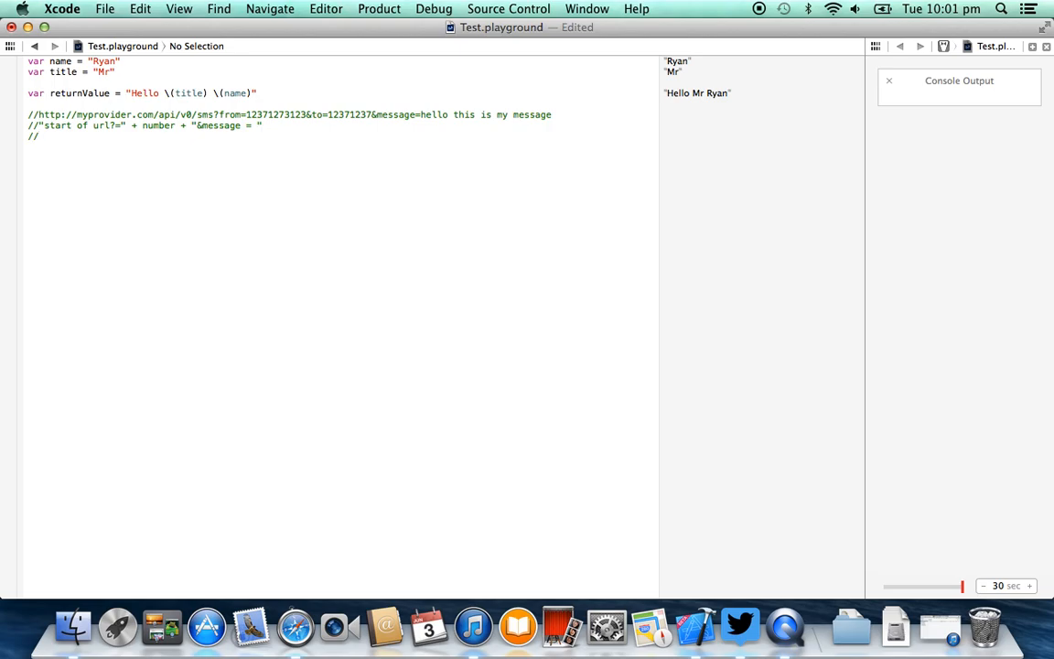
text(http://)
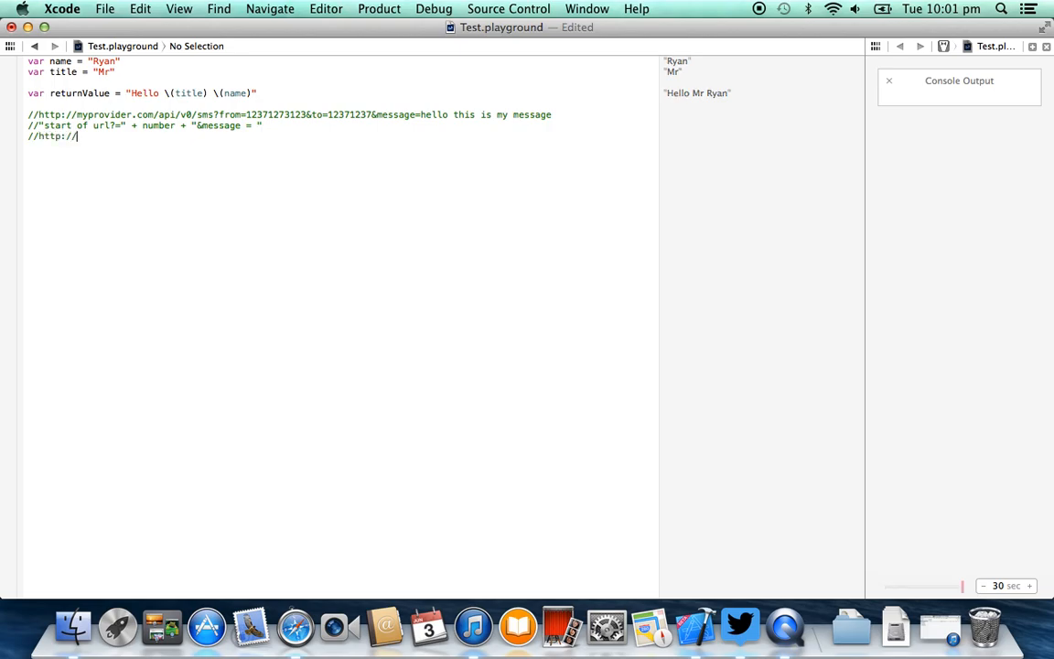
text(mypro)
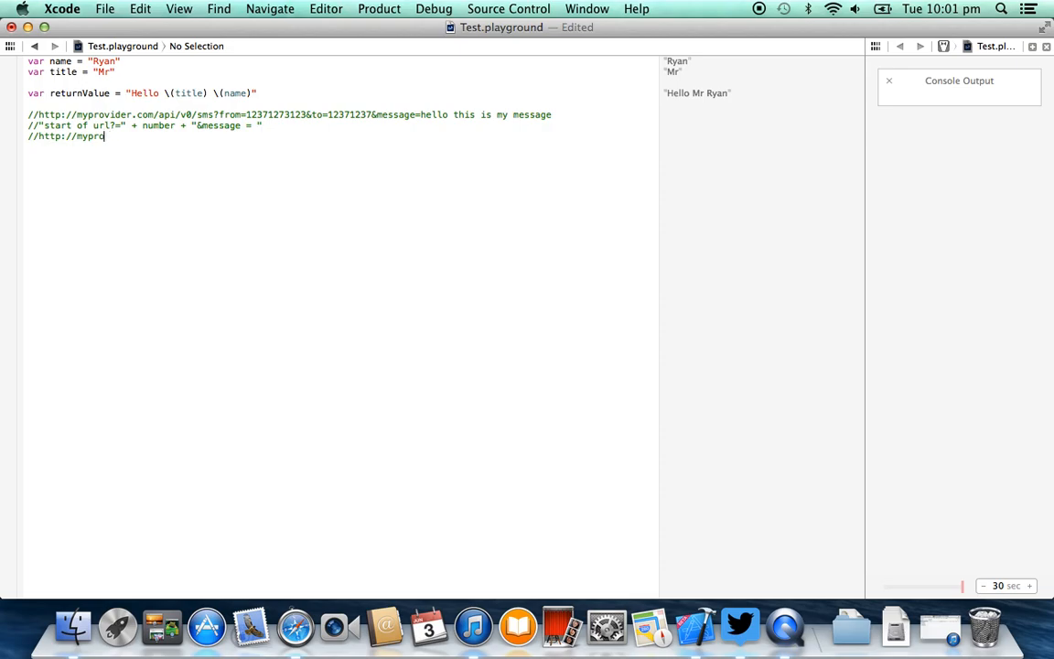
text(vider.com/api)
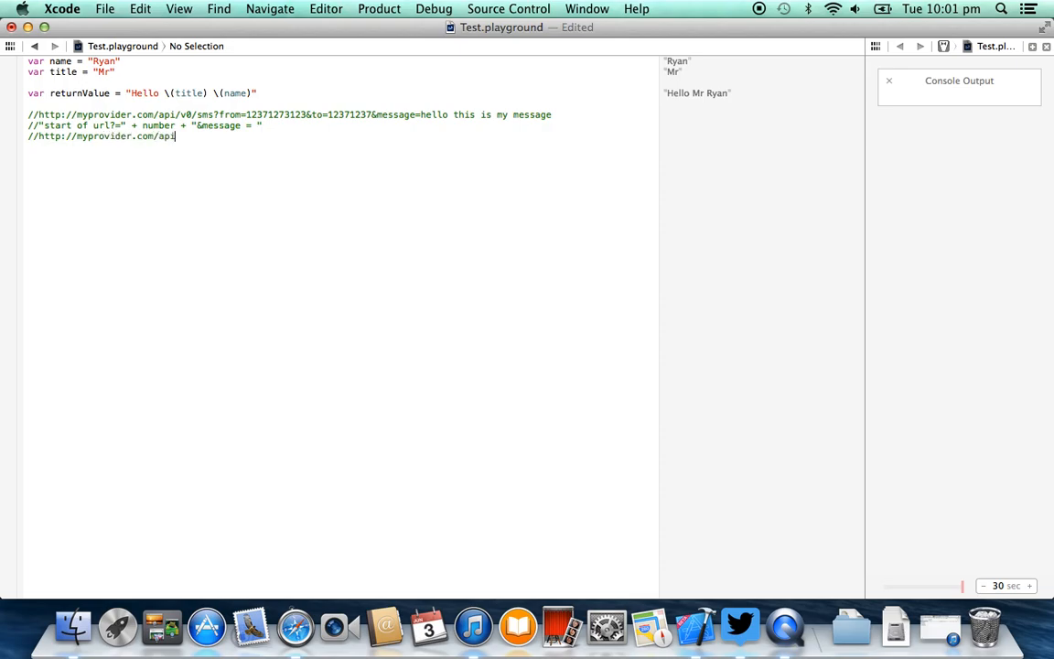
text(/v0/sms)
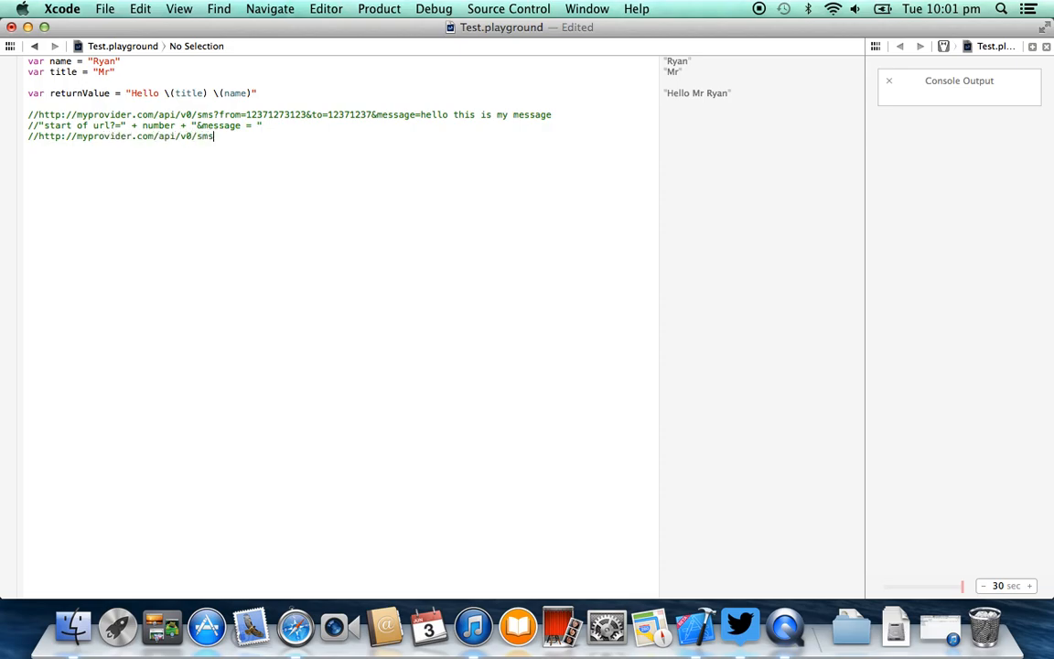
text(?from=)
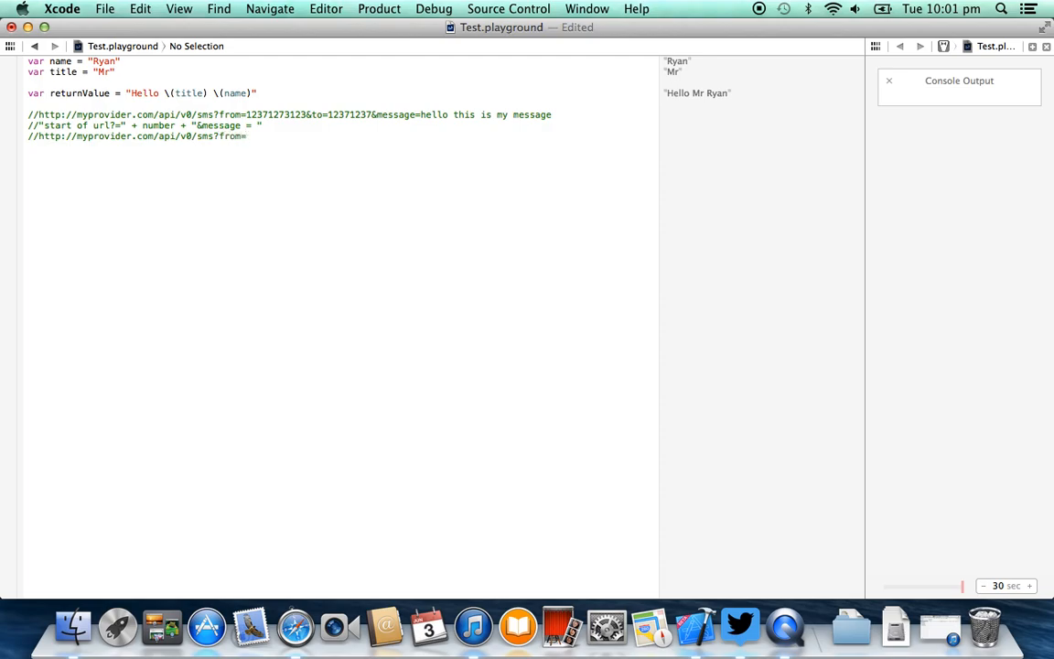
text(\())
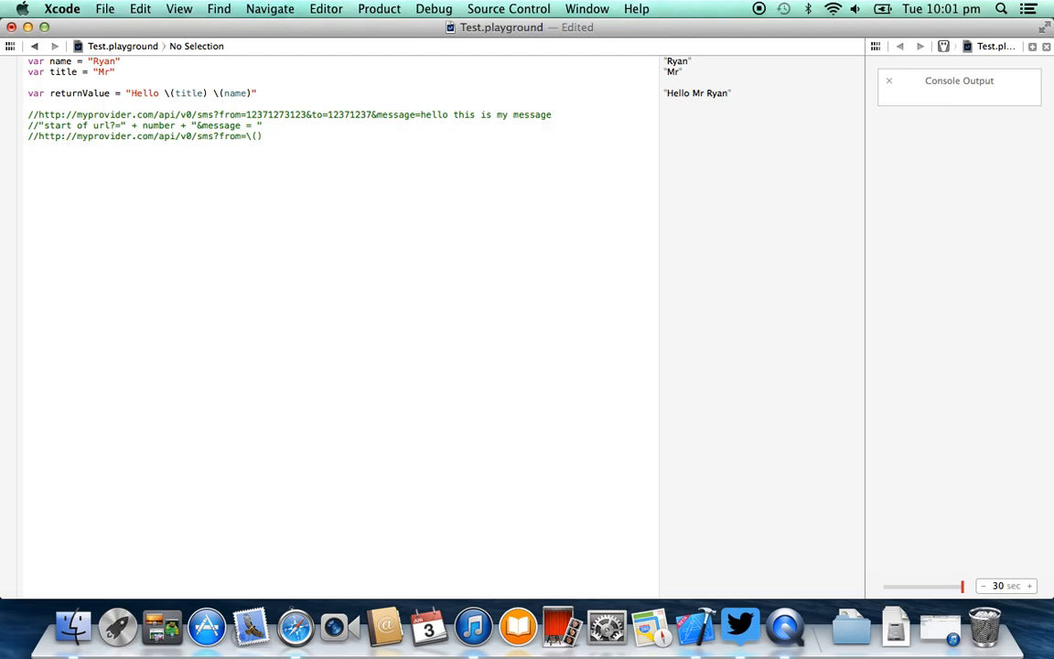
text(f)
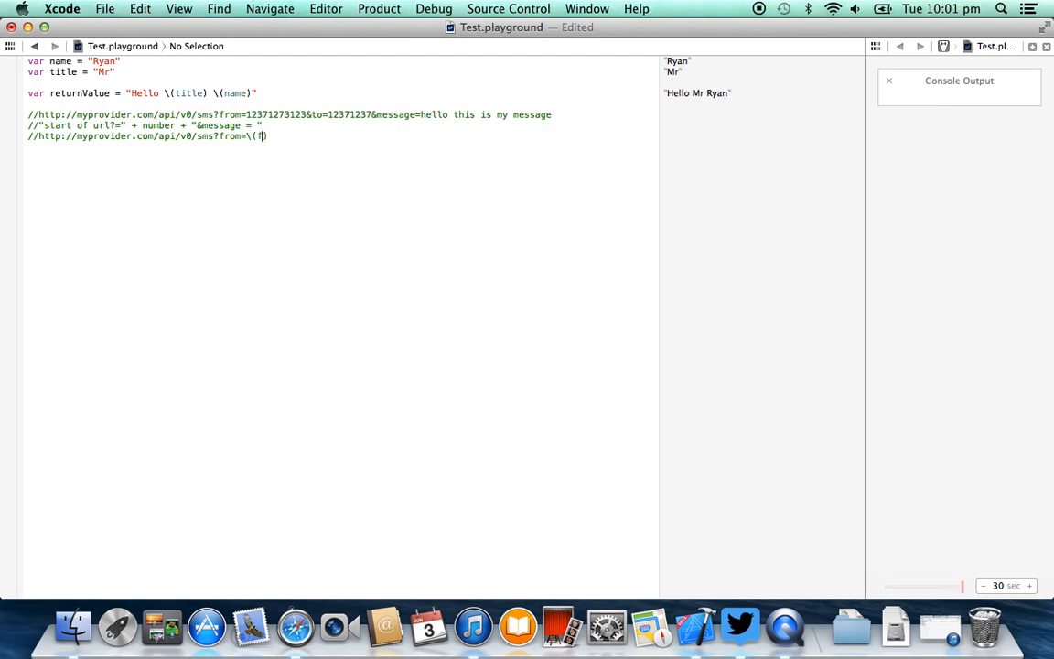
text(rom)
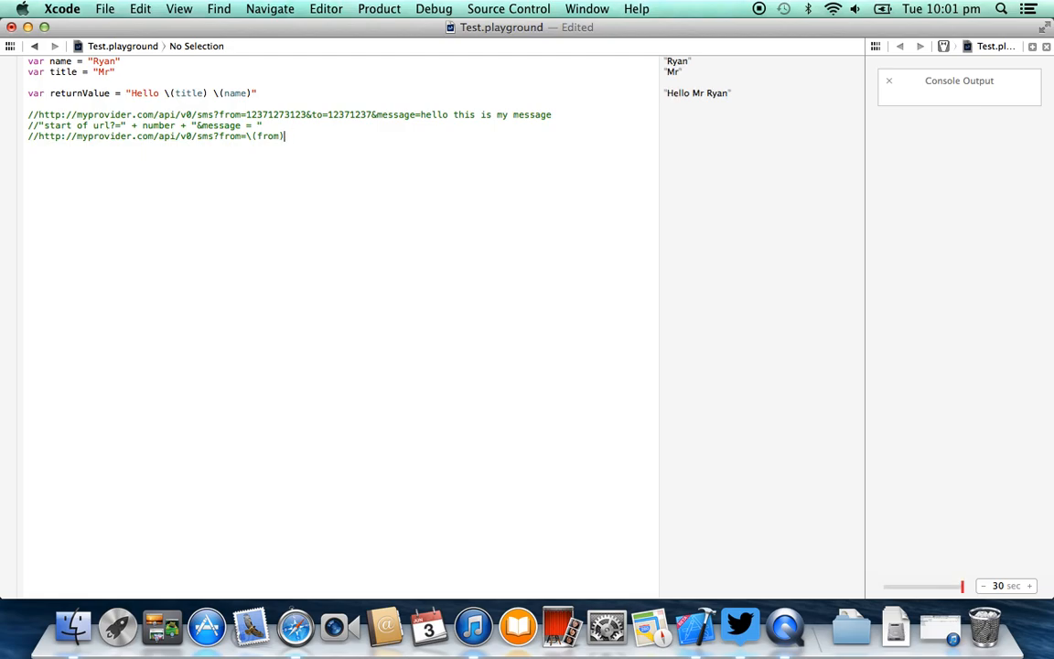
text(&to=)
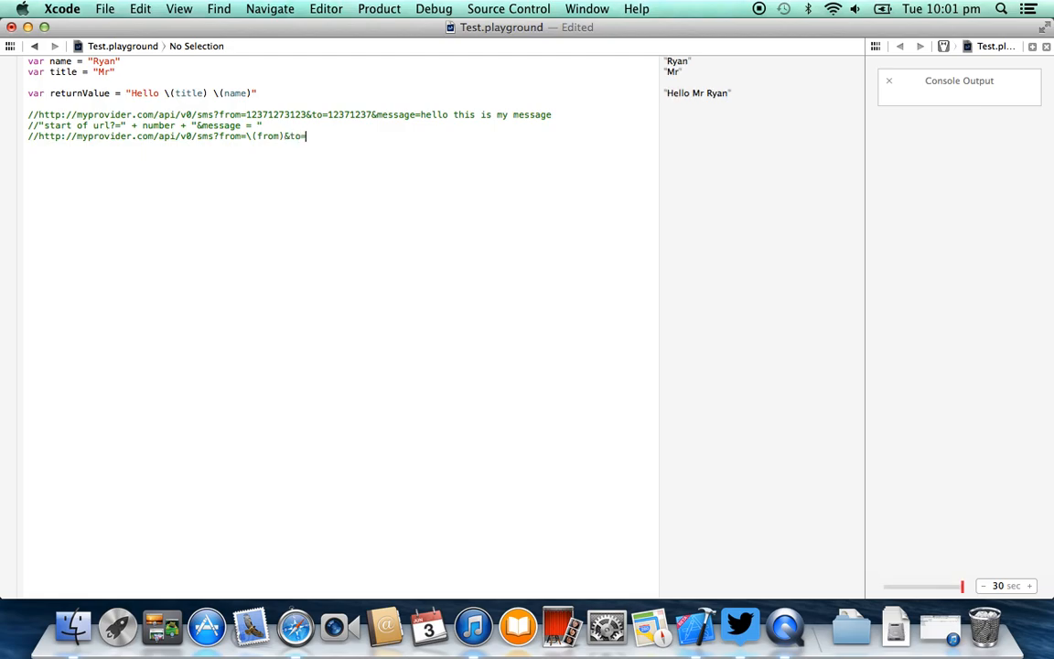
text(\(to))
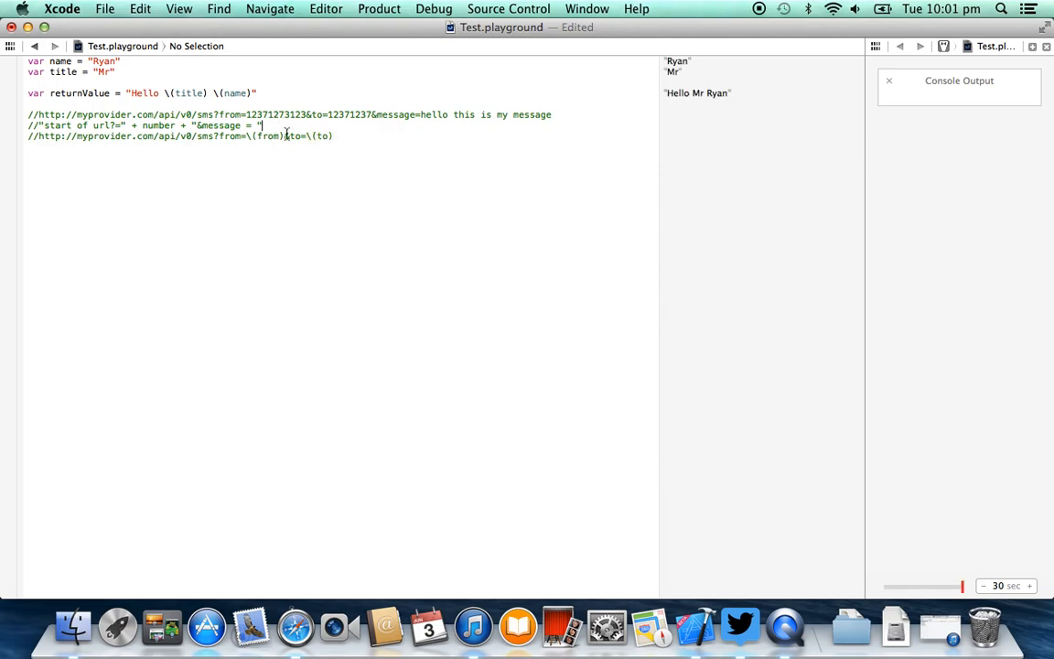
drag(28, 114, 333, 135)
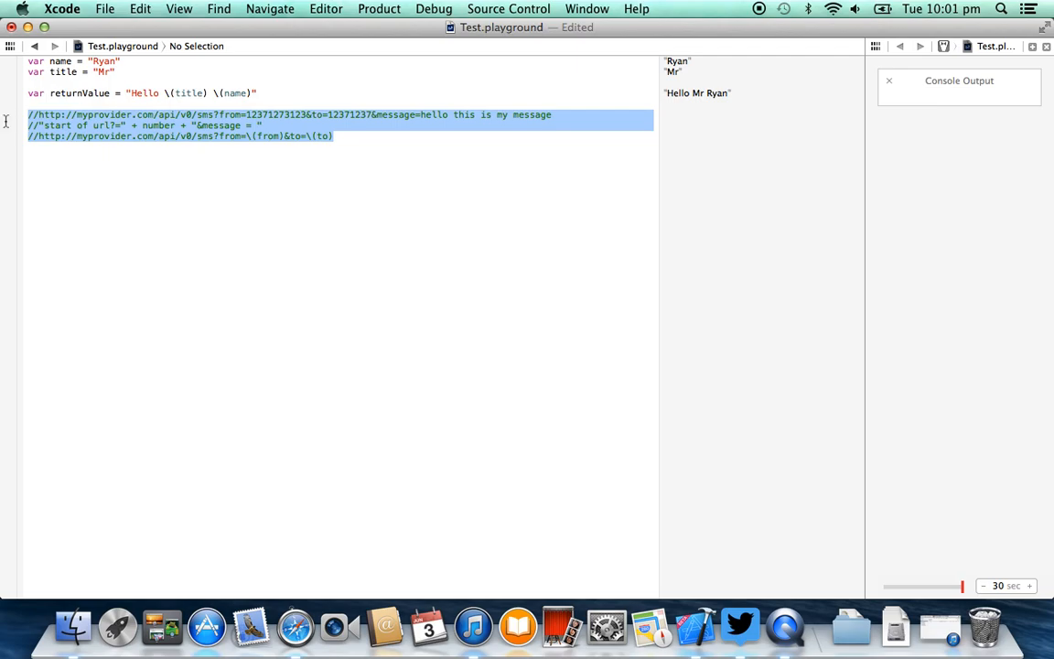
key(Delete)
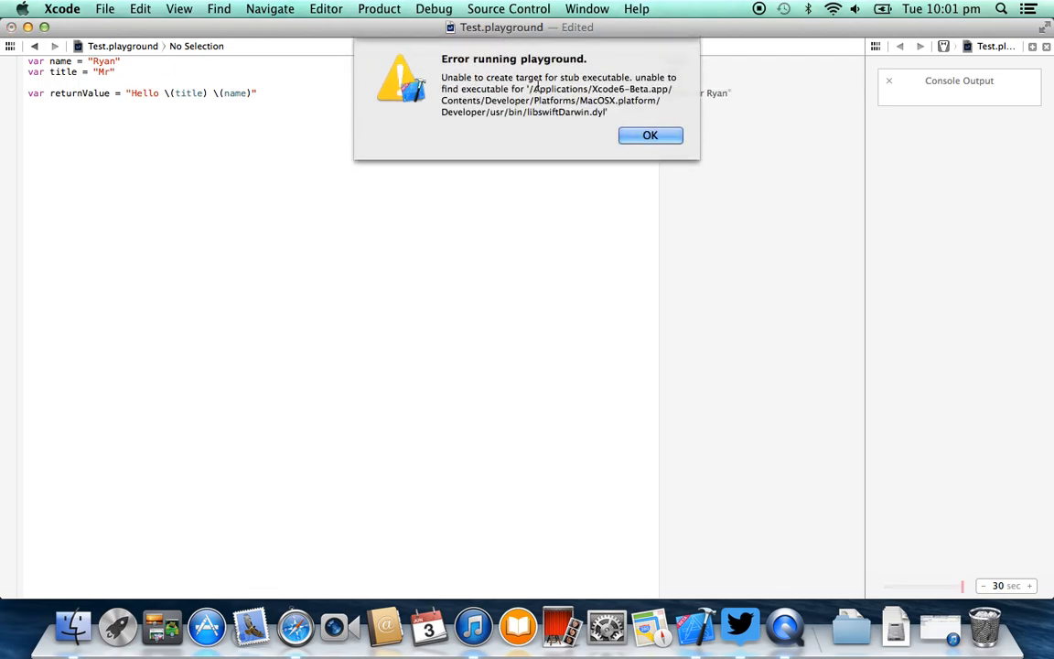
click(650, 135)
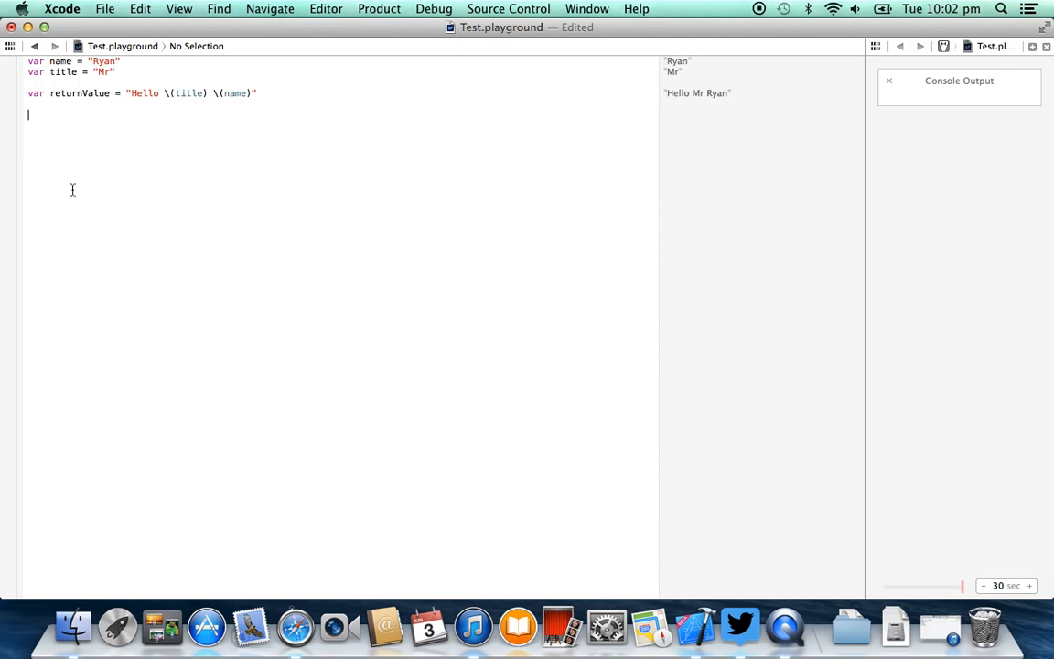
mouse_move(232, 126)
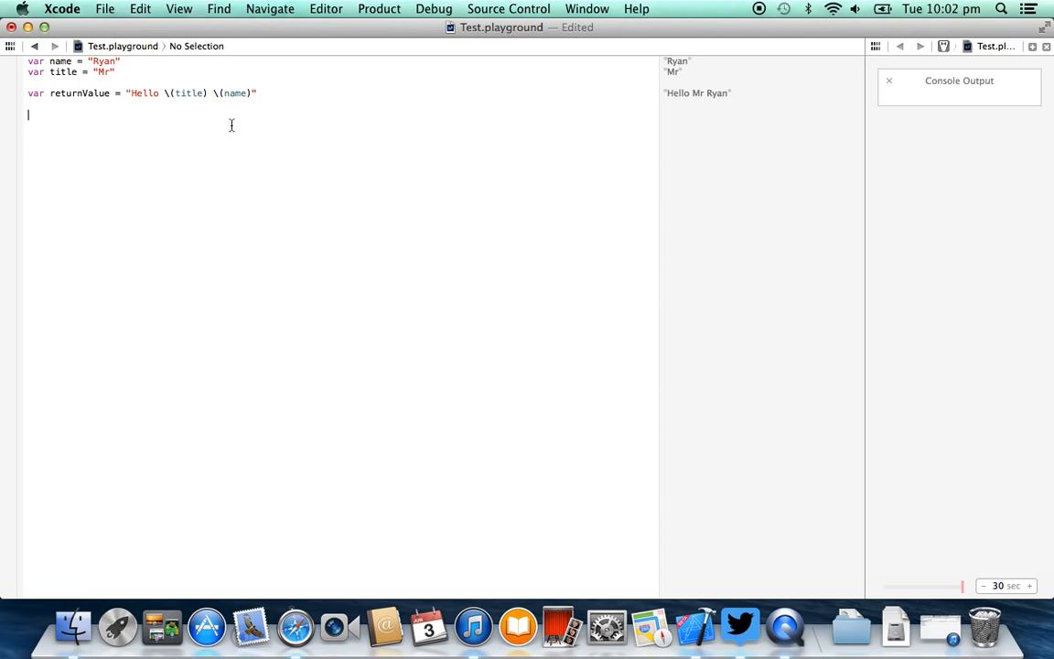
key(cmd+a)
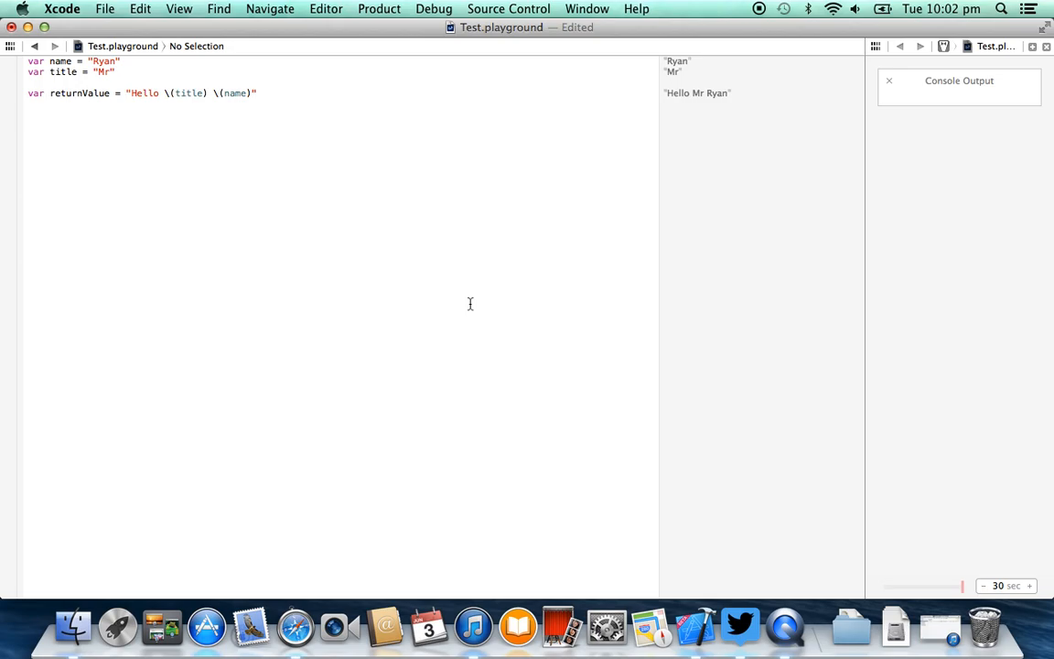
Step: Add var name:String = "Ryan" and rename it to strongName to clear the redeclaration error
text(var name:String = ")
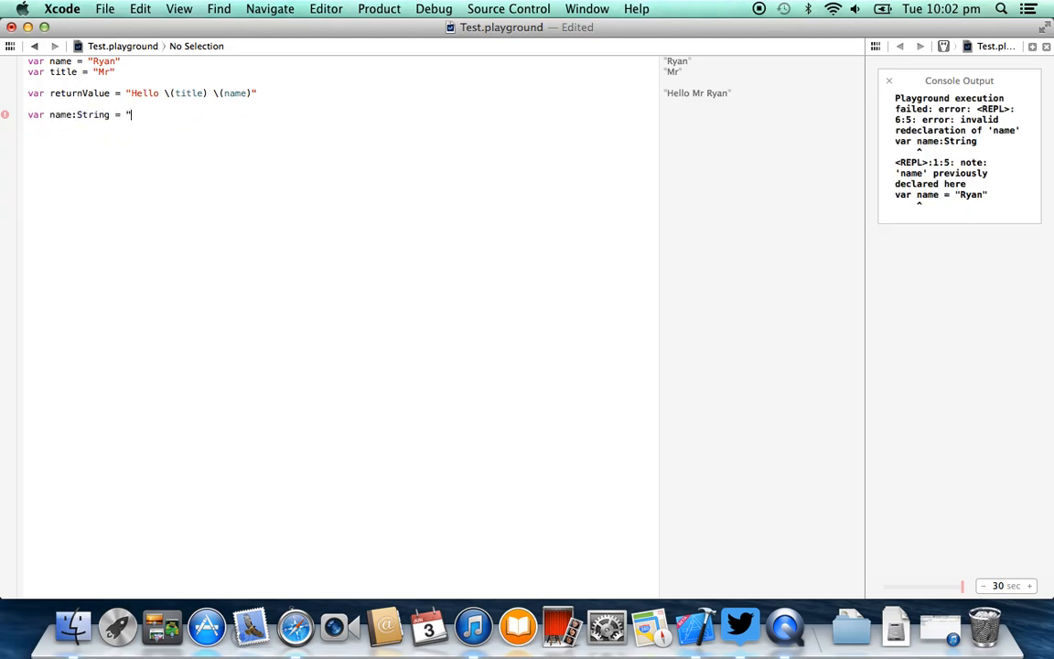
text(Ryan")
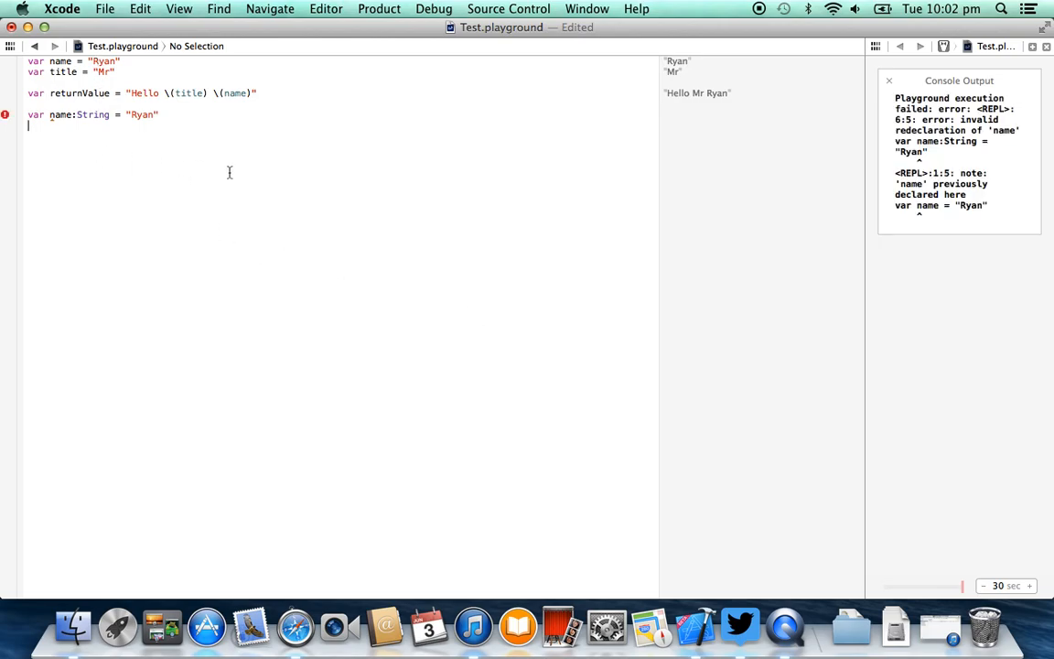
double_click(60, 115)
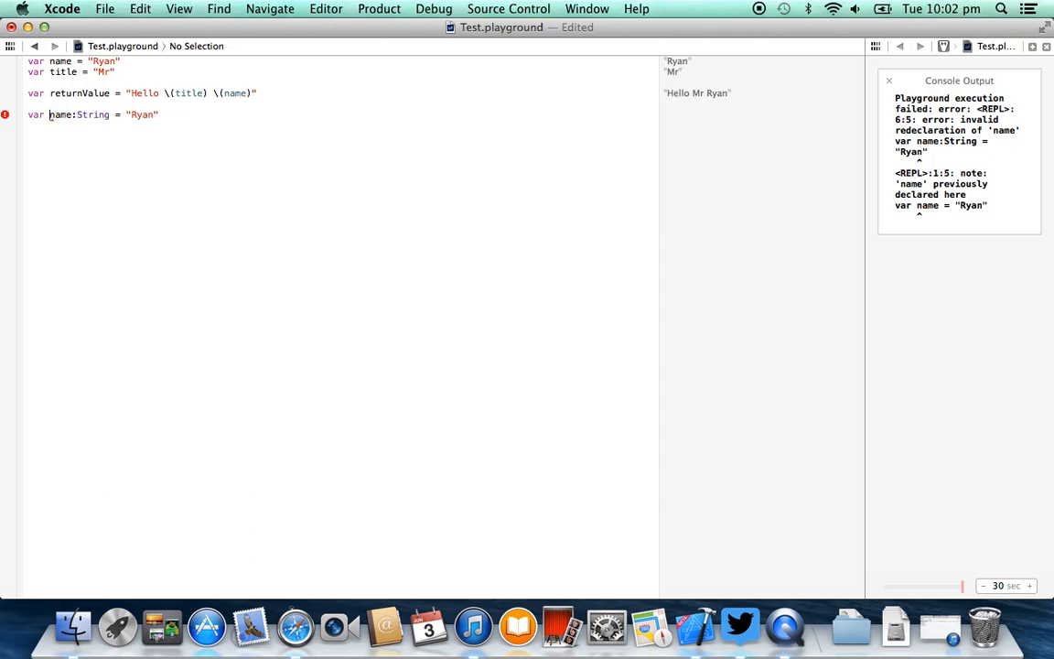
text(strongNname)
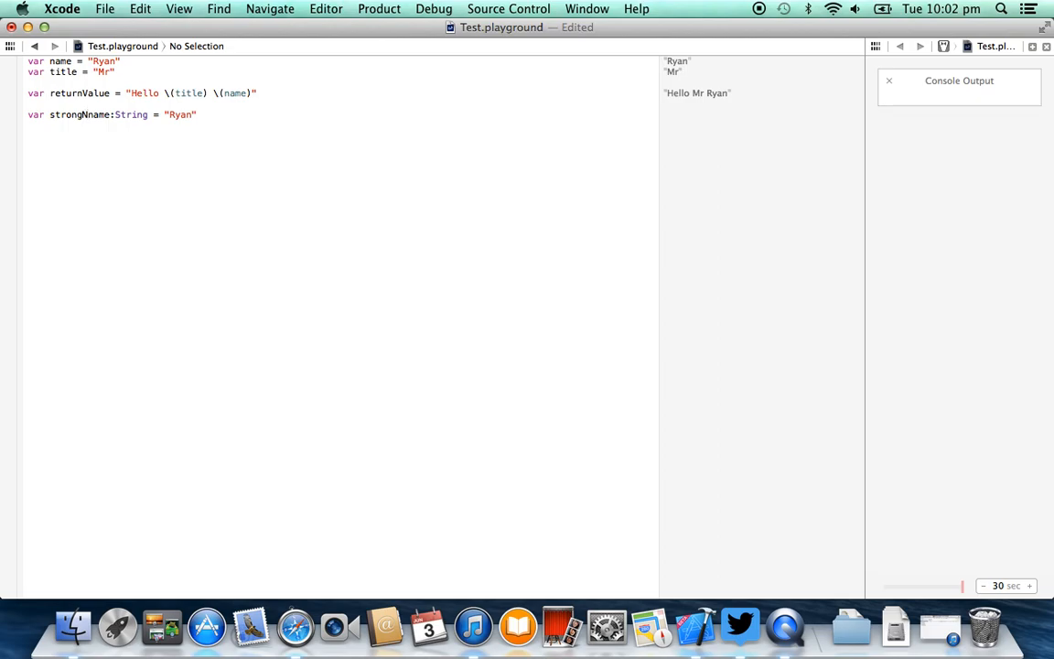
click(85, 132)
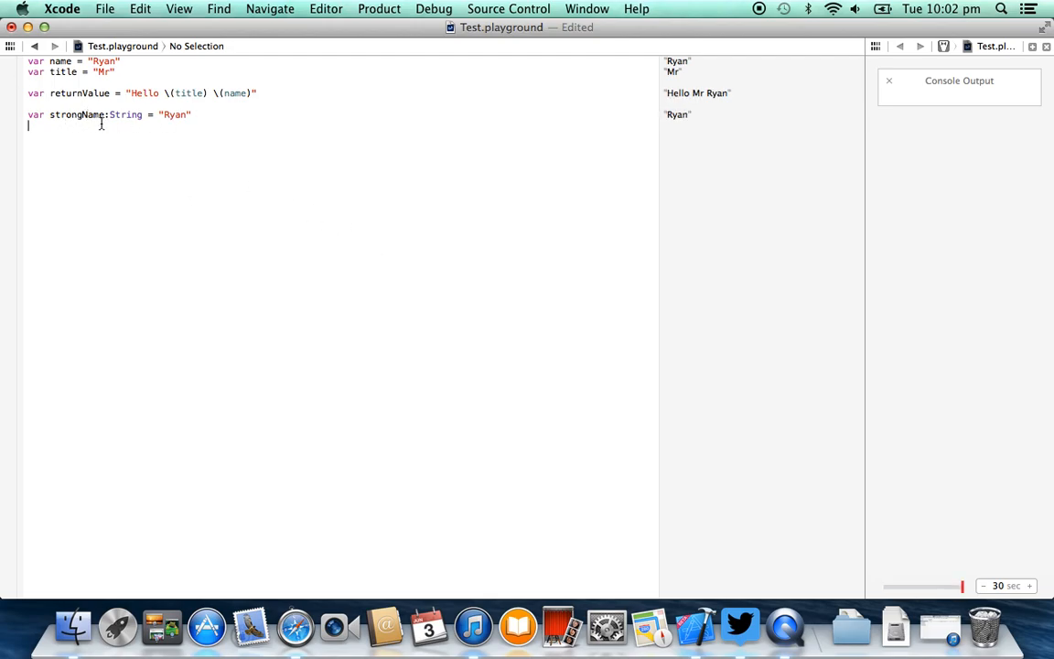
double_click(126, 115)
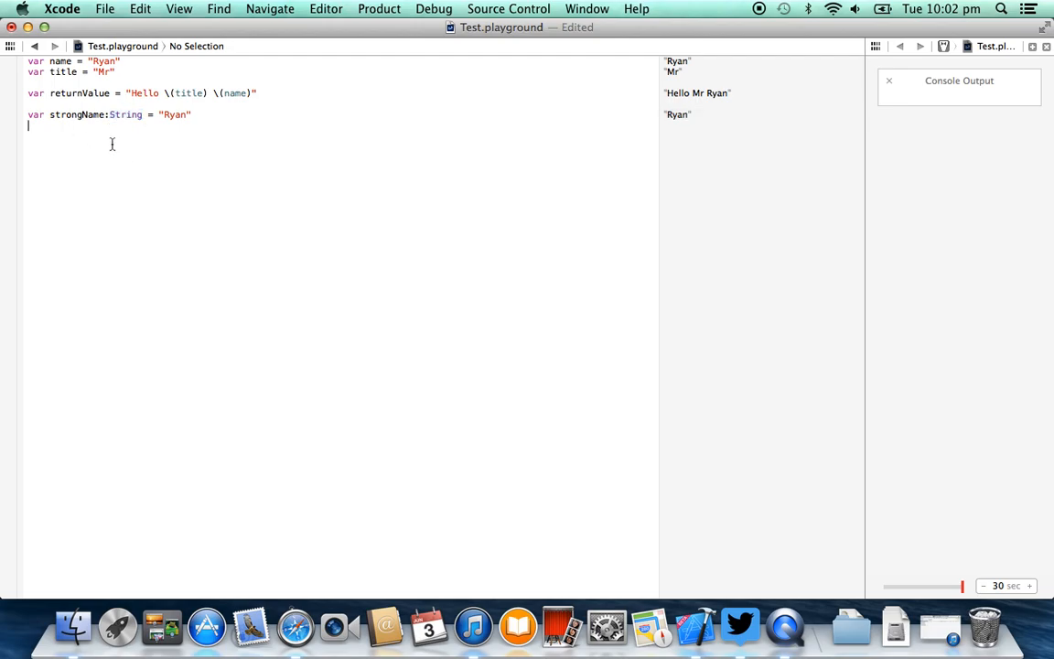
double_click(83, 115)
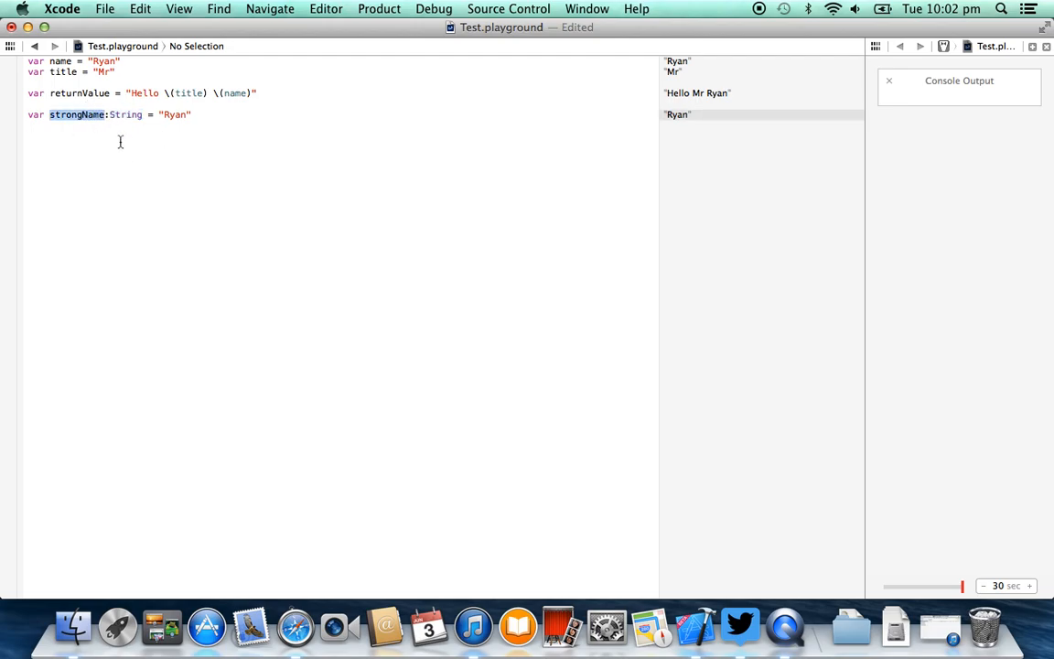
click(130, 116)
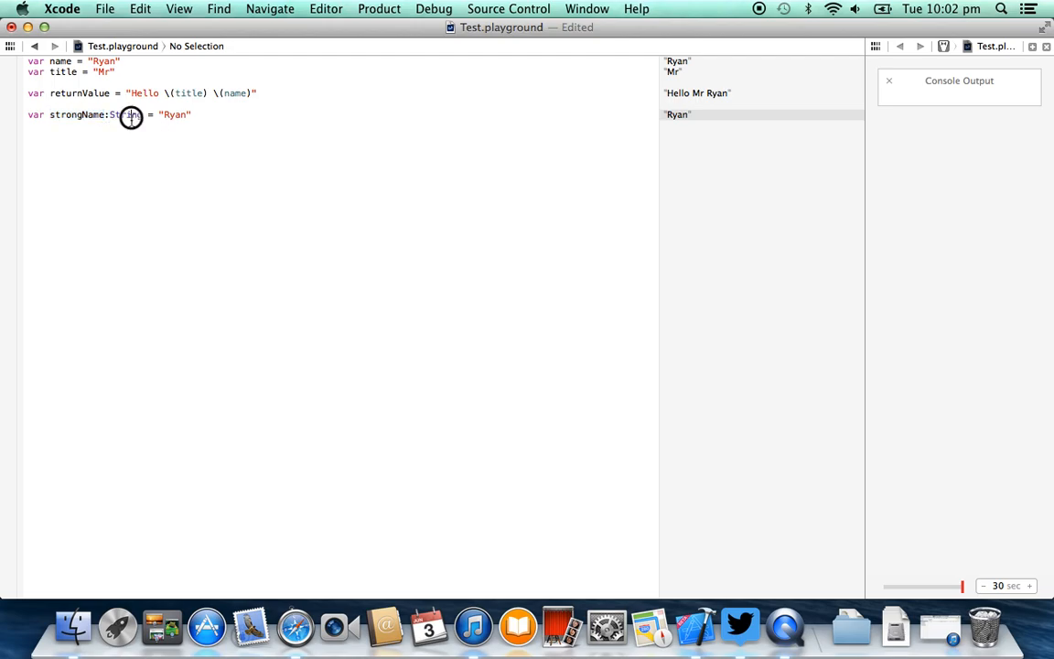
text(Int)
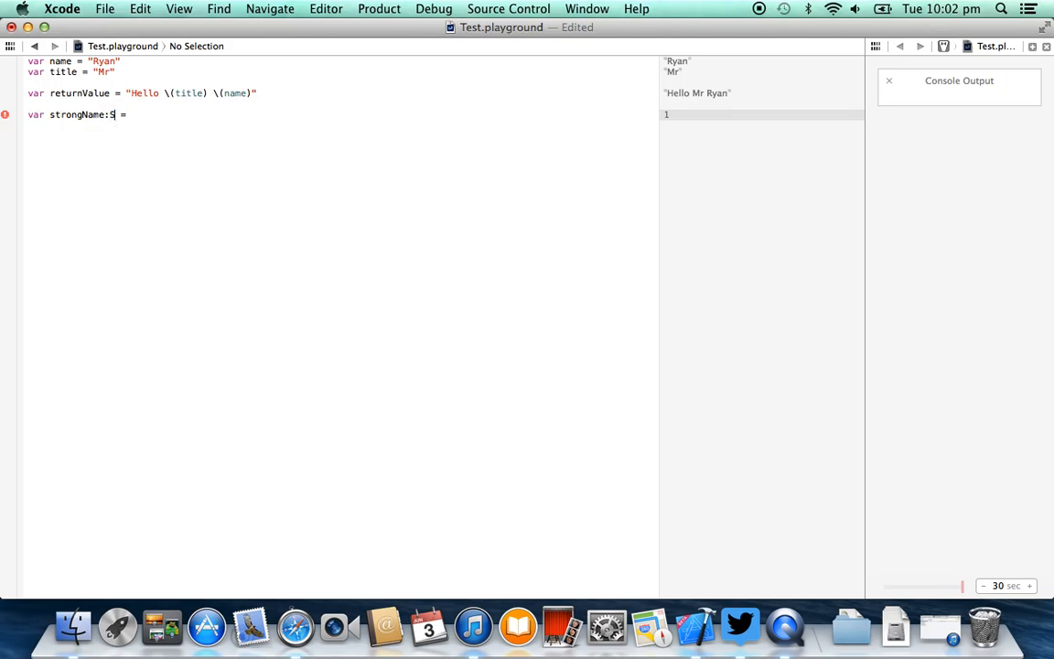
text(tring)
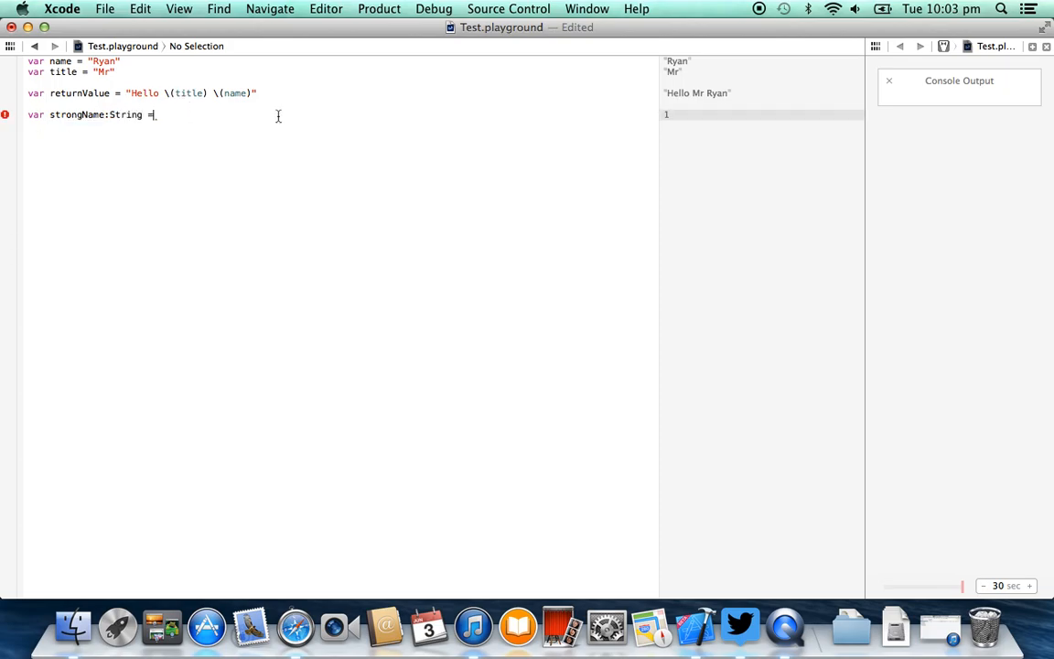
text("Ryan")
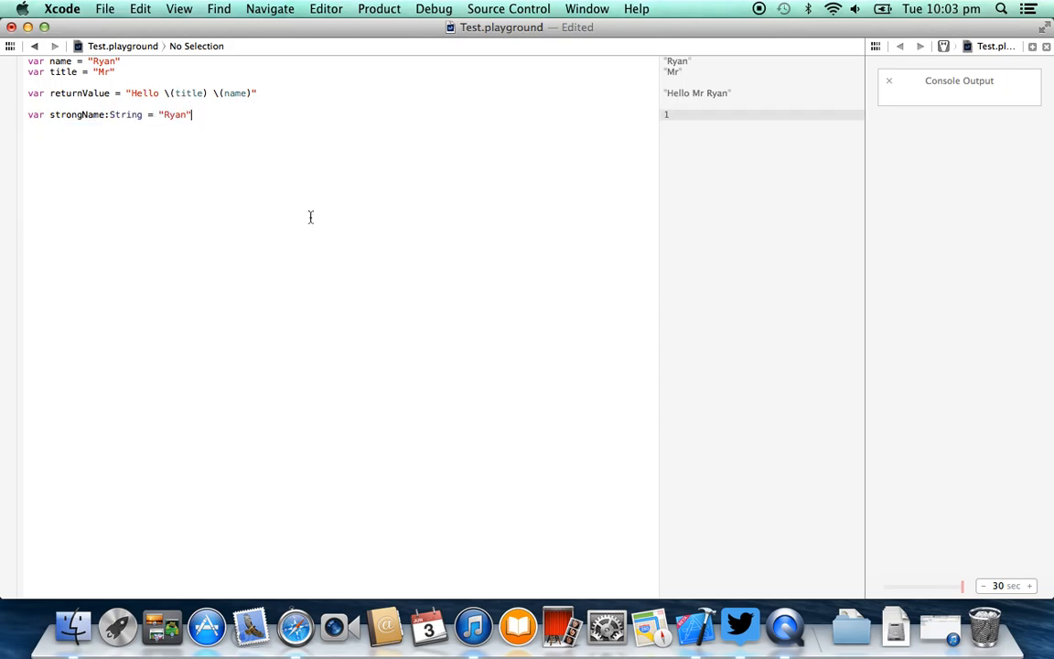
key(Return)
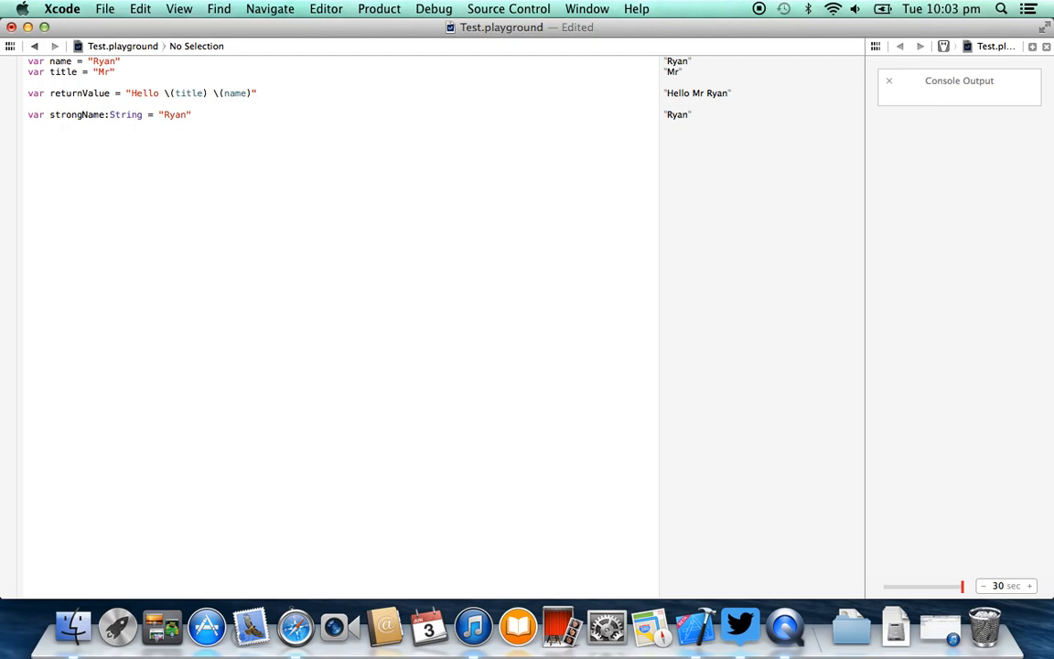
Step: Declare var score = 125 and var multi = 4, then begin a String-typed output declaration
text(var sc)
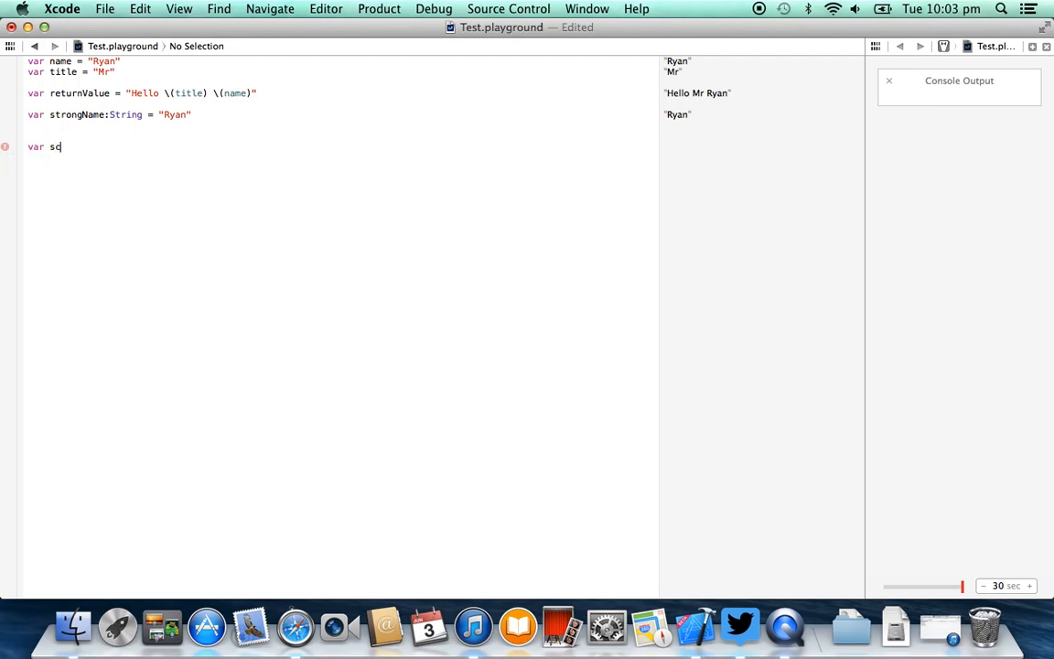
text(ore =)
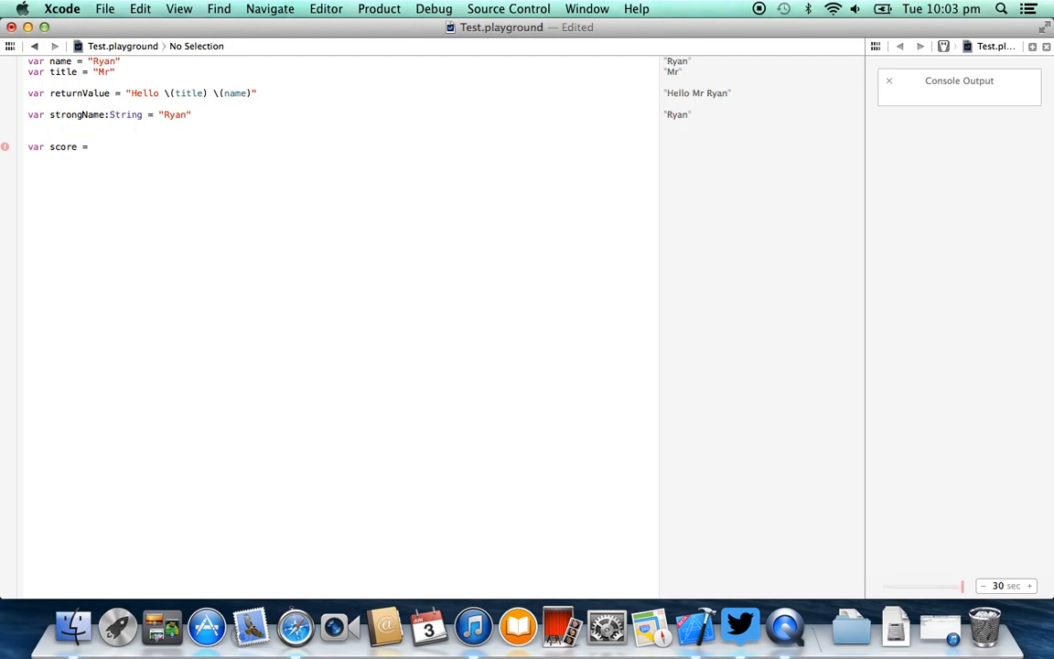
text(125)
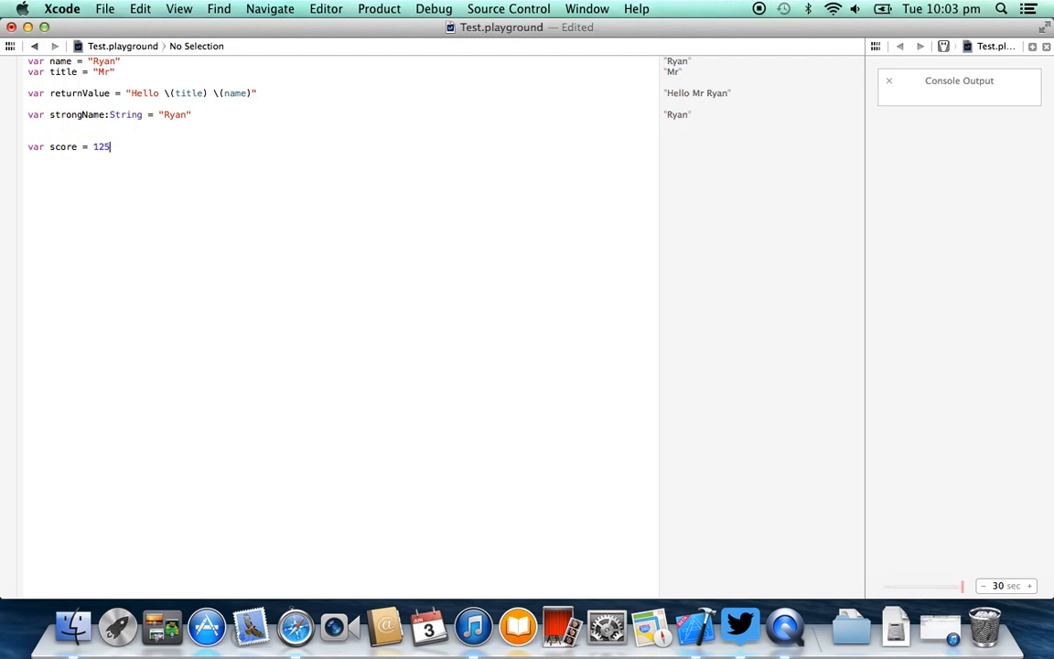
text(Va)
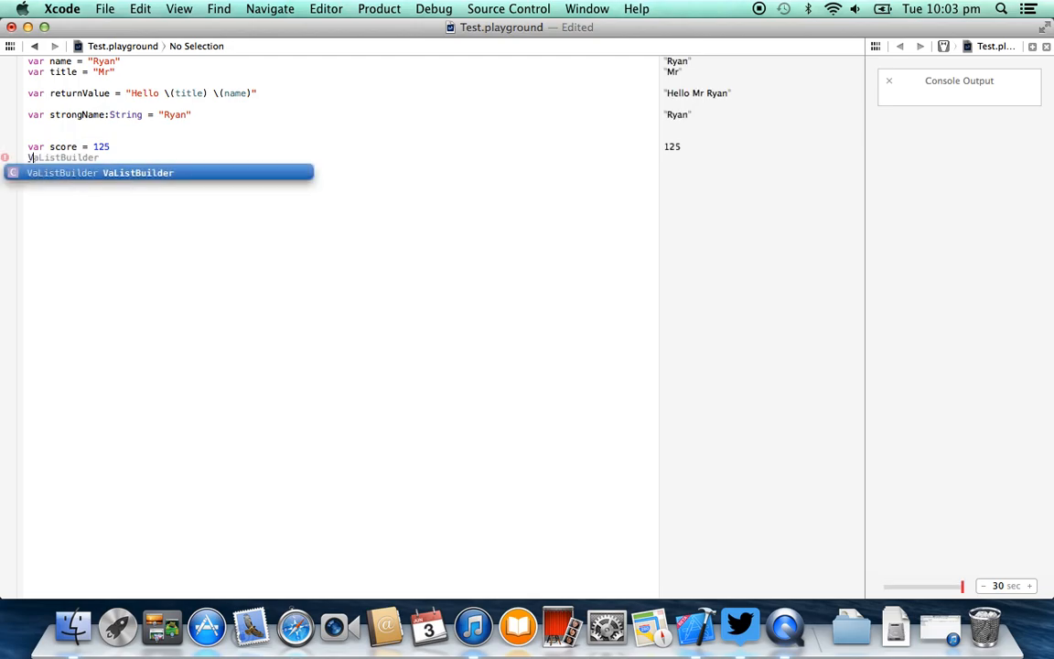
key(Escape)
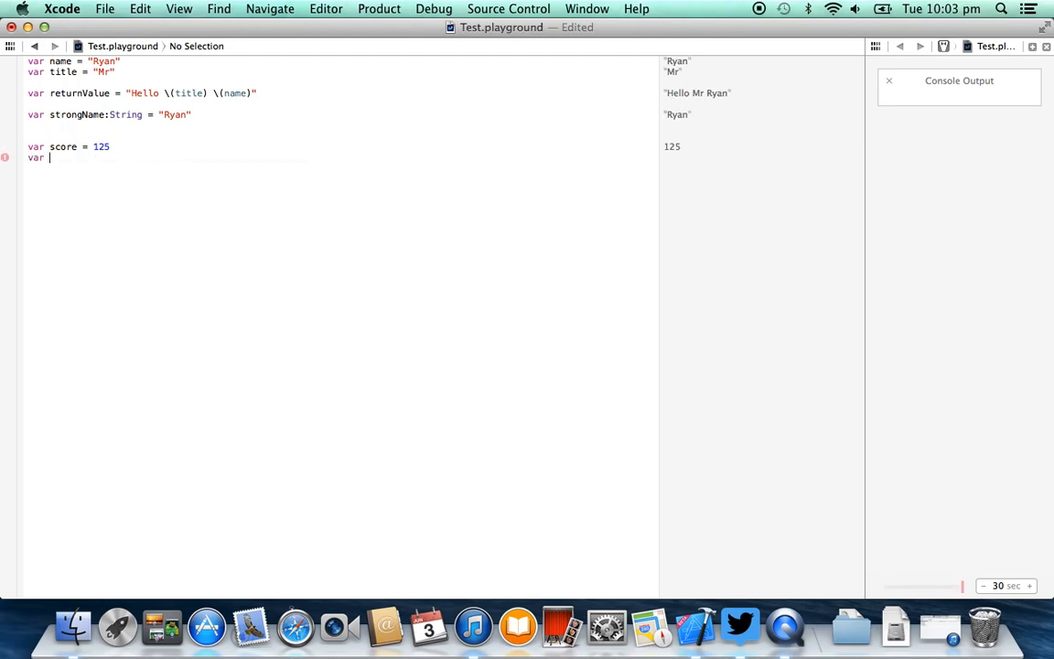
text(mi)
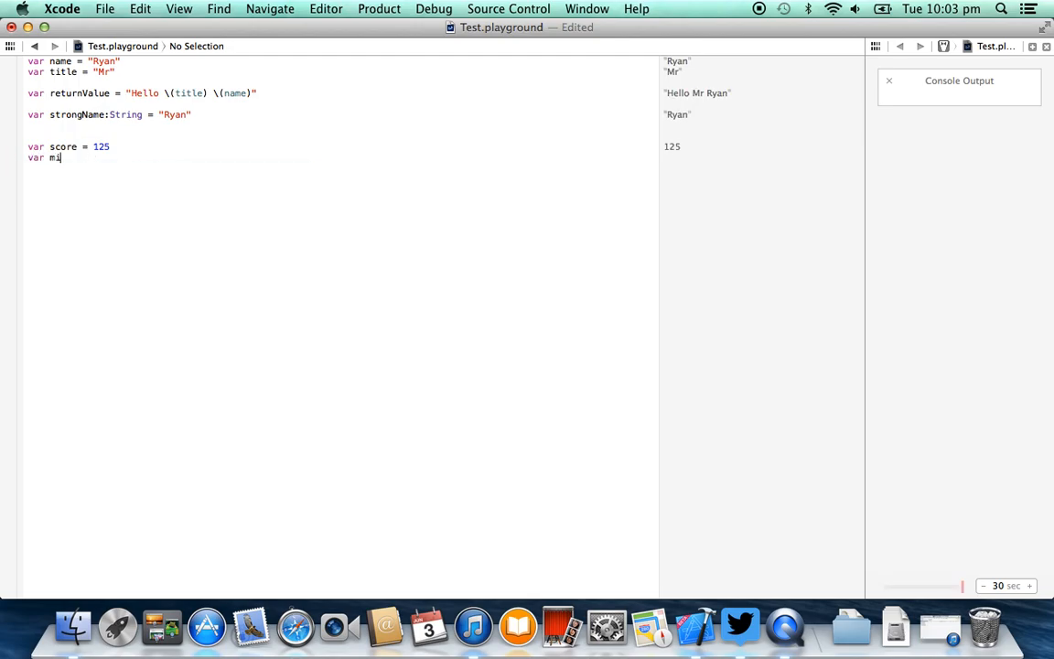
text(ulti =)
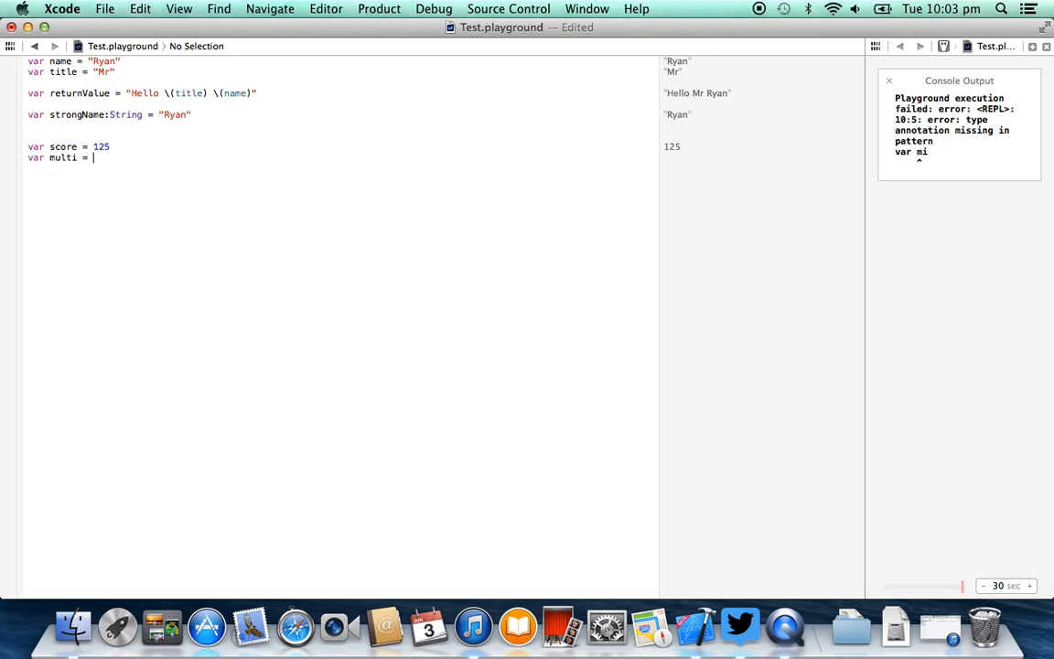
text(4)
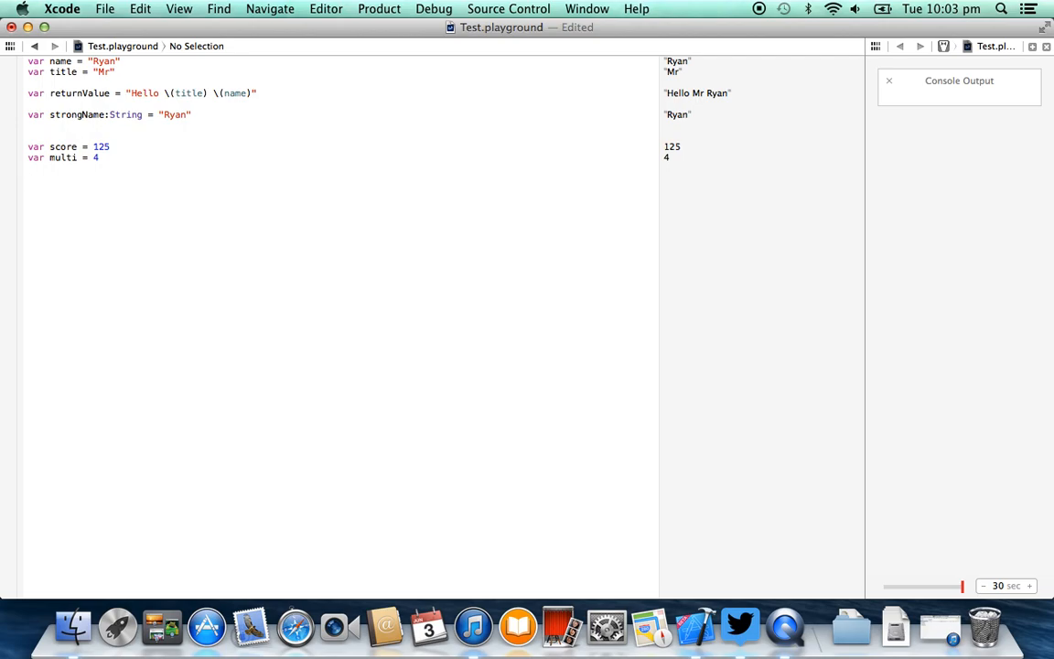
text(String)
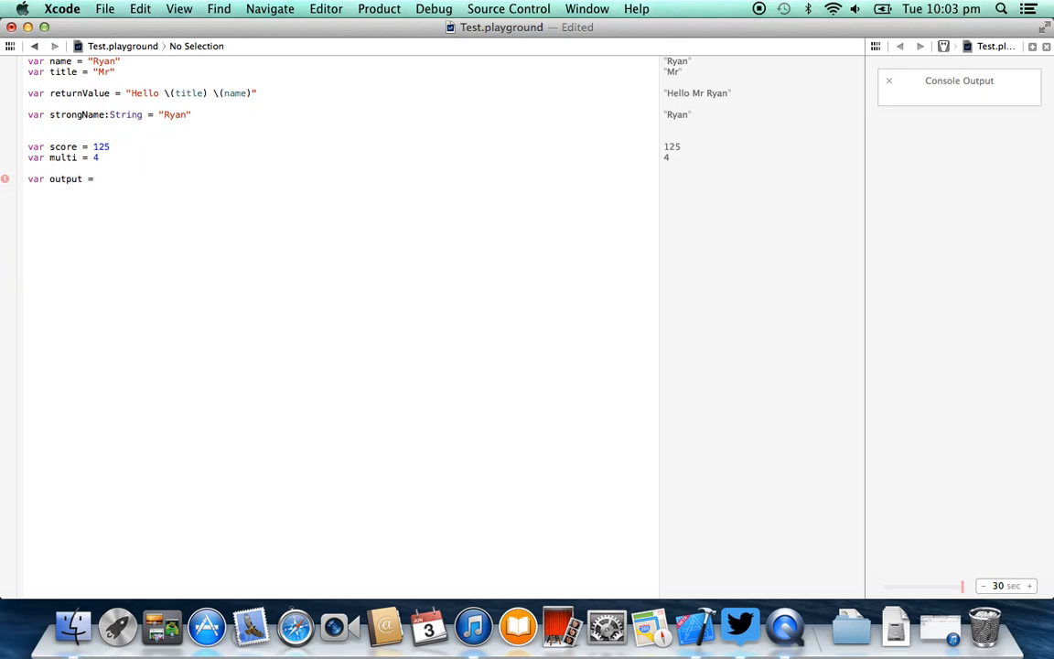
text("")
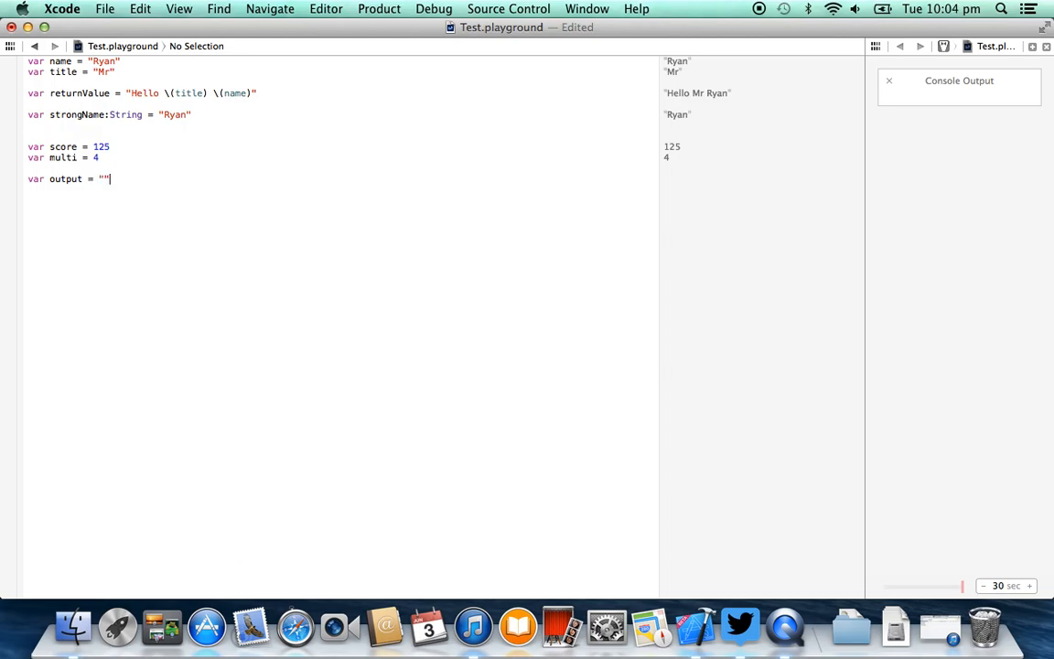
text(You)
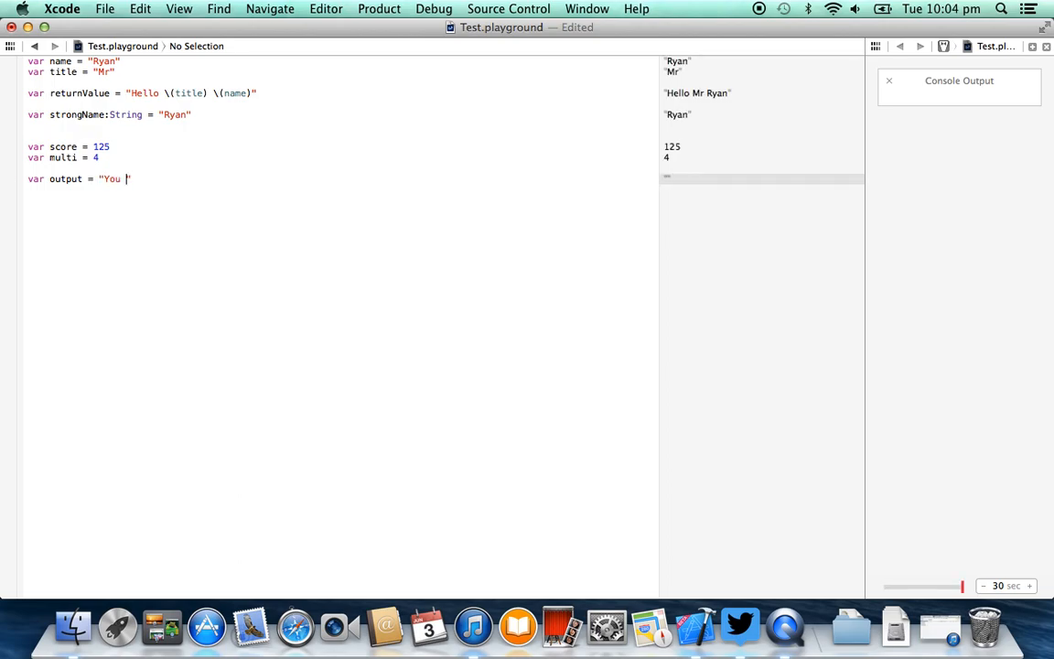
text(score is:)
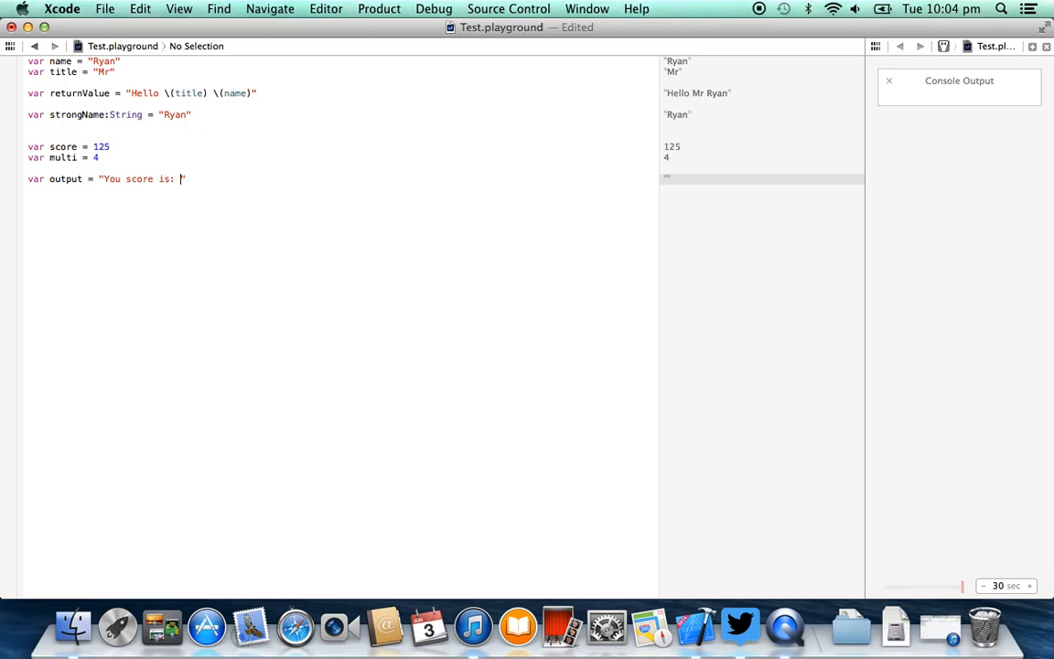
text(\)
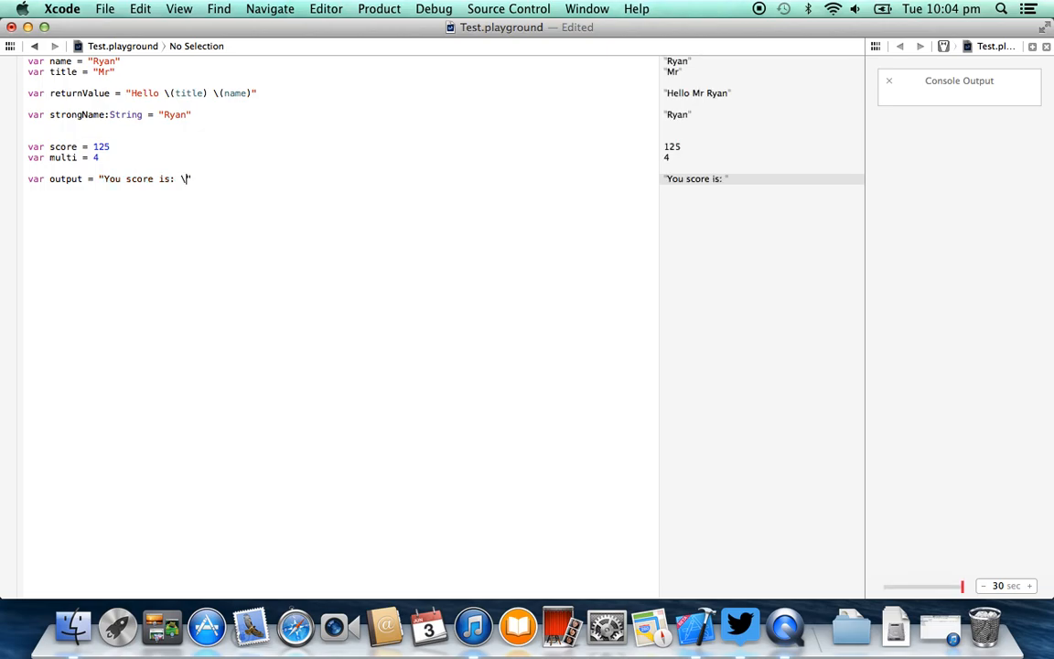
text(()
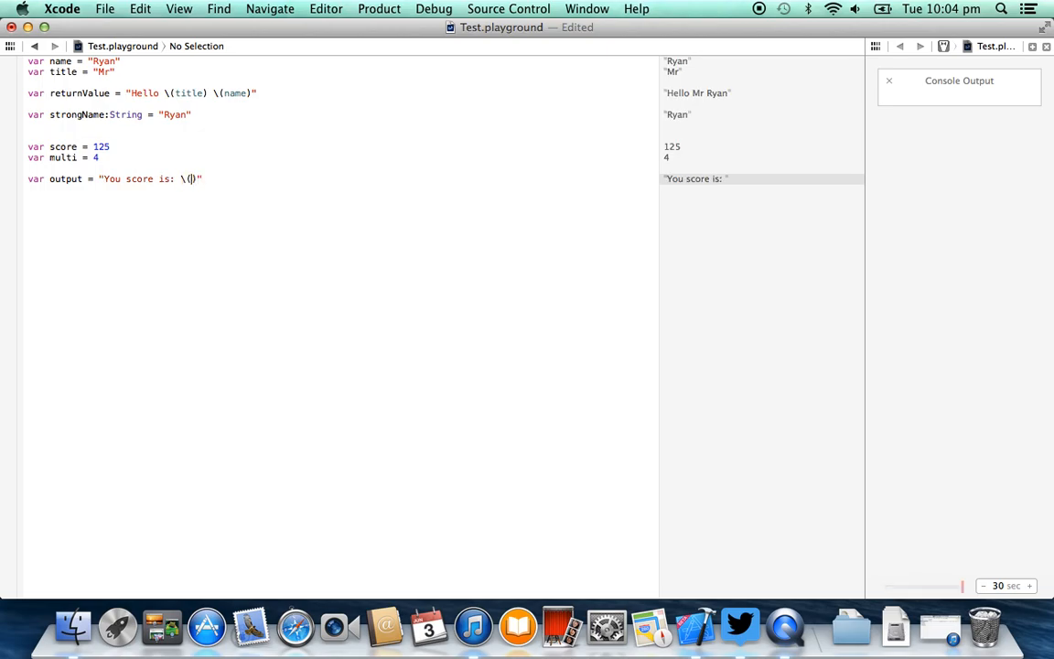
text(score * m)
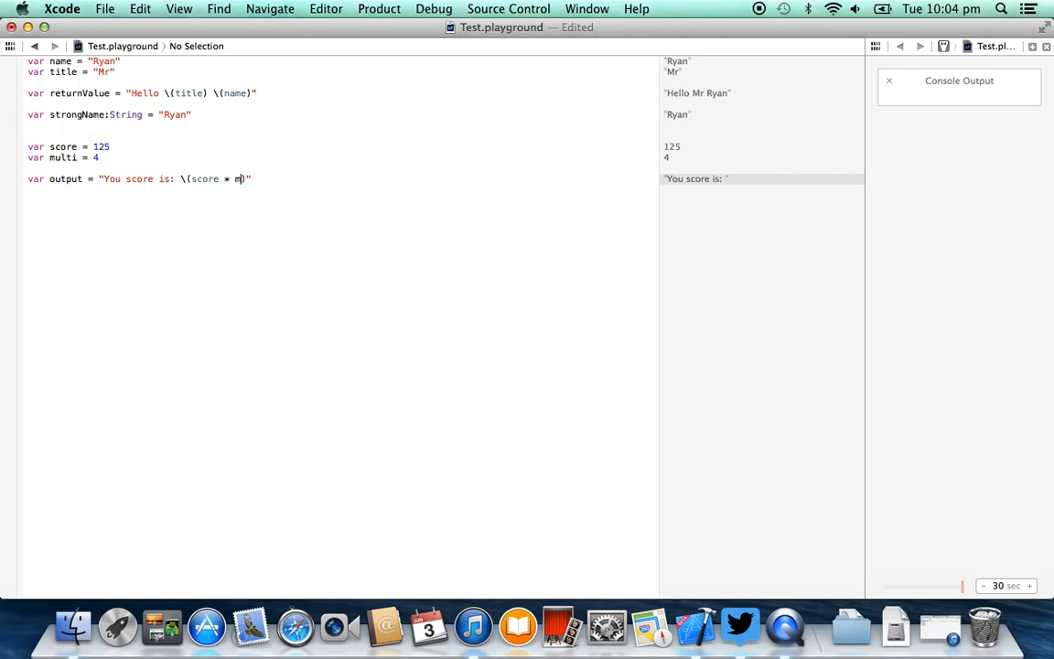
text(ulti)
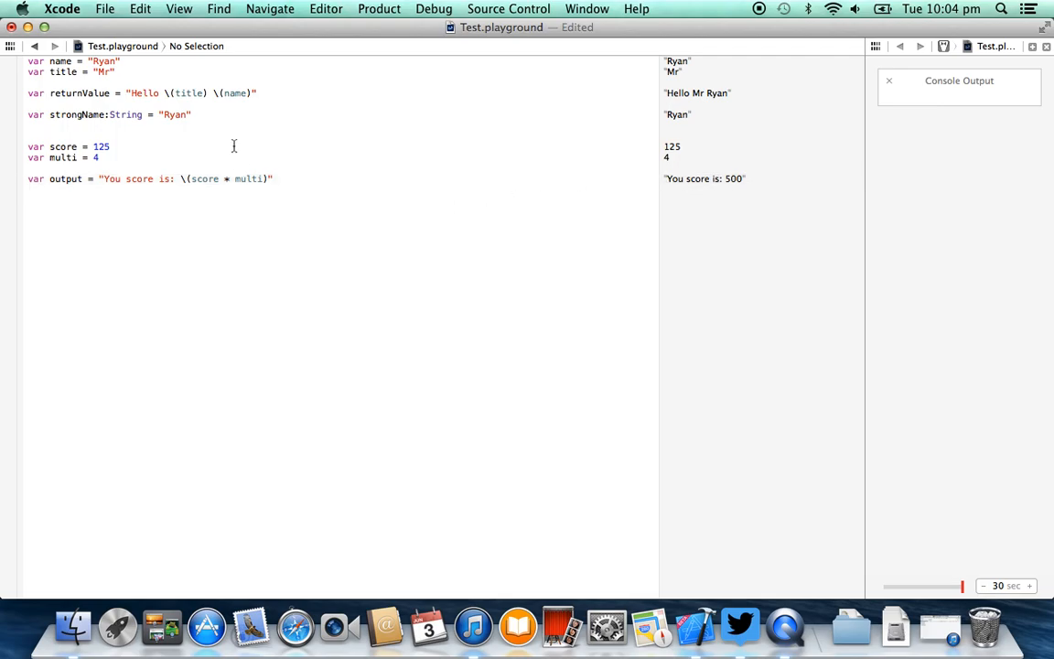
mouse_move(303, 136)
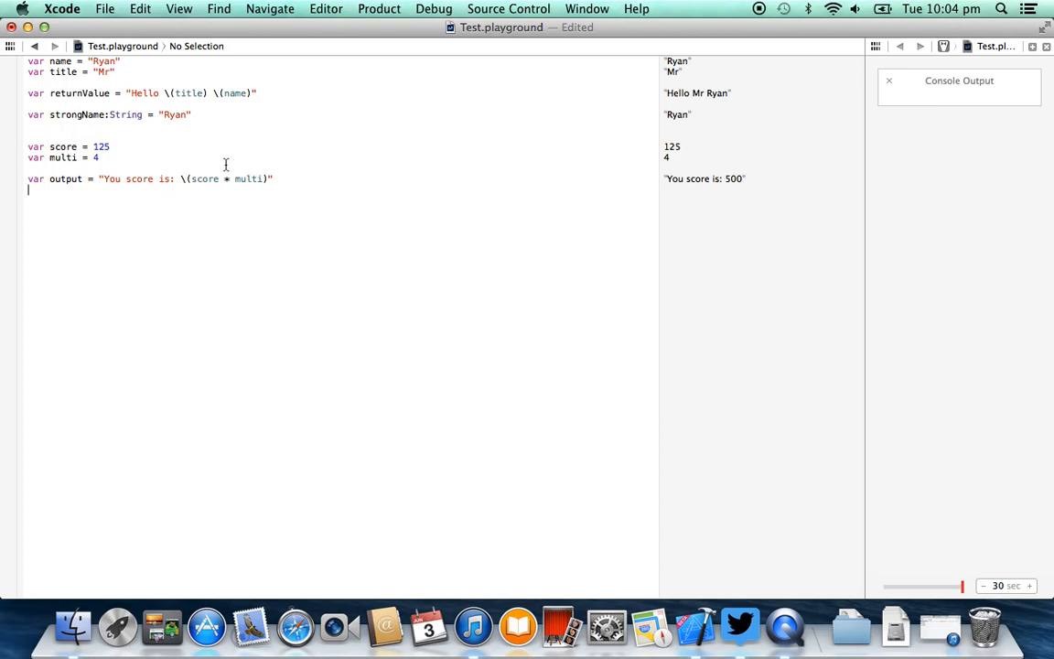
mouse_move(297, 173)
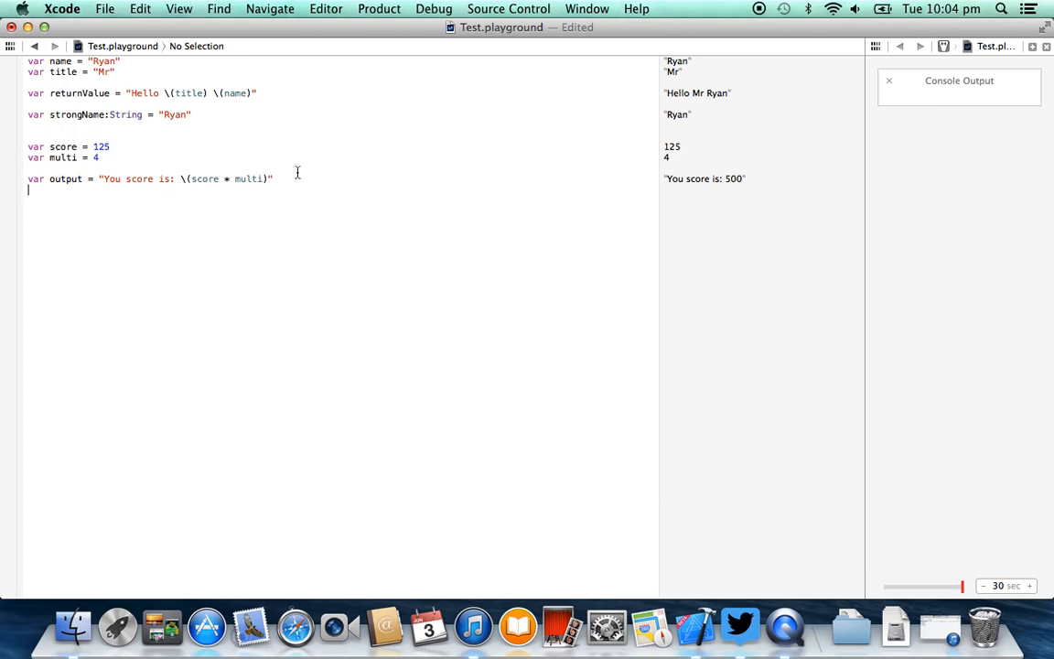
mouse_move(297, 199)
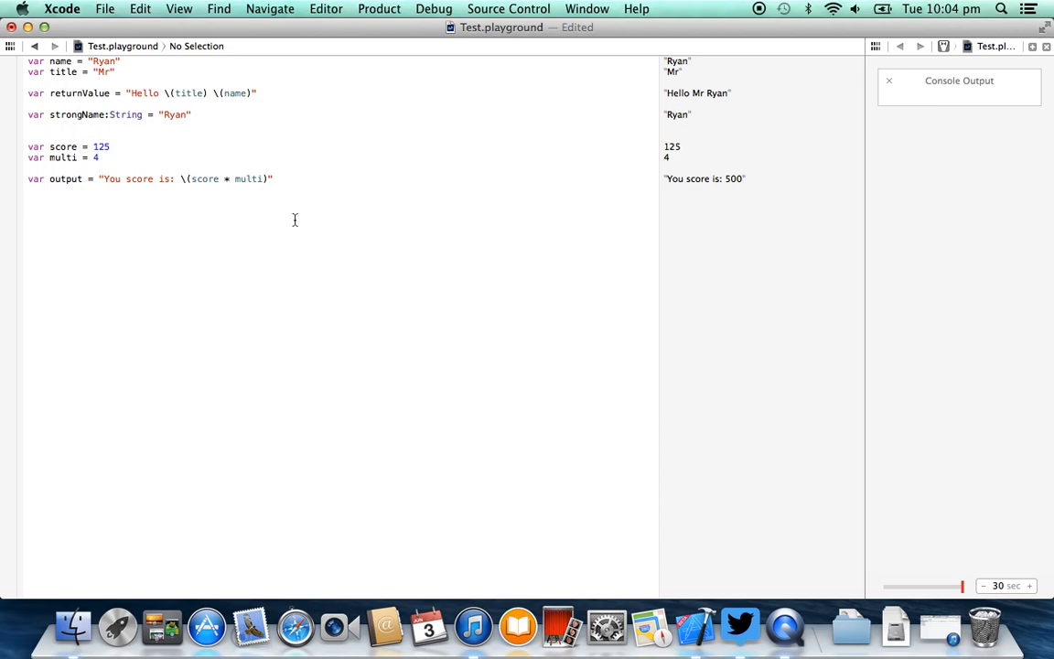
mouse_move(317, 203)
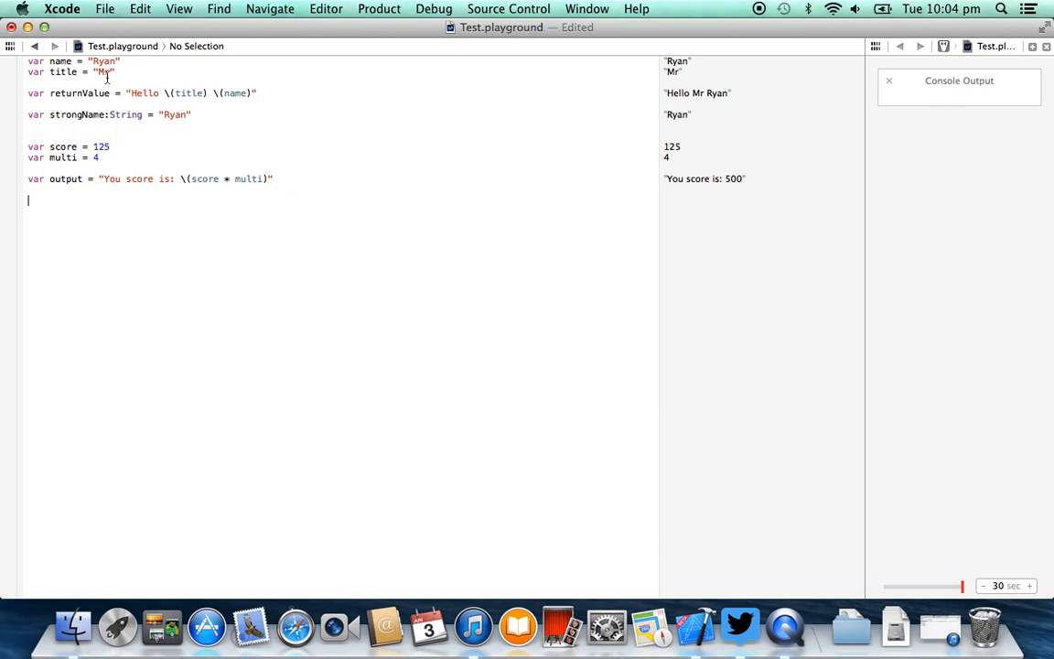
mouse_move(251, 162)
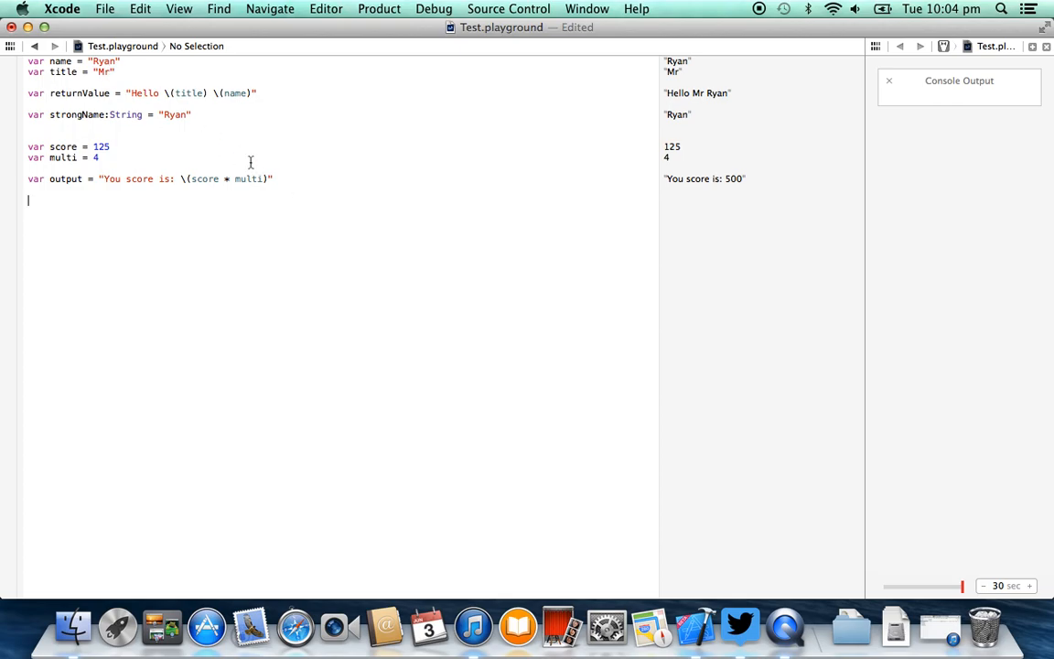
mouse_move(212, 288)
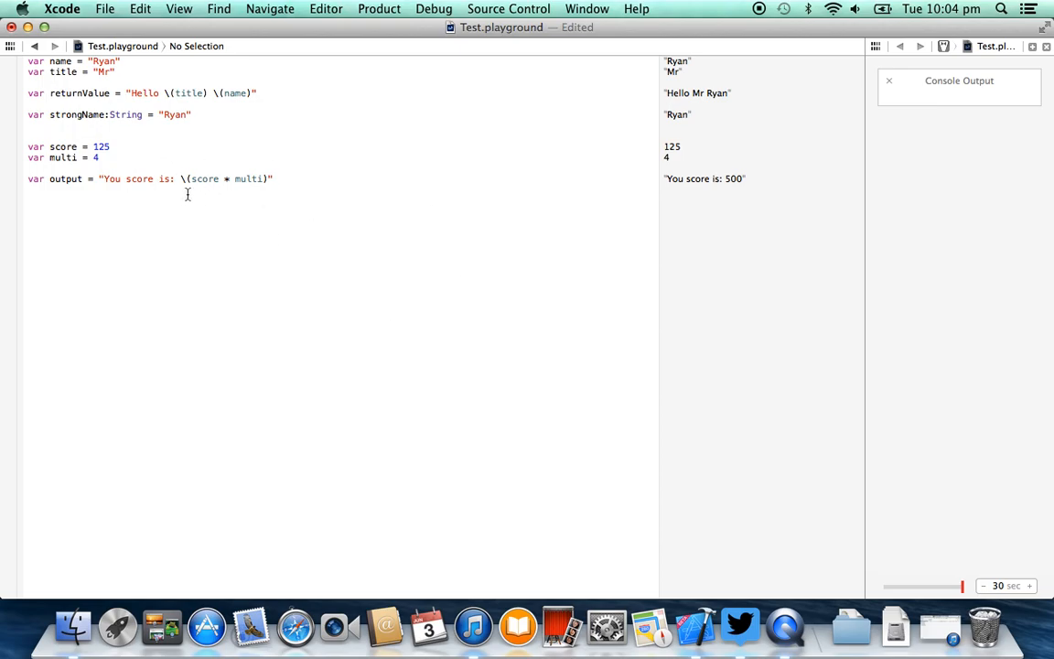
mouse_move(304, 232)
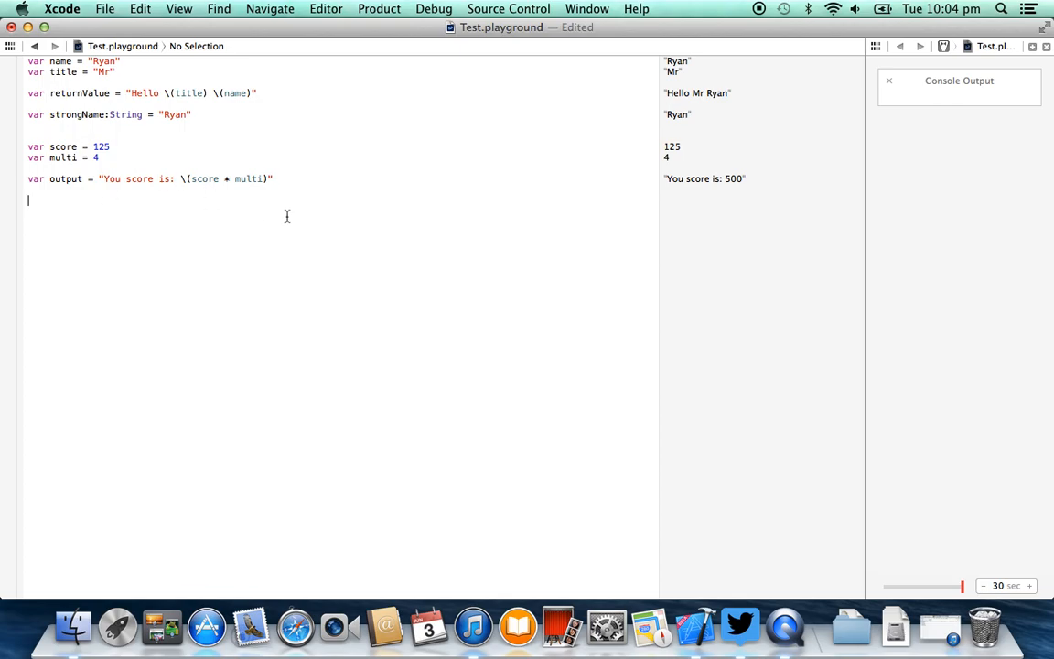
mouse_move(306, 263)
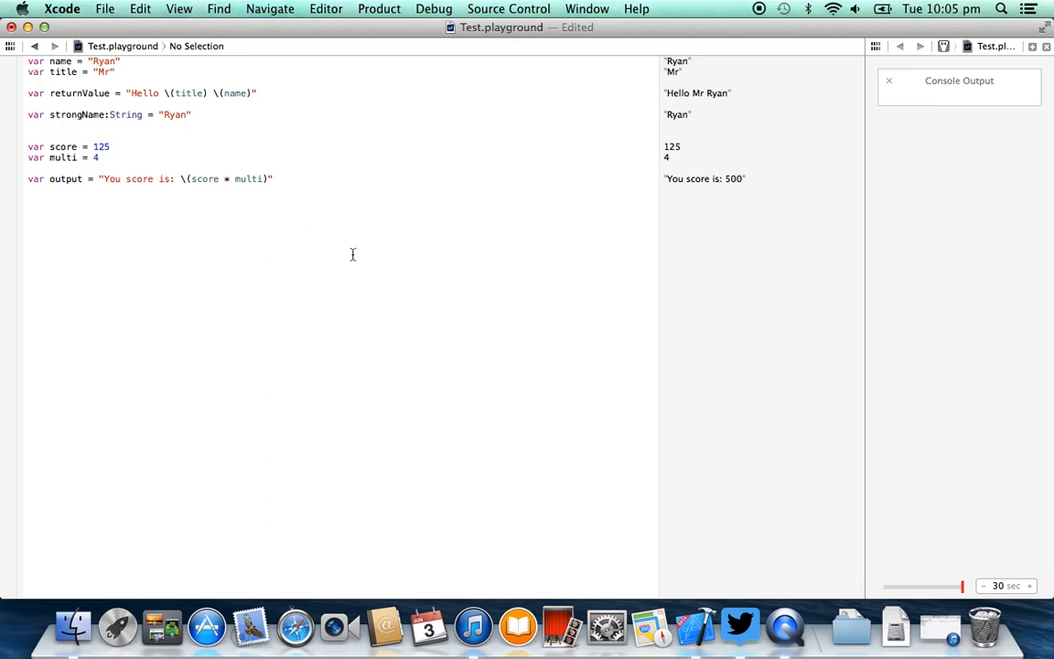
mouse_move(358, 257)
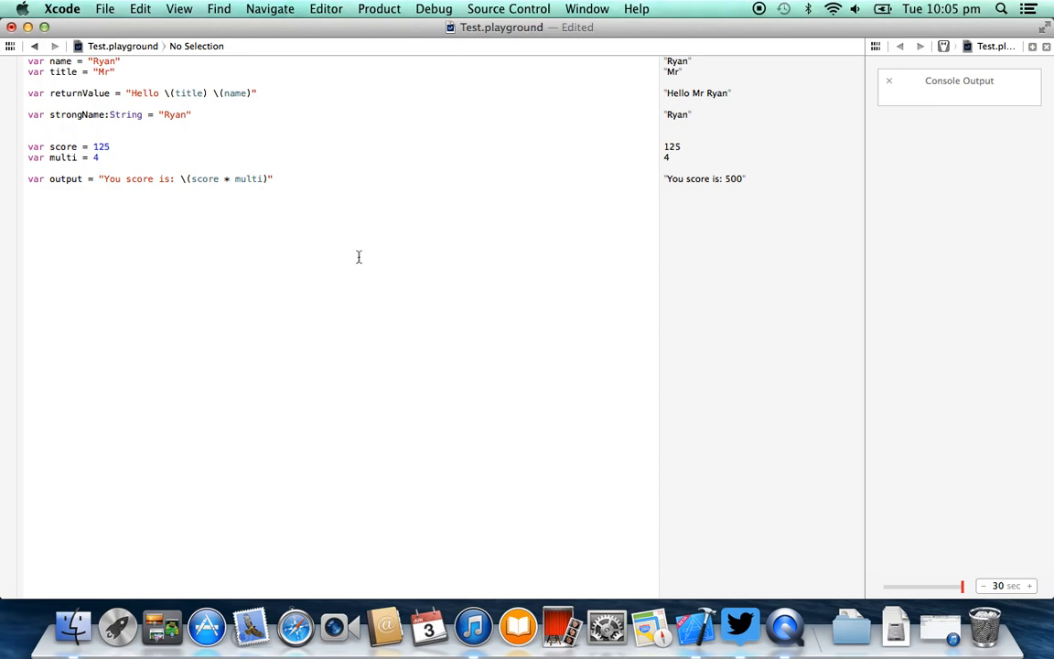
mouse_move(360, 249)
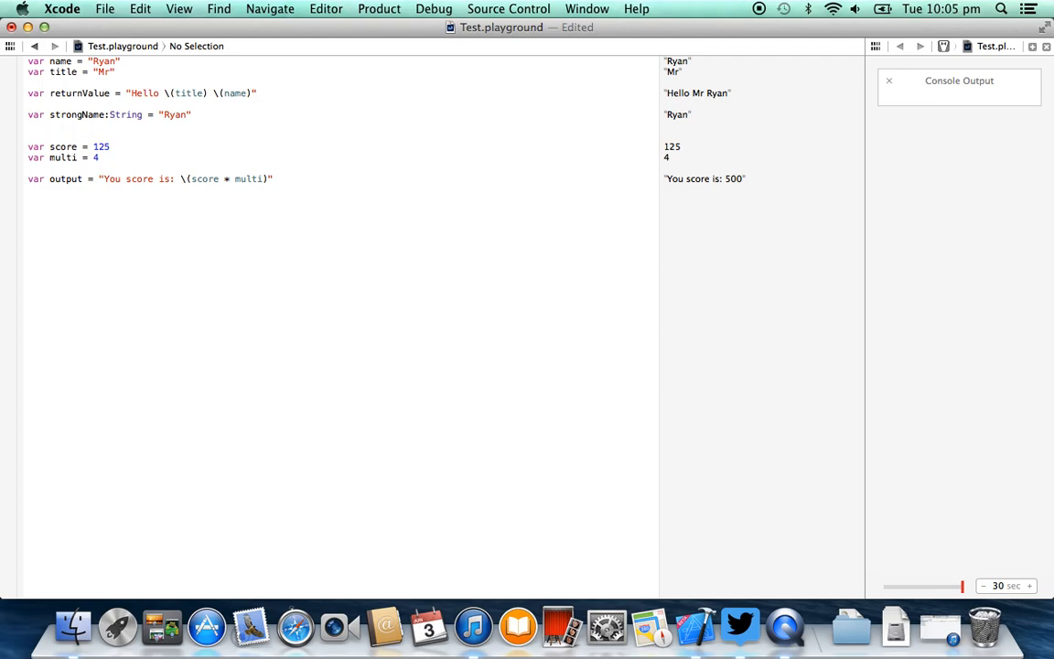
Step: Add let something = somethingelse, then rename it to player assigned "ryan"
text(let)
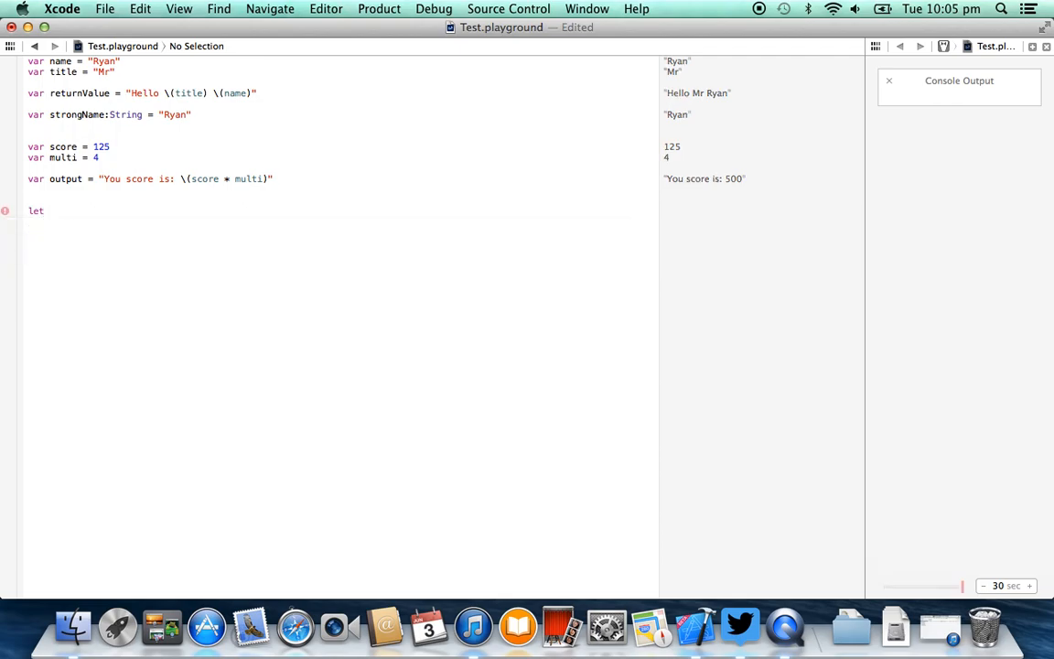
text(something = something)
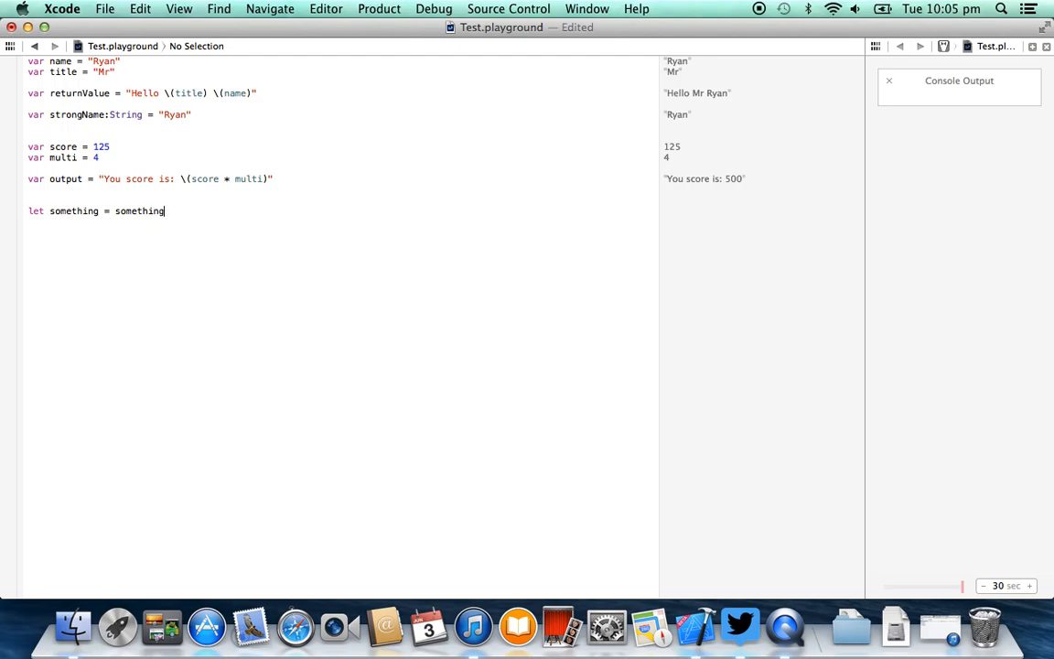
text(else)
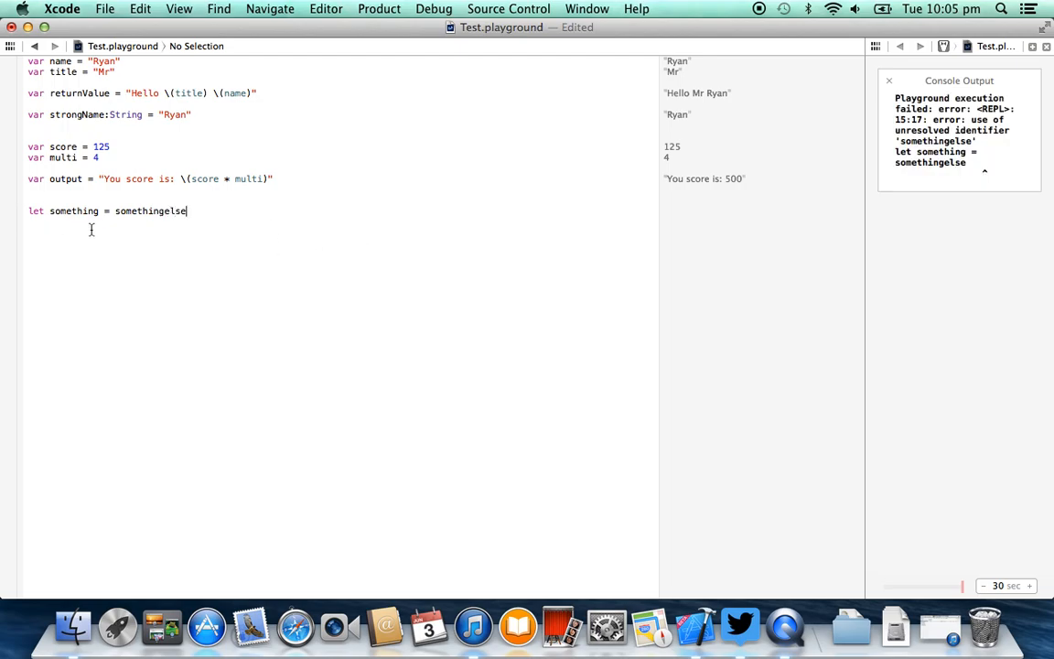
double_click(68, 211)
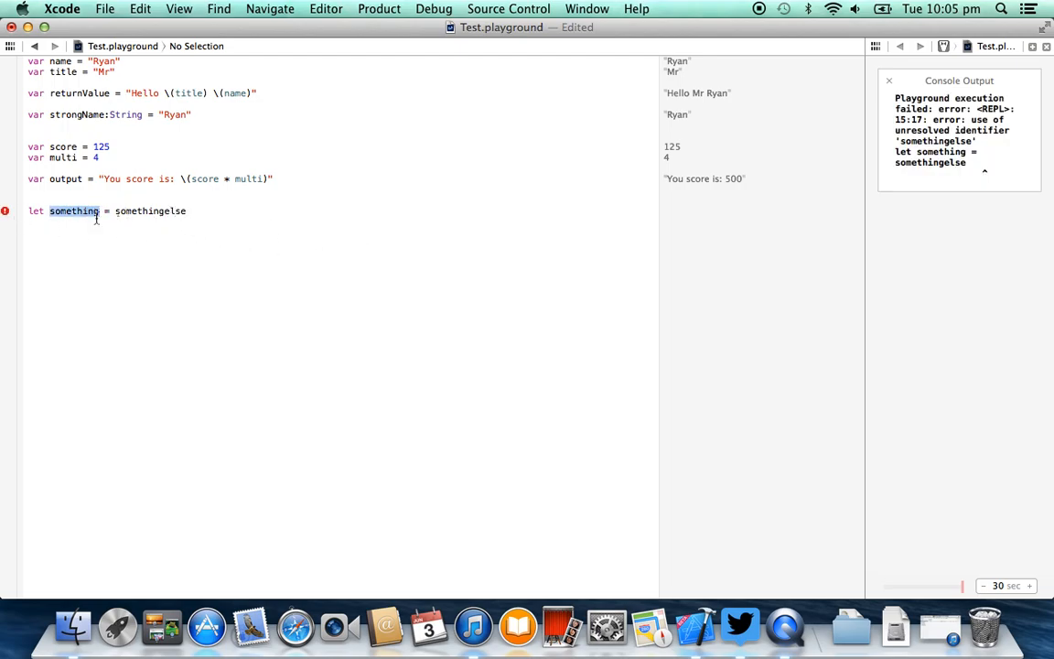
mouse_move(222, 403)
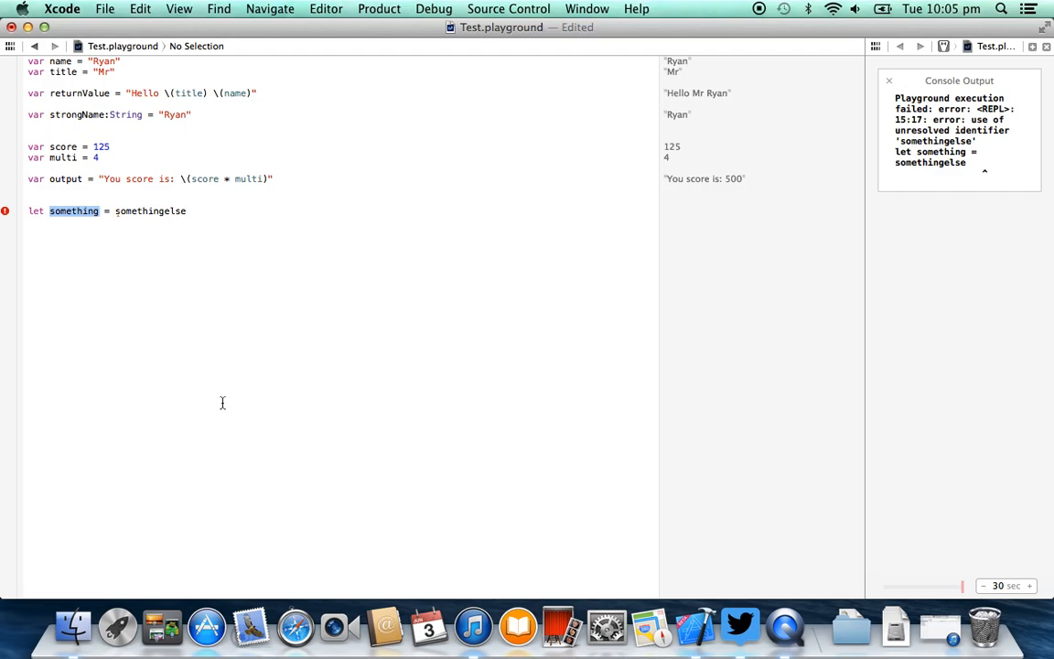
text(player)
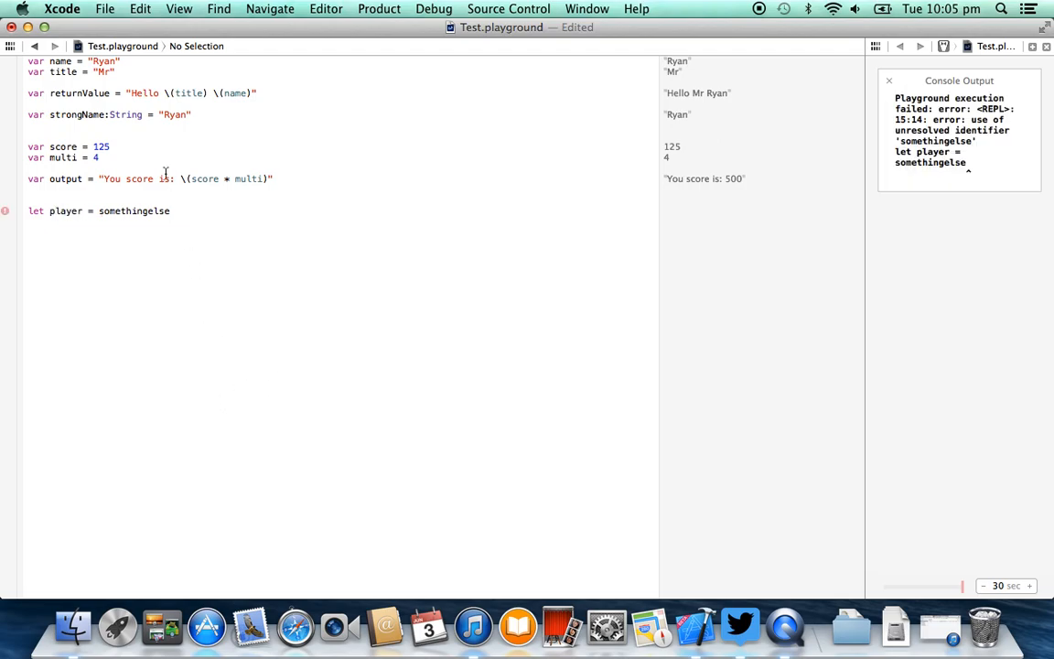
text("ryan";)
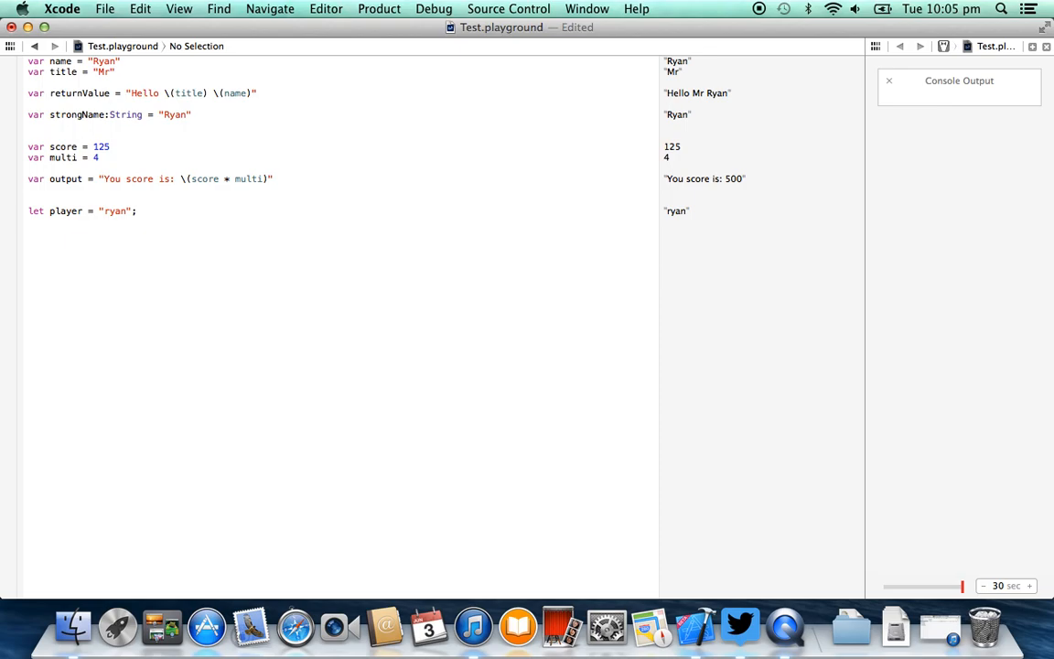
text(player)
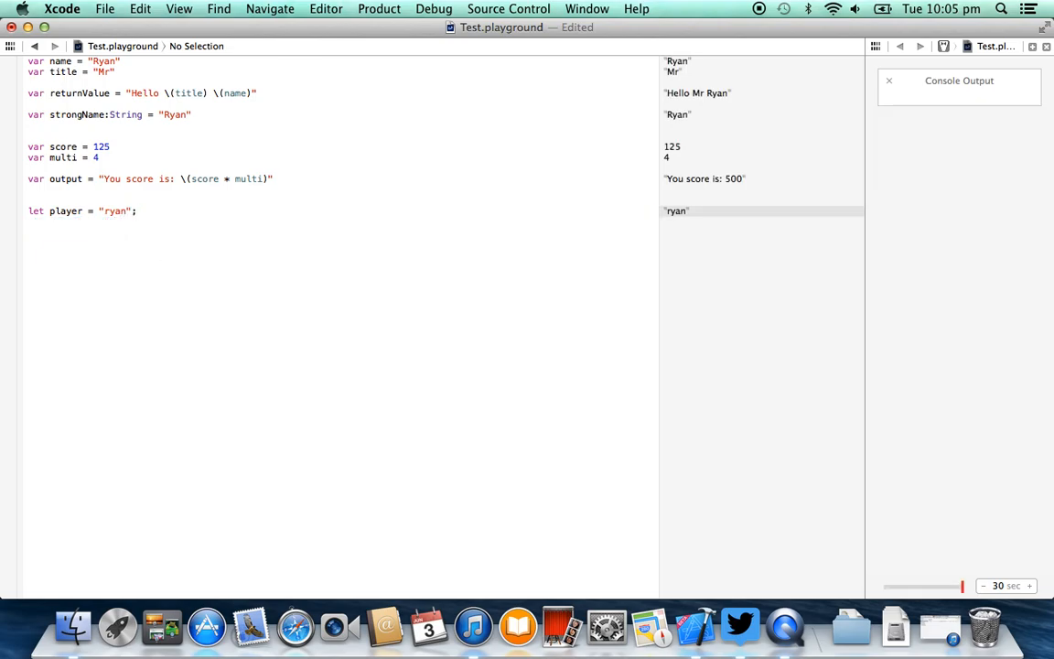
Step: Rename the player constant to PUBLIC_DNS
double_click(69, 210)
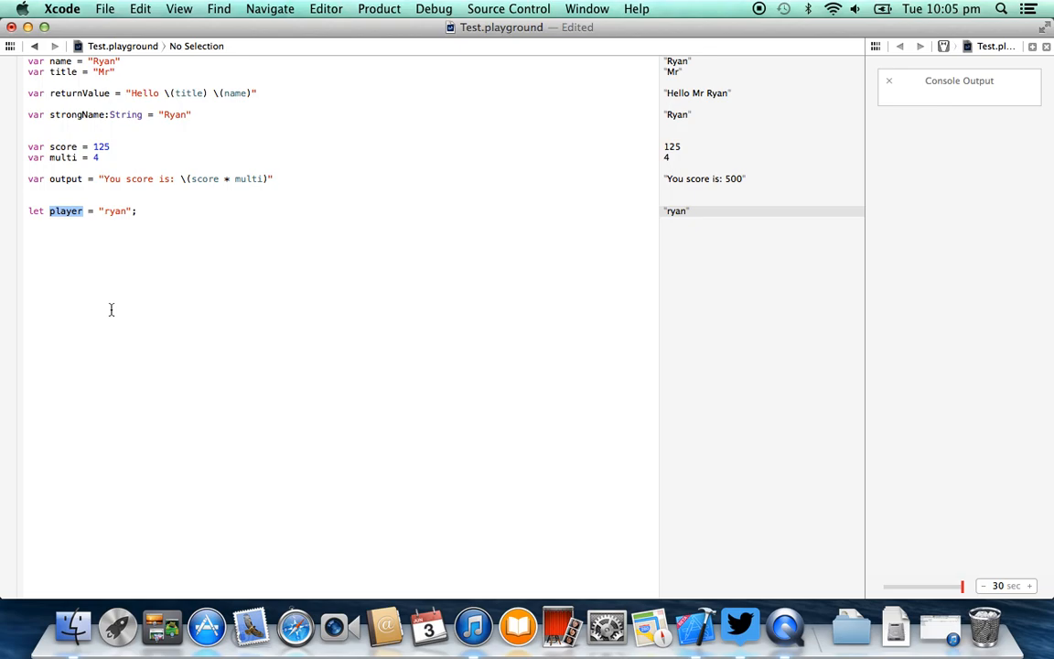
text(PUBLIC_DNS)
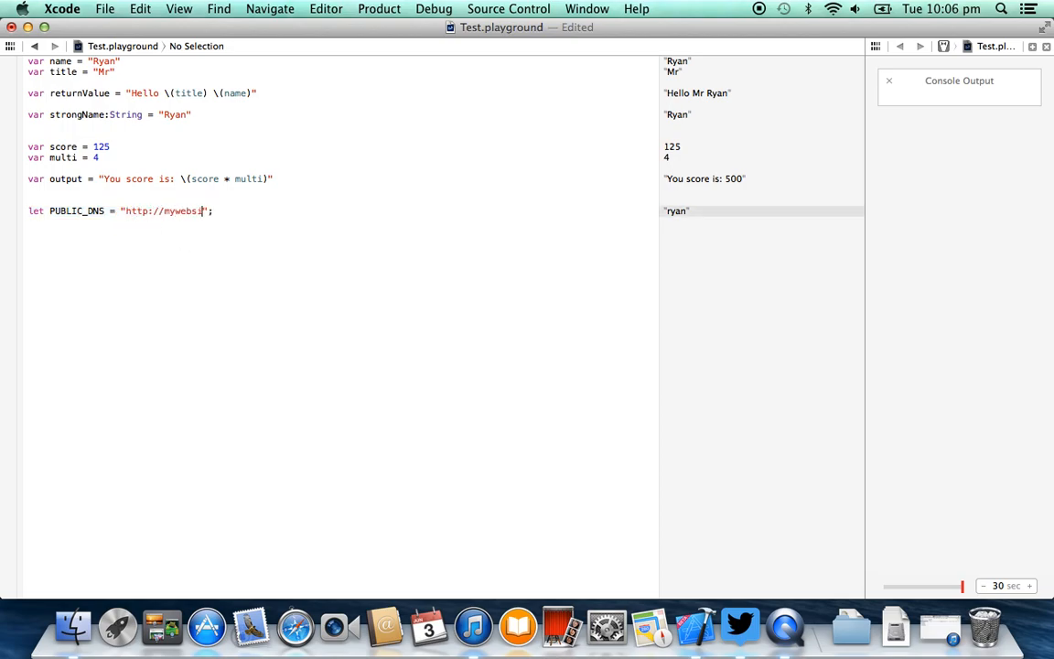
text(ite.com)
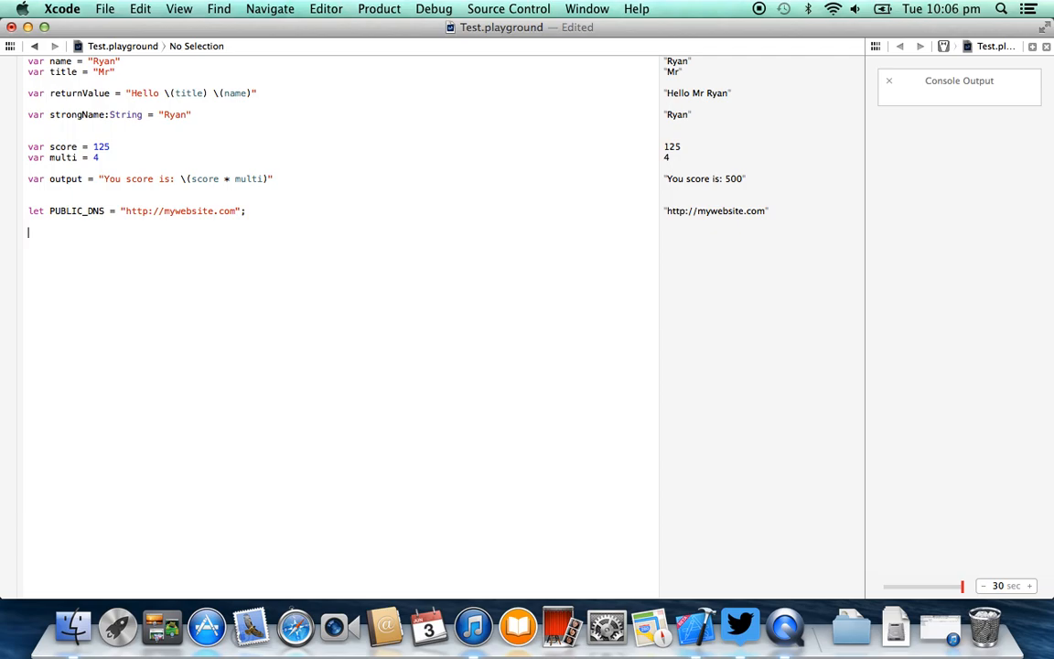
text(PUBLIC_DNS +)
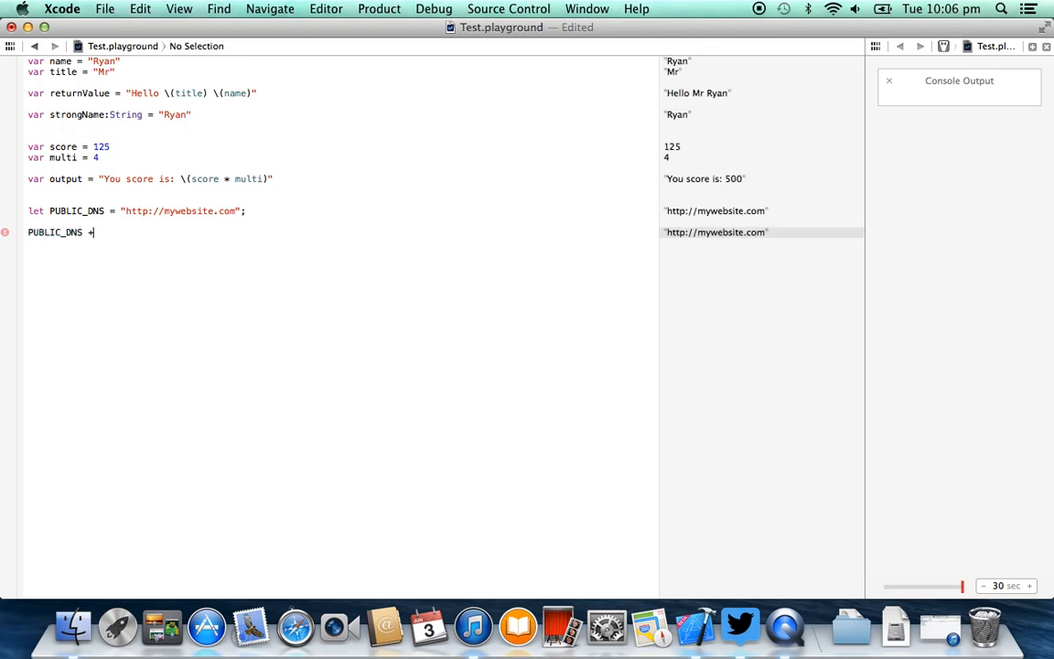
text("/")
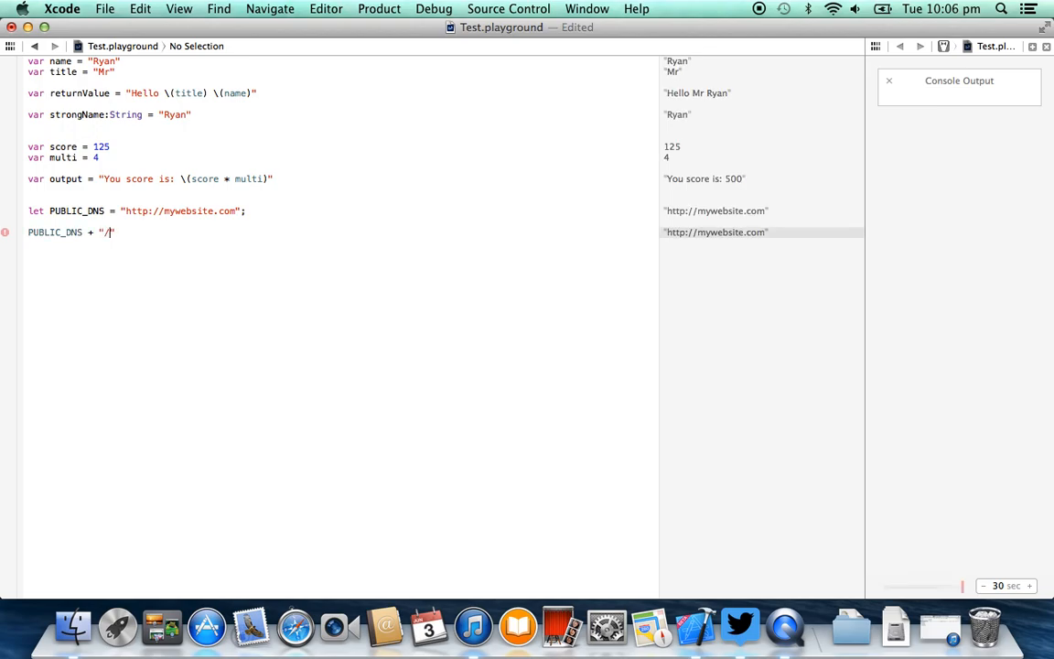
text(api/v0)
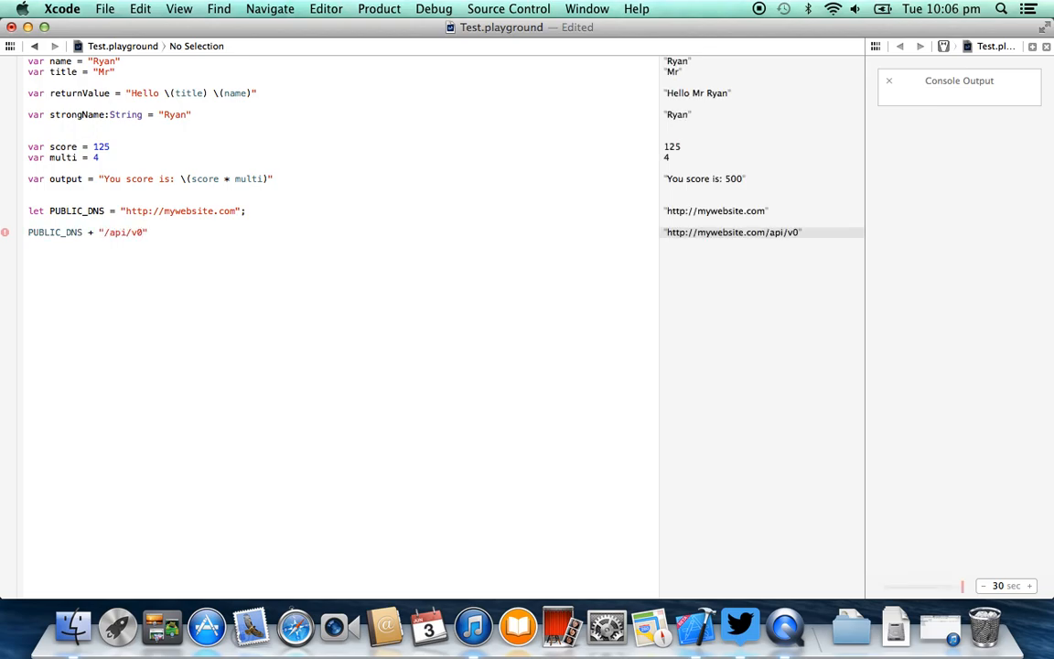
text(/get/i)
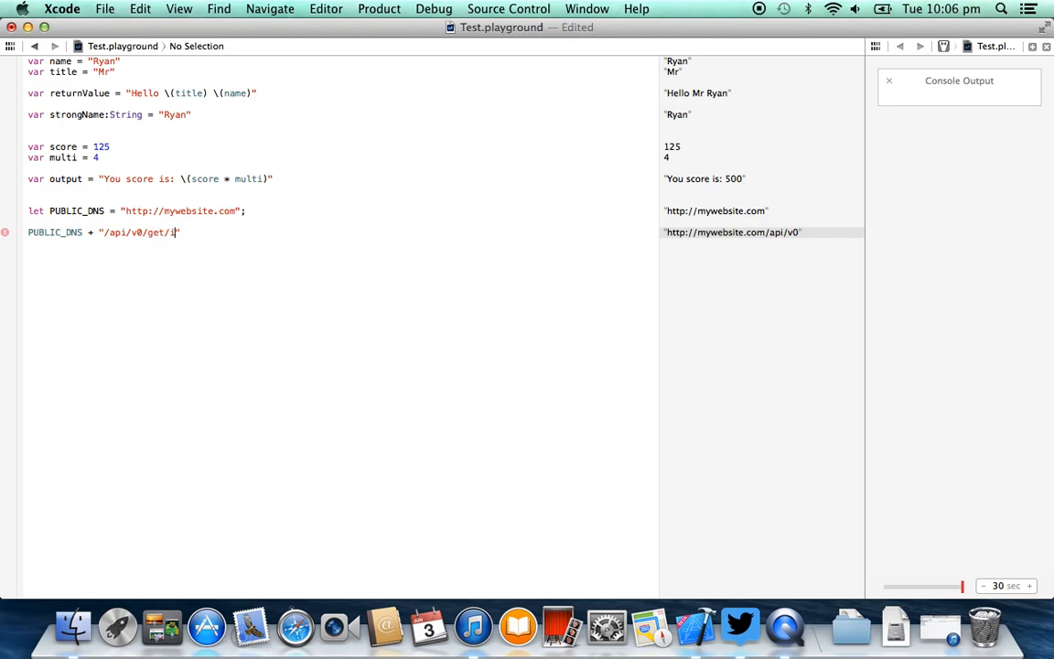
text(ser)
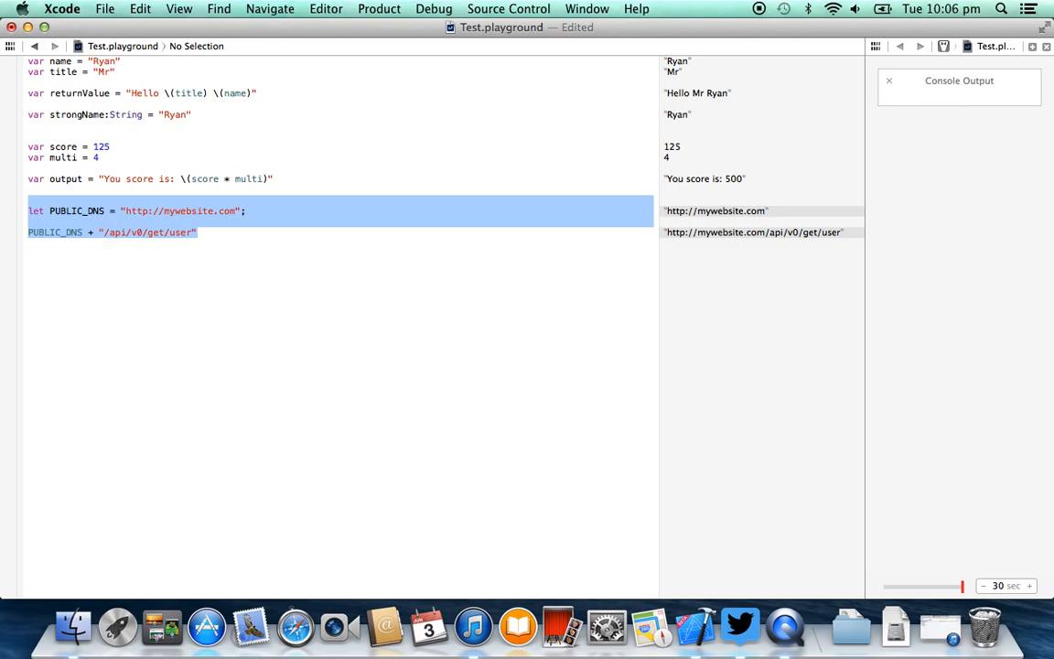
key(Delete)
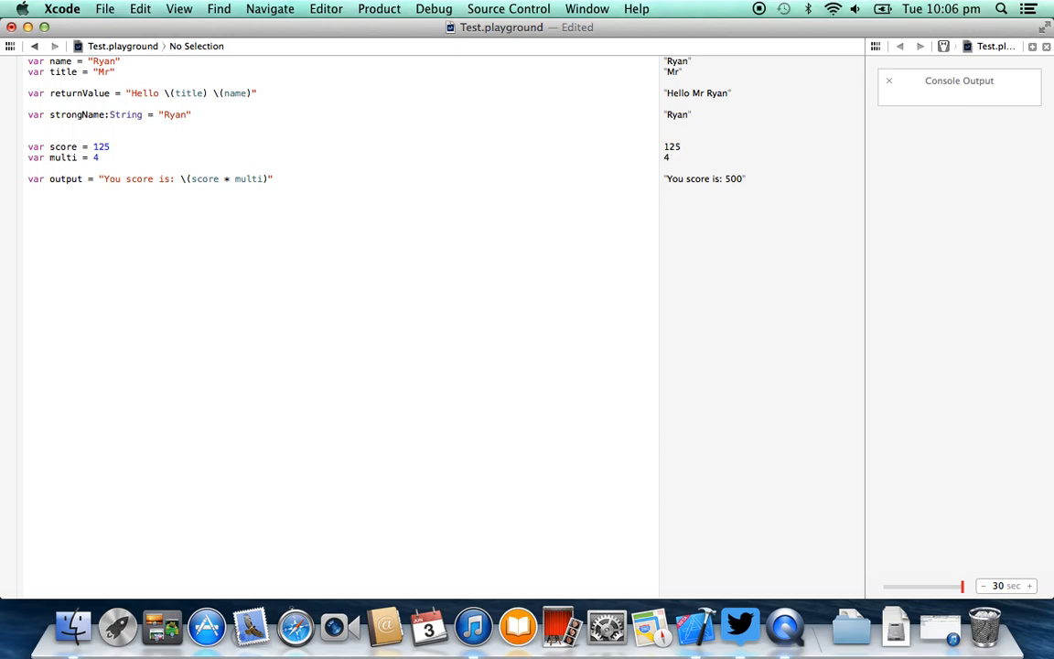